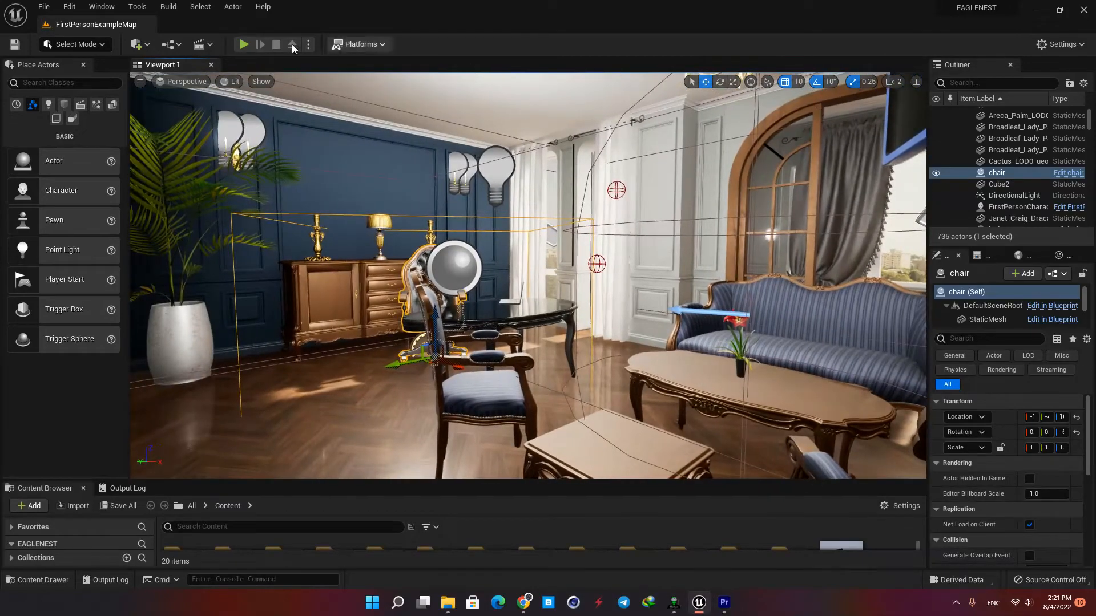
Play the level briefly to preview the current state, then stop the session.
{"action": "left_click", "coordinate": [243, 44]}
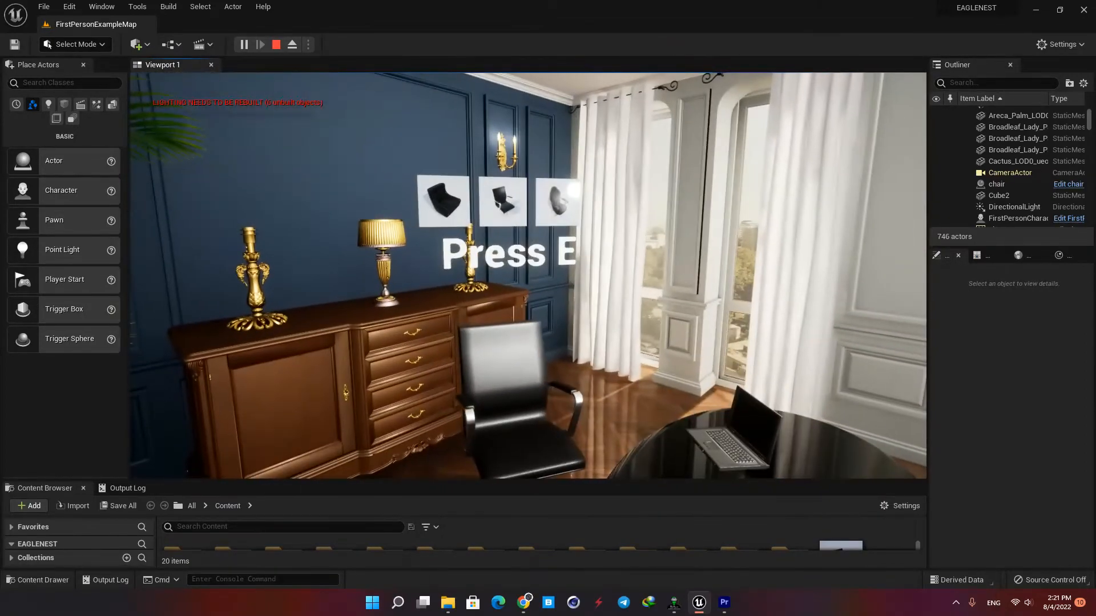
{"action": "left_click", "coordinate": [291, 44]}
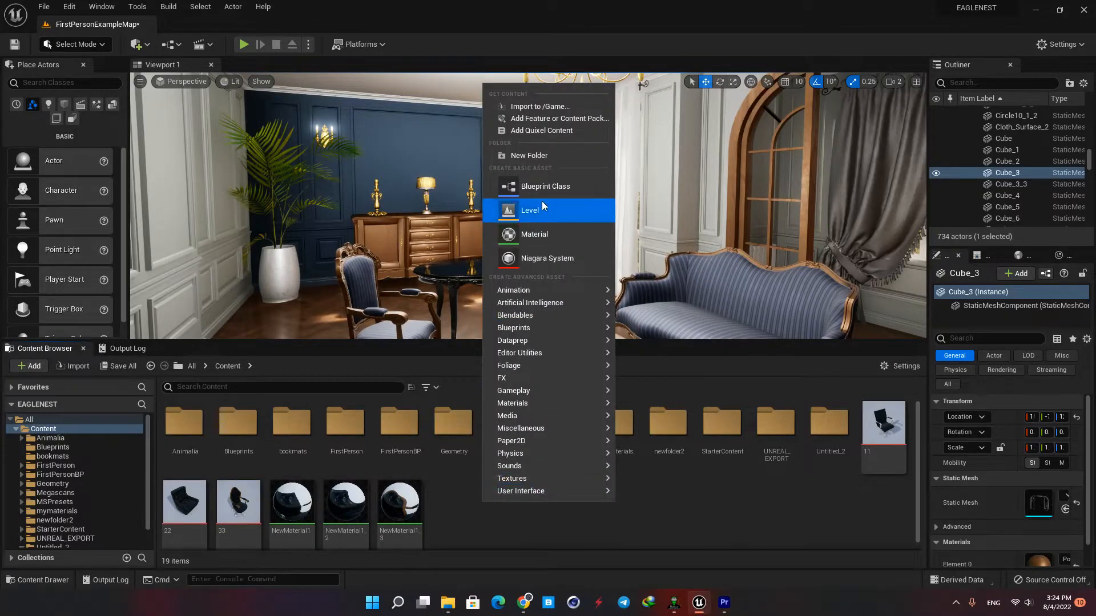
Create a new Actor Blueprint named bp-chair in the Content folder and open its editor.
{"action": "left_click", "coordinate": [545, 186]}
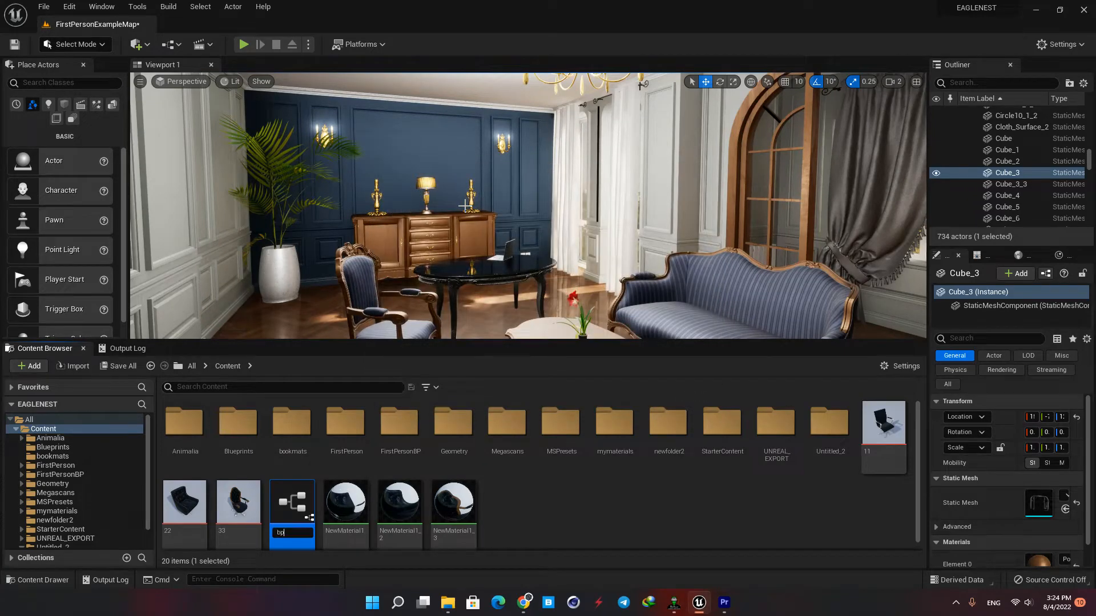
{"action": "type", "text": "bpchair"}
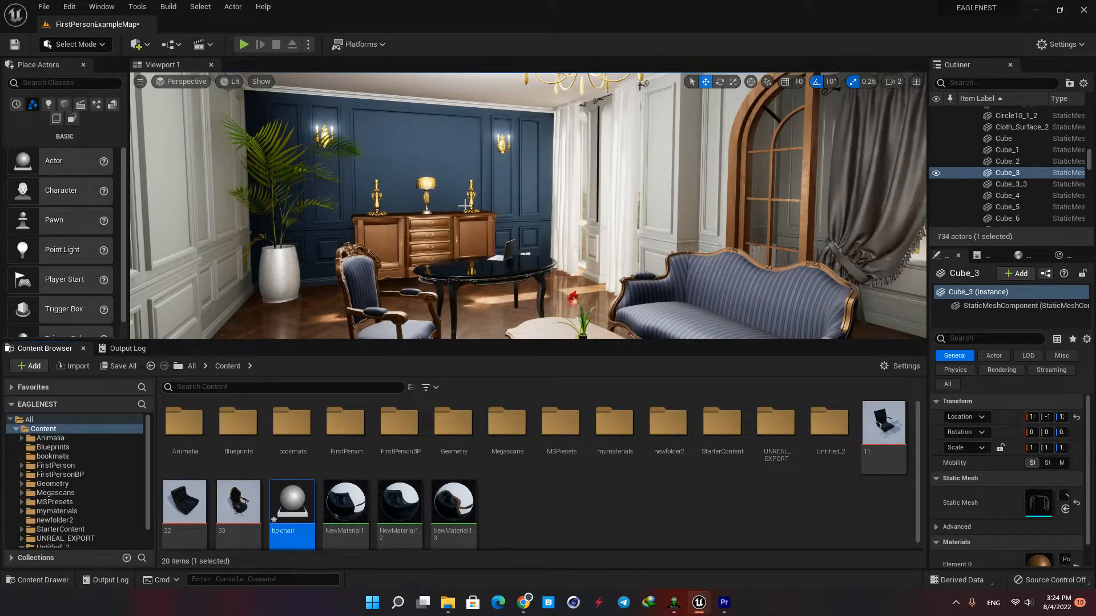
{"action": "double_click", "coordinate": [292, 500]}
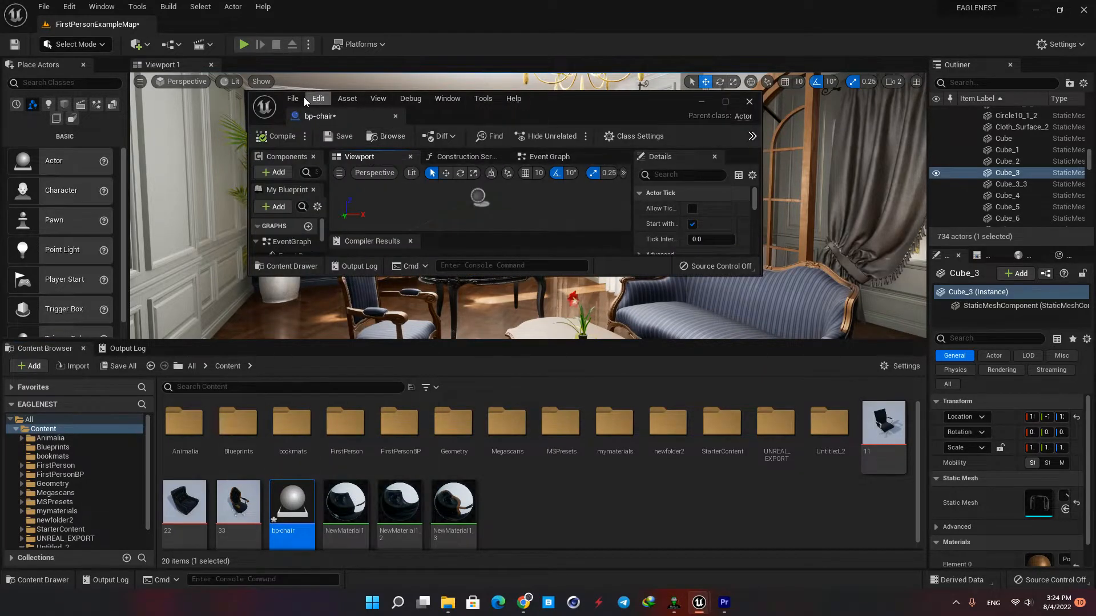
Maximize the bp-chair editor and add three Static Mesh components under the default root.
{"action": "left_click", "coordinate": [725, 102]}
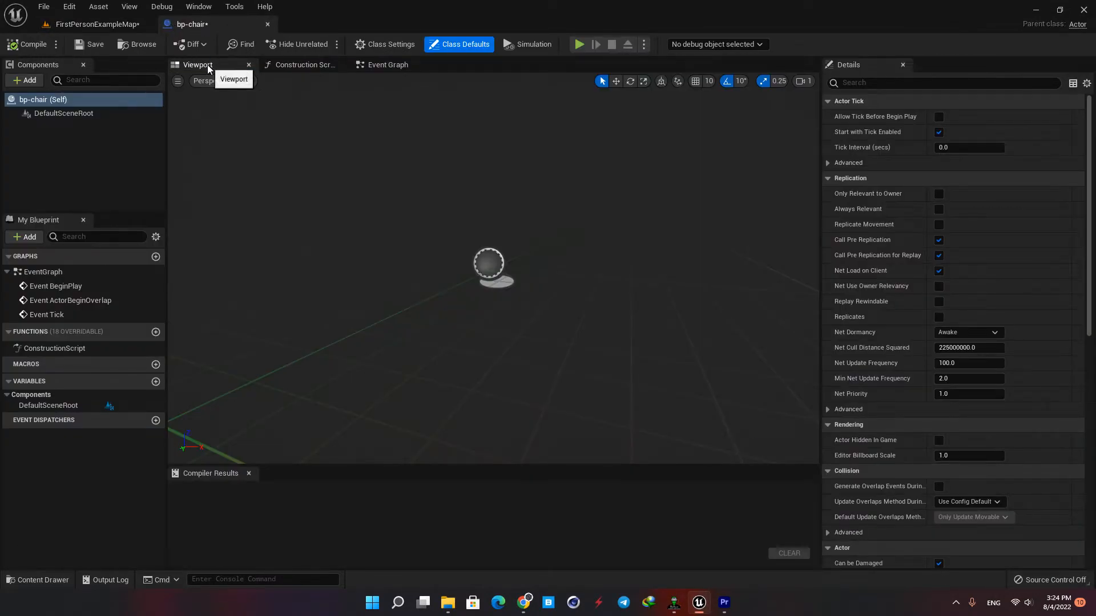
{"action": "mouse_move", "coordinate": [56, 134]}
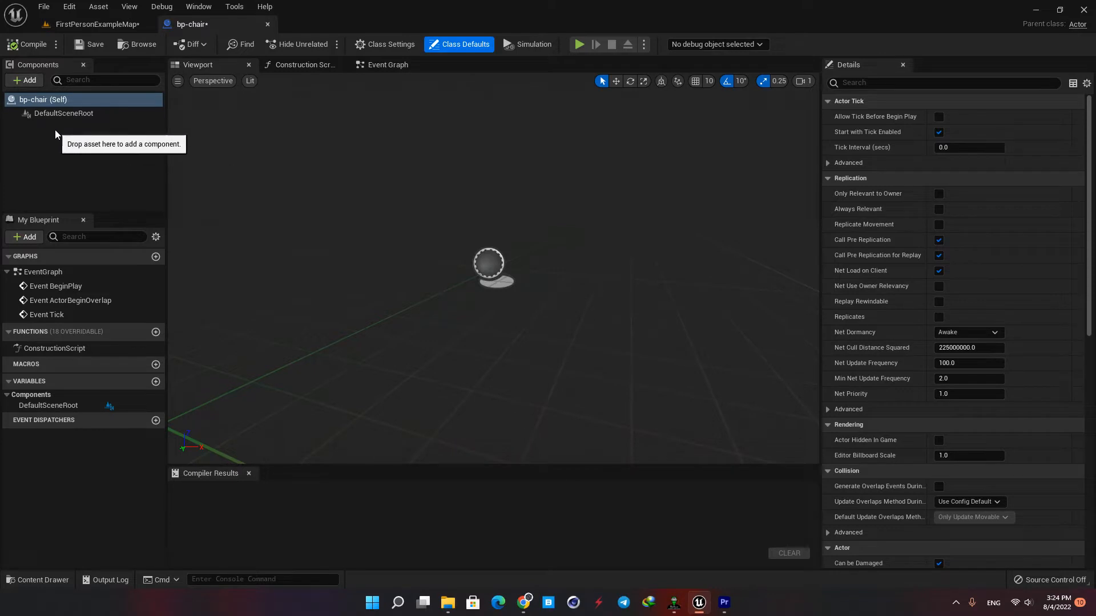
{"action": "left_click", "coordinate": [24, 80]}
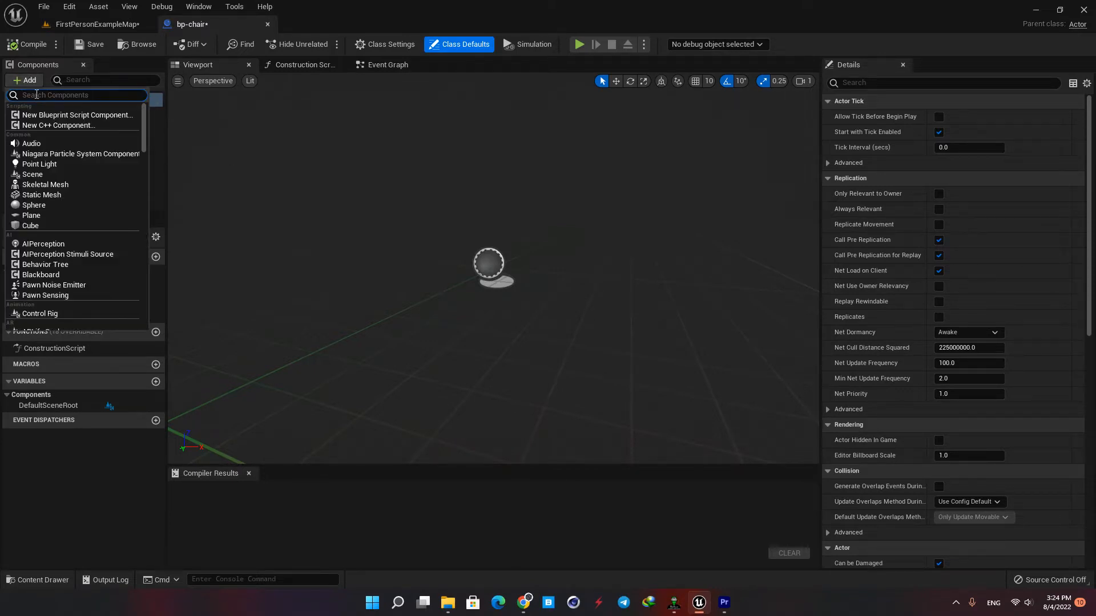
{"action": "type", "text": "stat"}
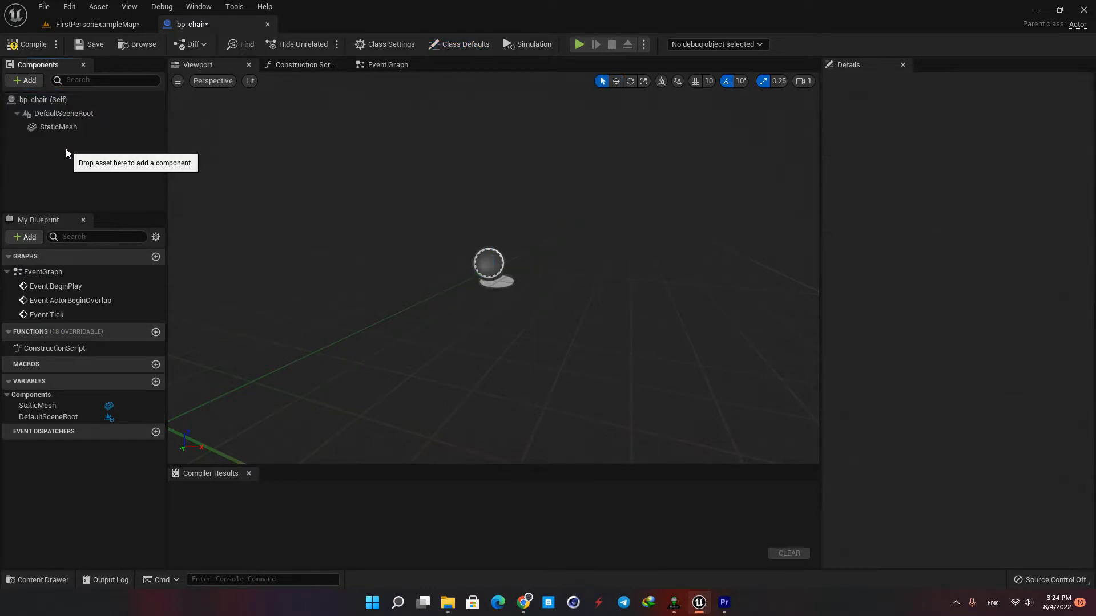
{"action": "left_click", "coordinate": [58, 126]}
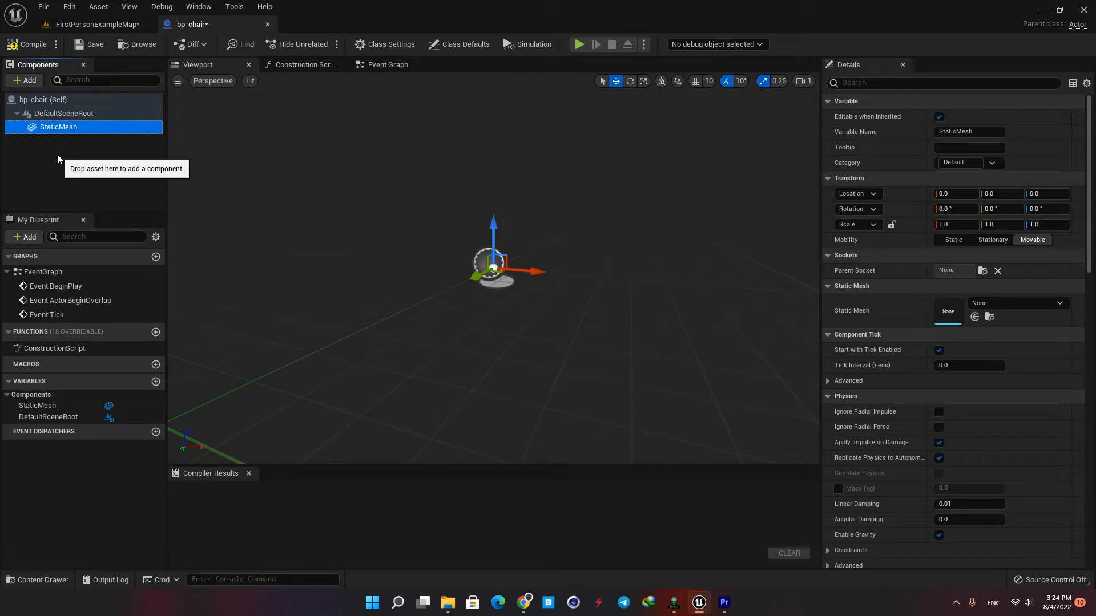
{"action": "mouse_move", "coordinate": [57, 164]}
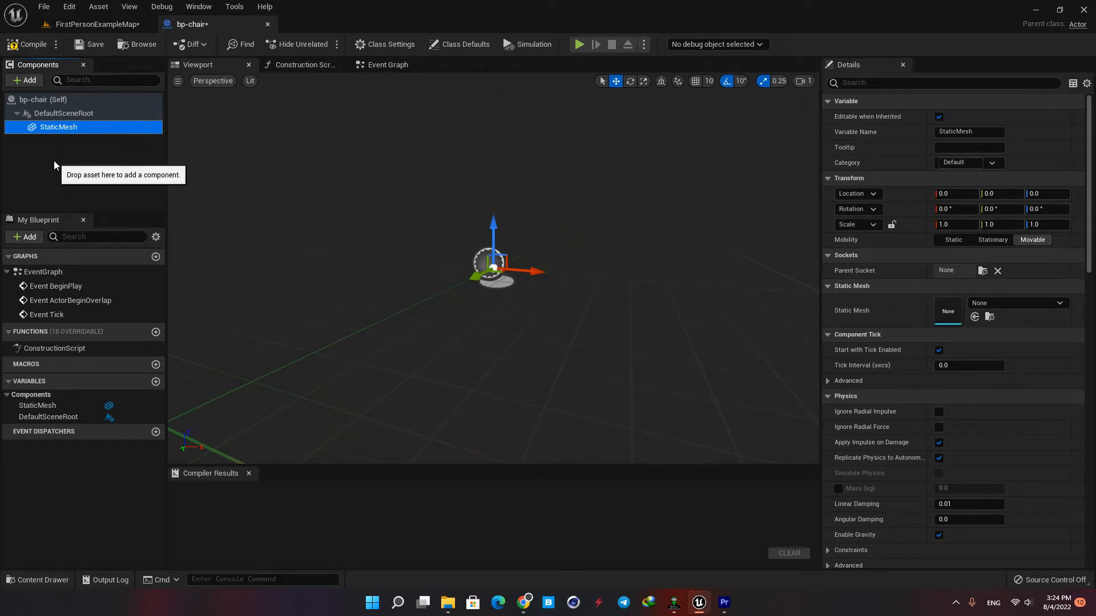
{"action": "left_click", "coordinate": [24, 80]}
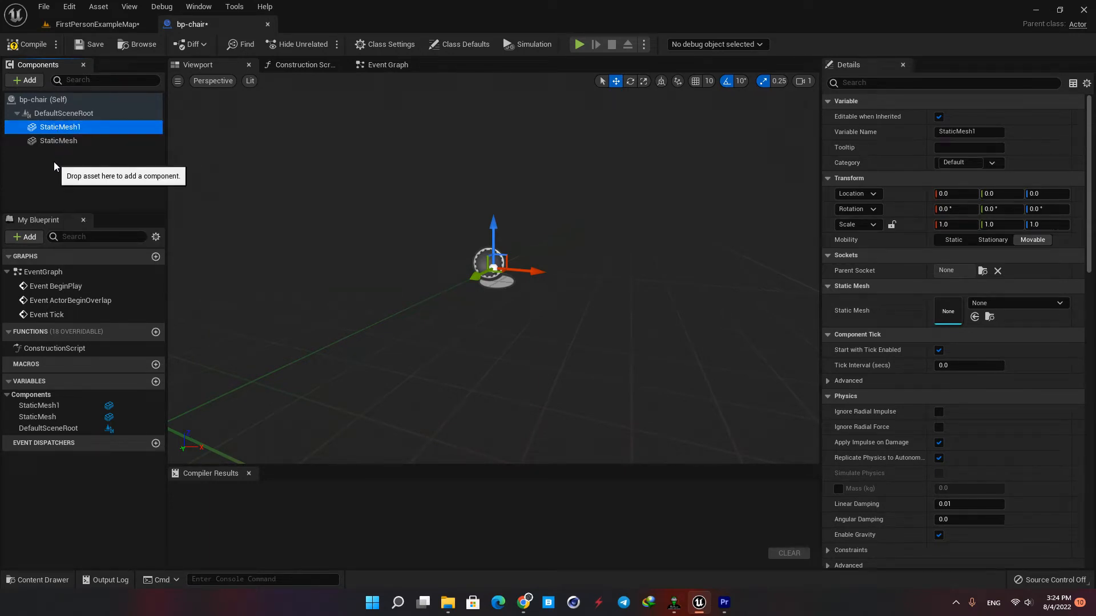
{"action": "left_click", "coordinate": [24, 80]}
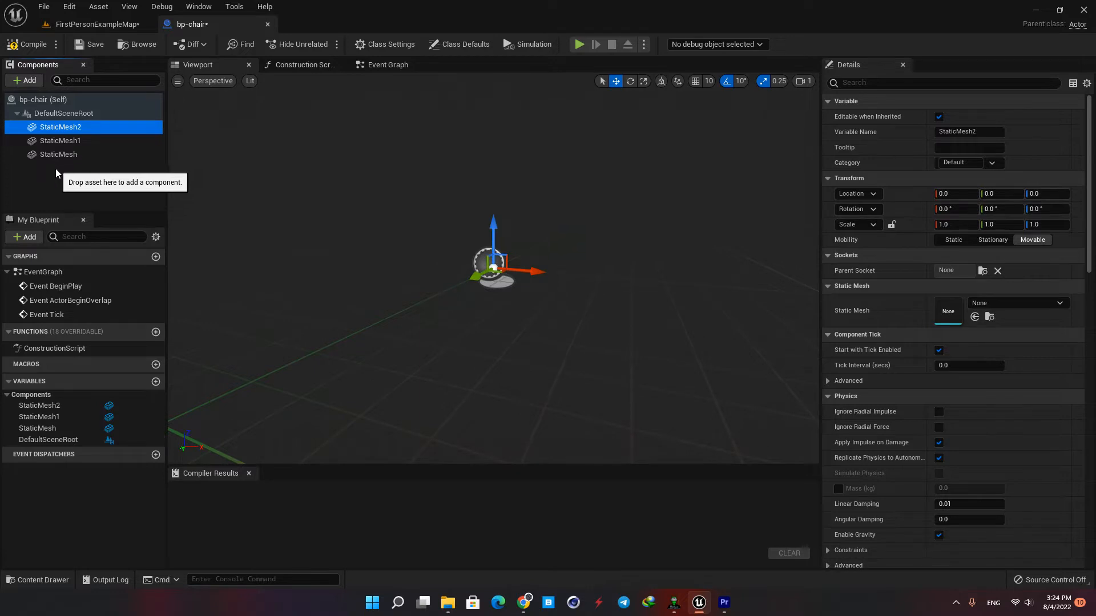
{"action": "mouse_move", "coordinate": [68, 138]}
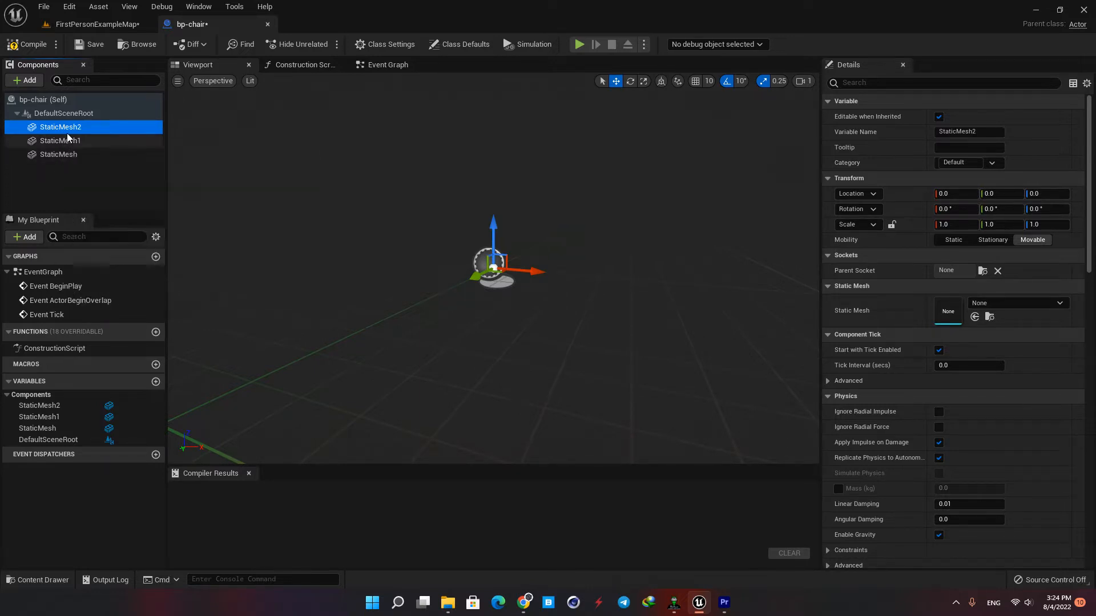
{"action": "mouse_move", "coordinate": [65, 184]}
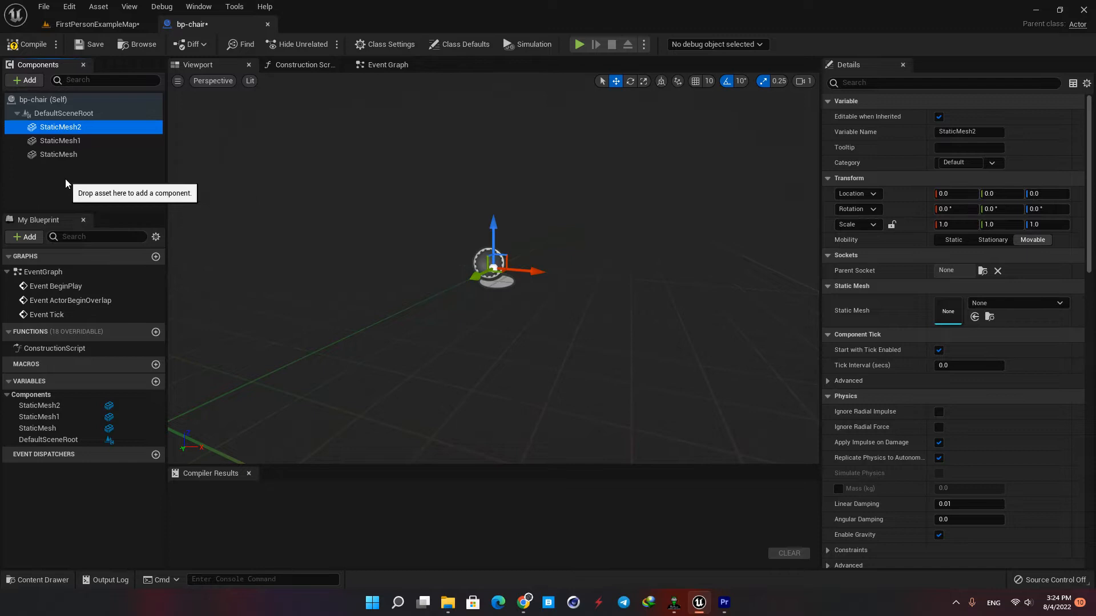
{"action": "mouse_move", "coordinate": [60, 126]}
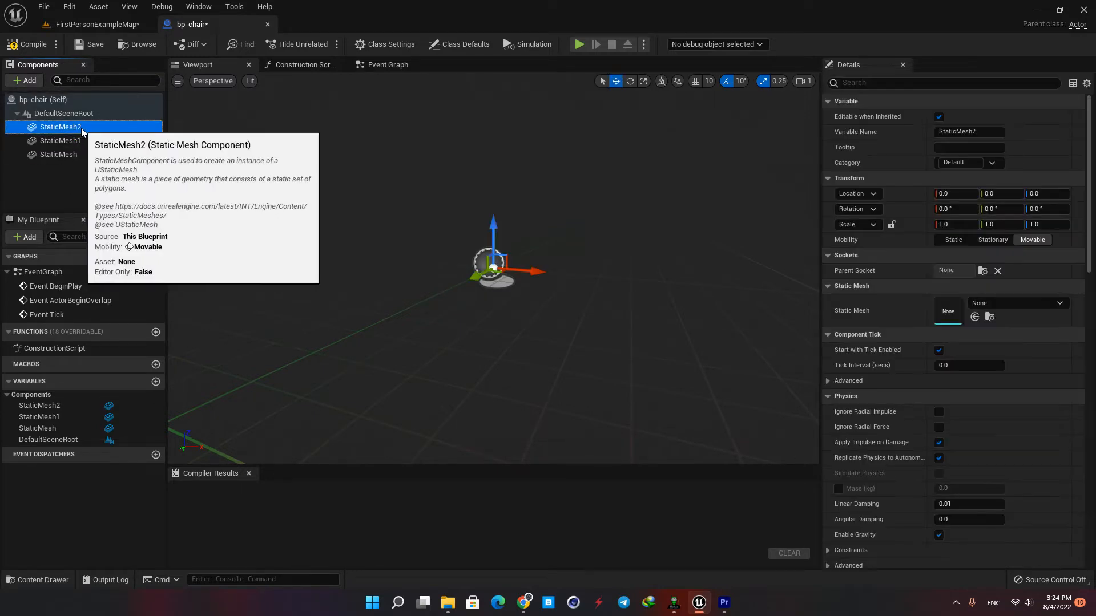
{"action": "mouse_move", "coordinate": [77, 133]}
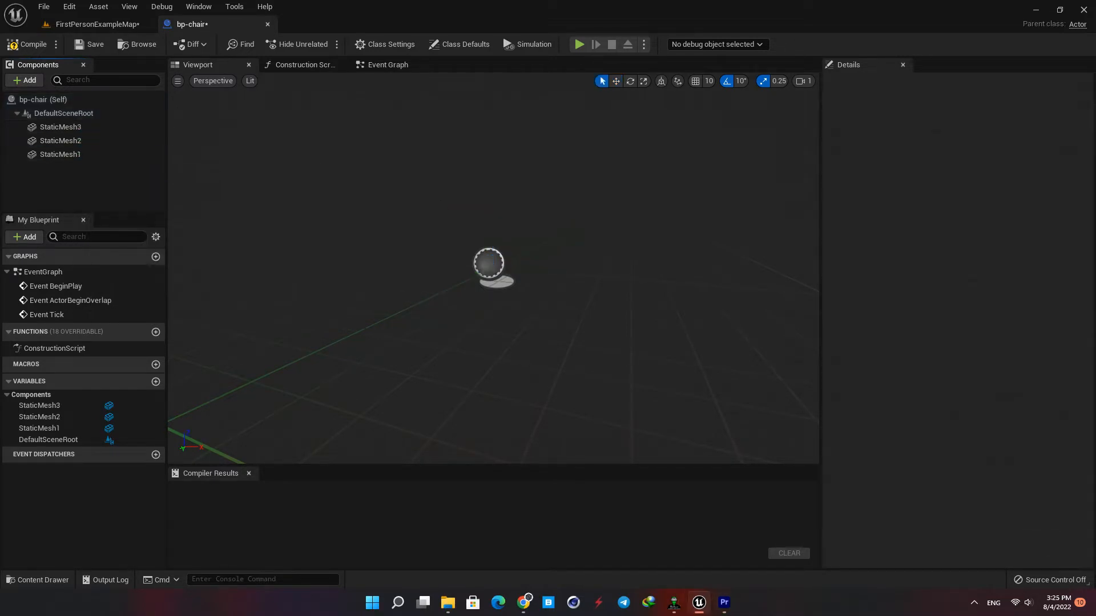
Assign SM-CHAIR1, SM-CHAIR2 and SM-CHAIR3 to the three static mesh components.
{"action": "left_click", "coordinate": [59, 154]}
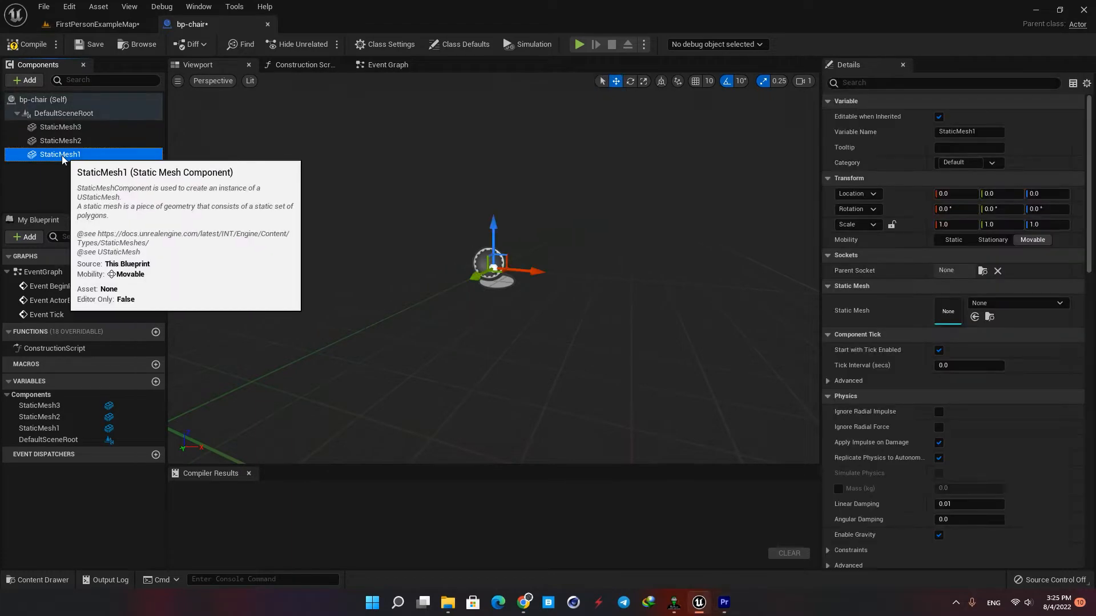
{"action": "mouse_move", "coordinate": [924, 335]}
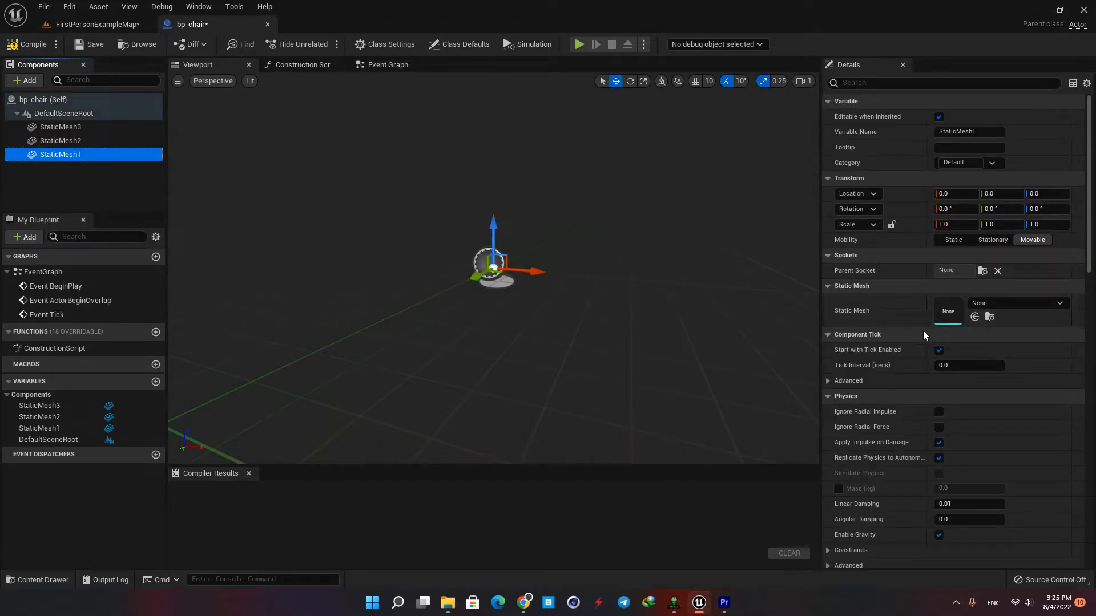
{"action": "mouse_move", "coordinate": [924, 311]}
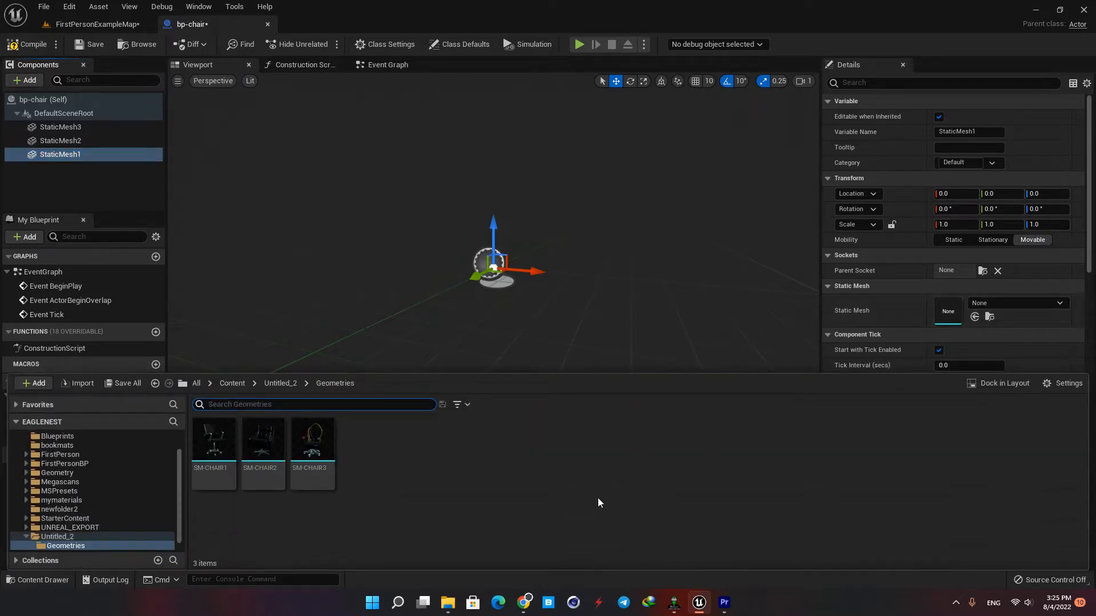
{"action": "mouse_move", "coordinate": [332, 478]}
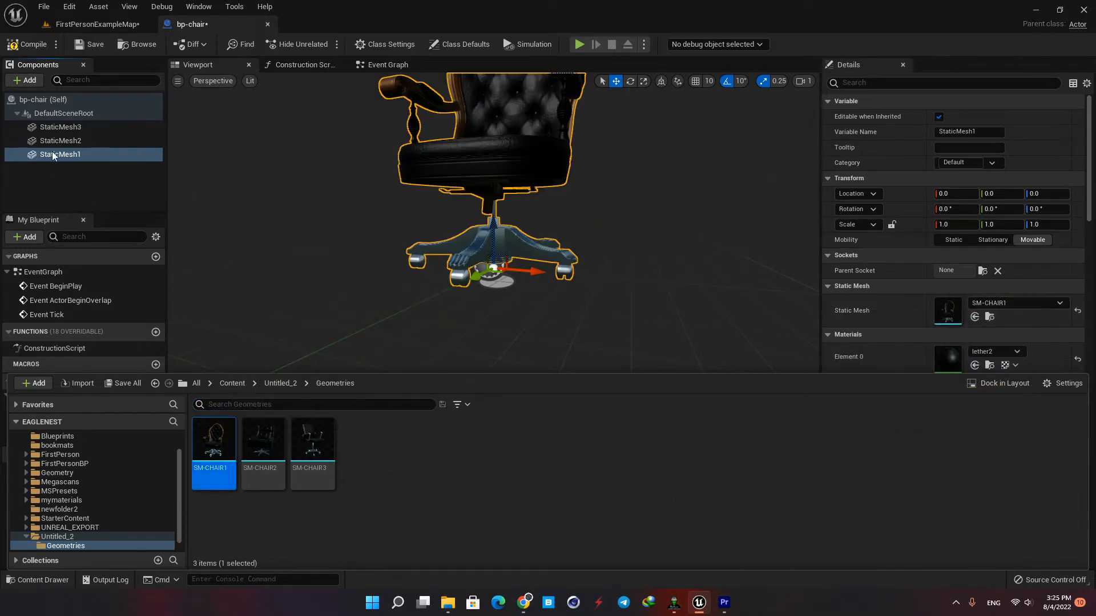
{"action": "left_click", "coordinate": [60, 141]}
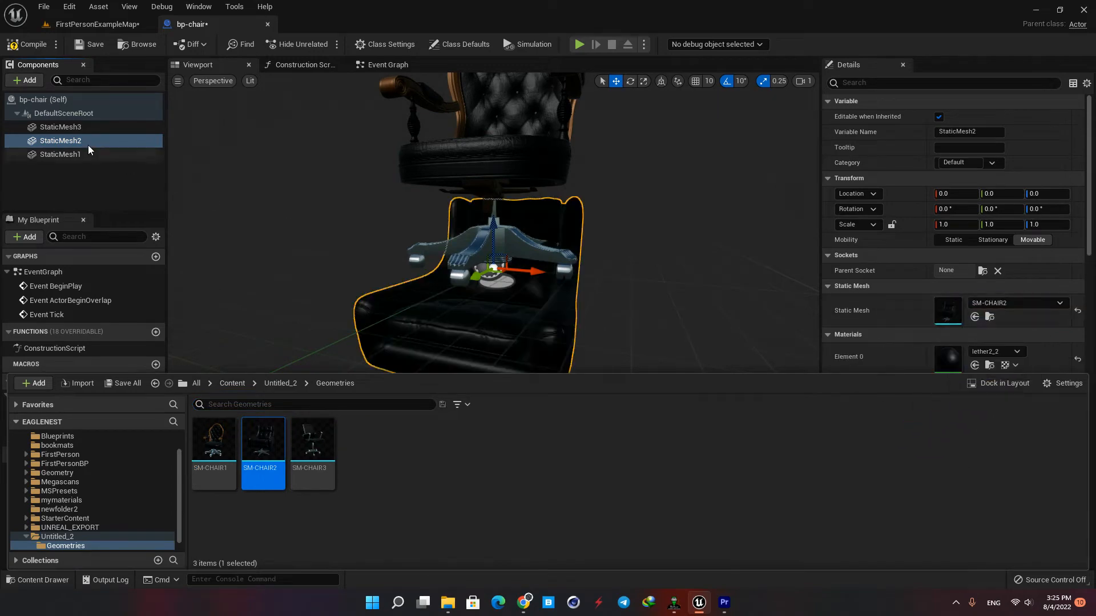
{"action": "left_click", "coordinate": [60, 127]}
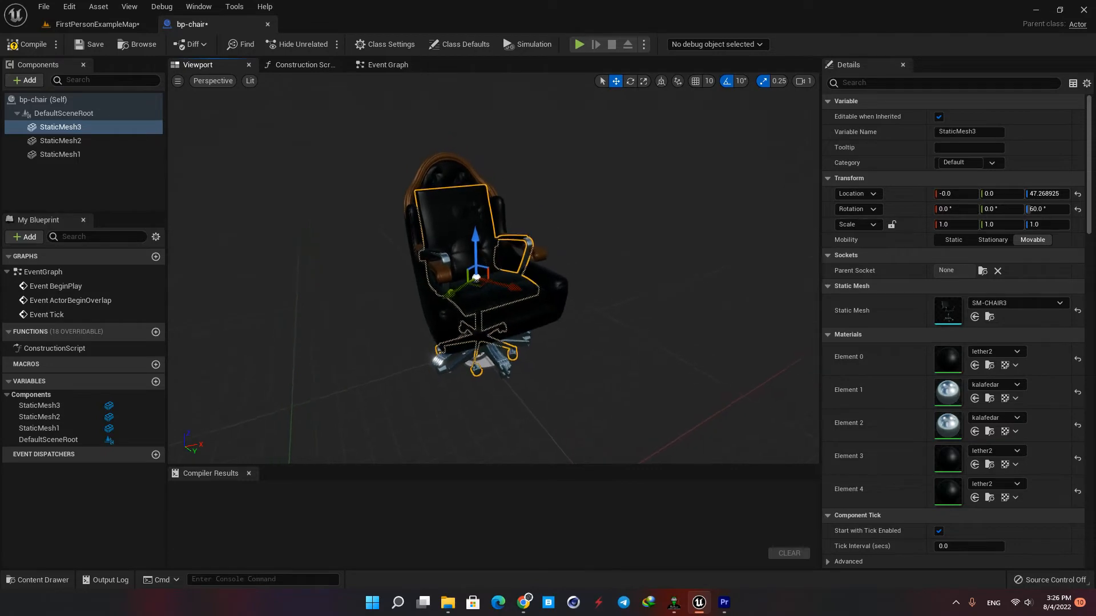
Hide the second and third chair meshes, then switch to the bp-chair event graph.
{"action": "left_click", "coordinate": [60, 140]}
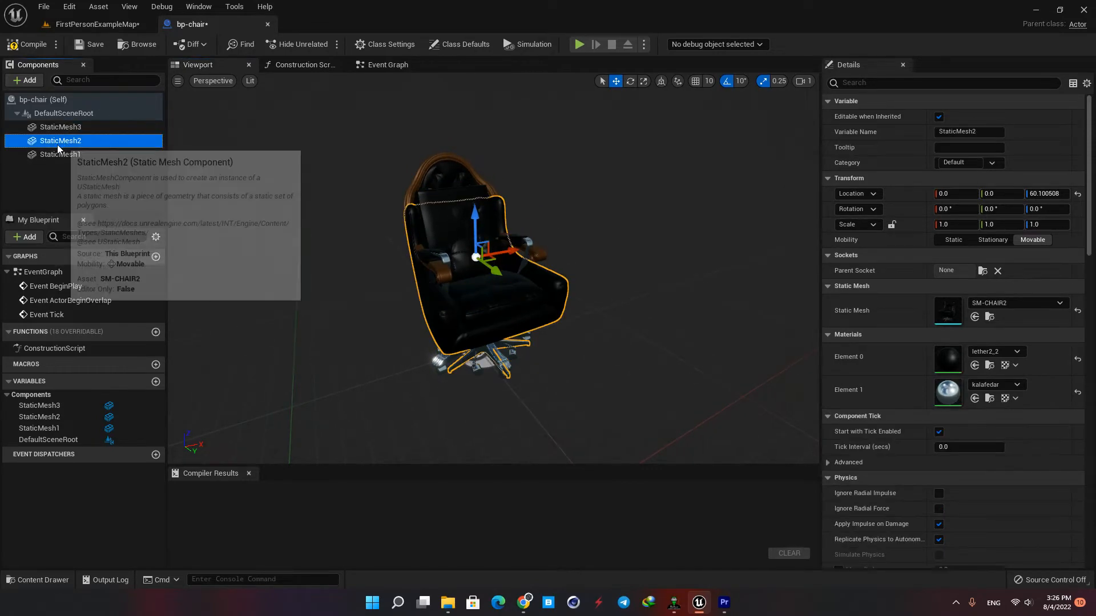
{"action": "scroll", "scroll_direction": "down", "scroll_amount": 3}
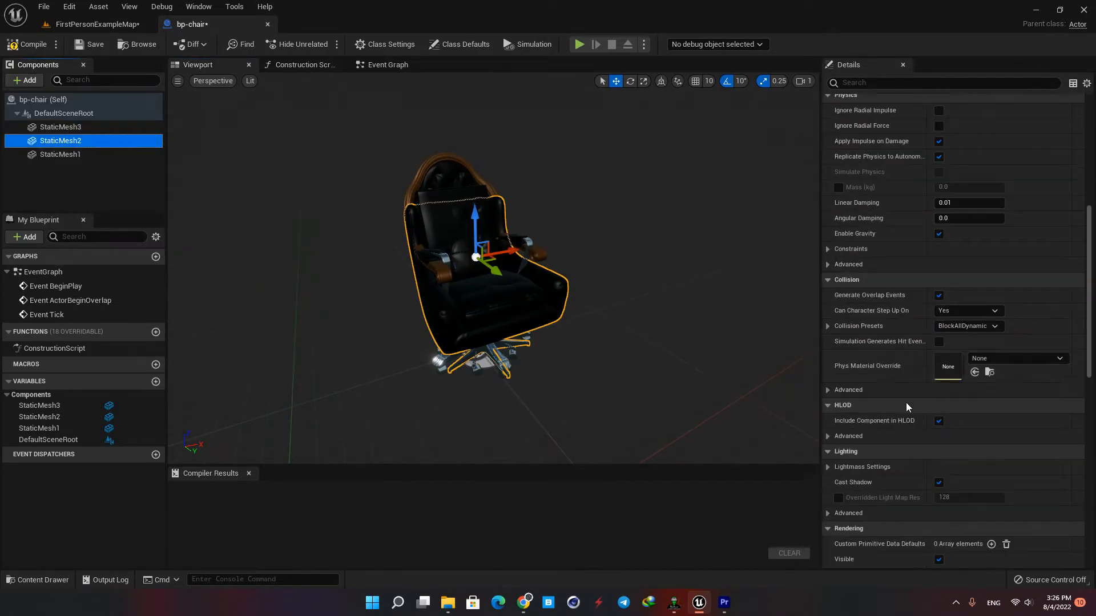
{"action": "scroll", "scroll_direction": "down", "scroll_amount": 3}
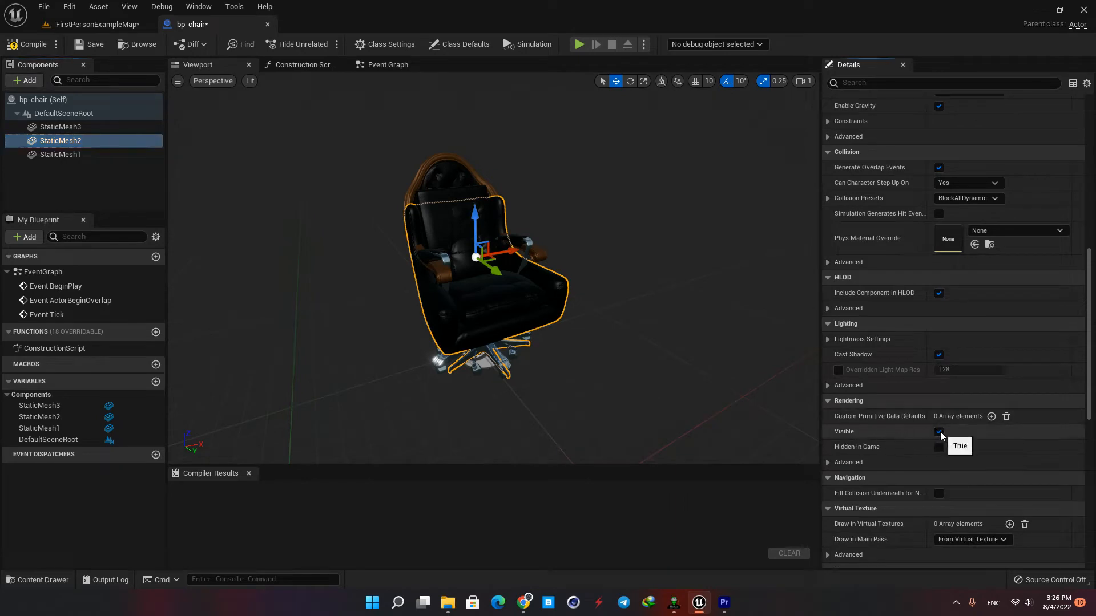
{"action": "left_click", "coordinate": [939, 431]}
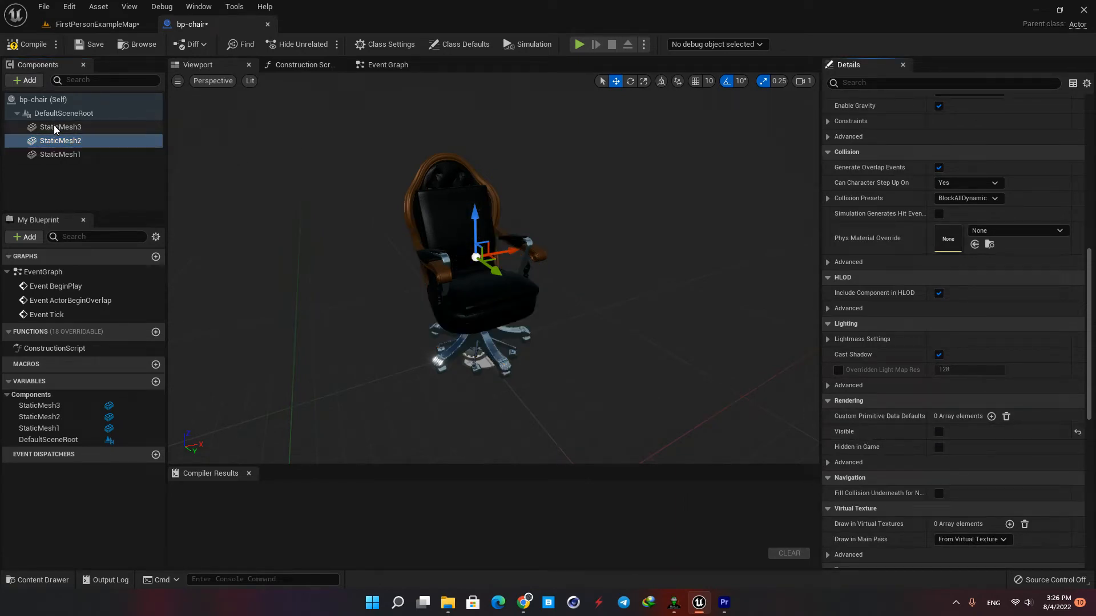
{"action": "left_click", "coordinate": [60, 127]}
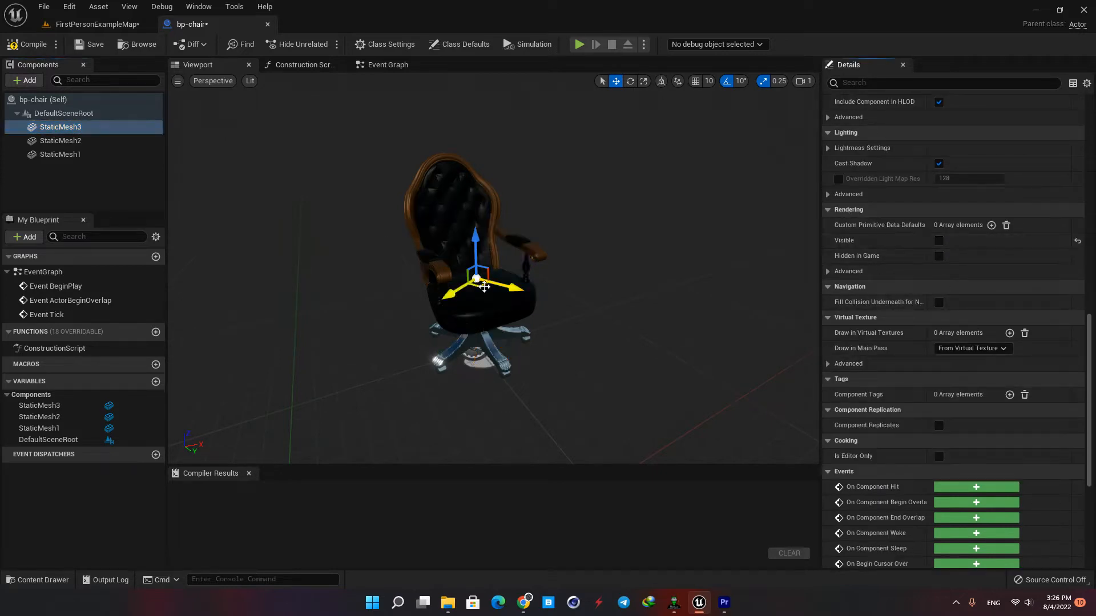
{"action": "mouse_move", "coordinate": [554, 205]}
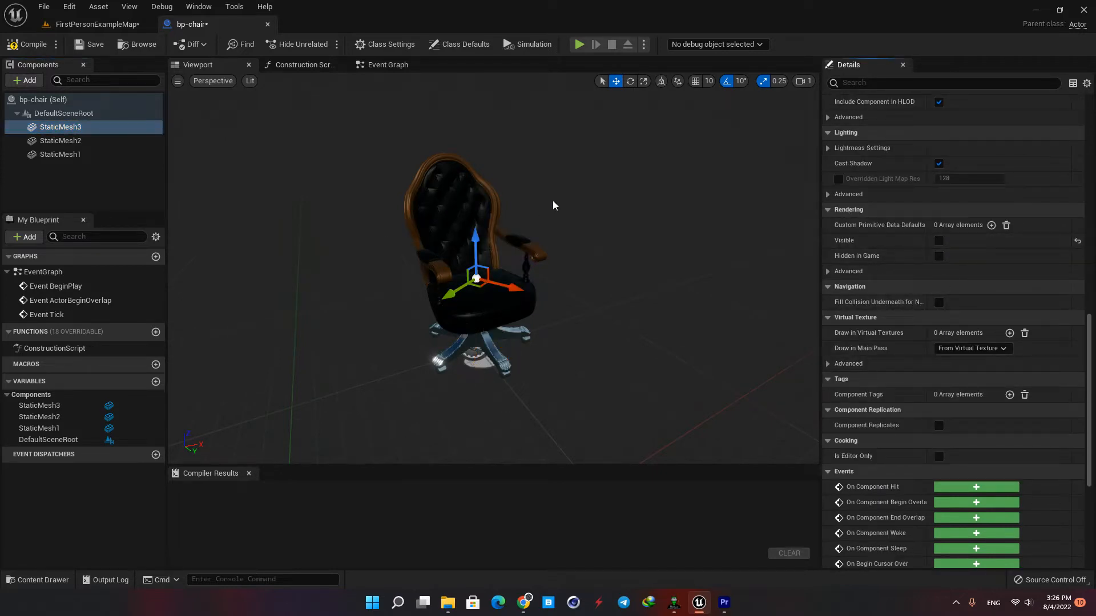
{"action": "mouse_move", "coordinate": [86, 161]}
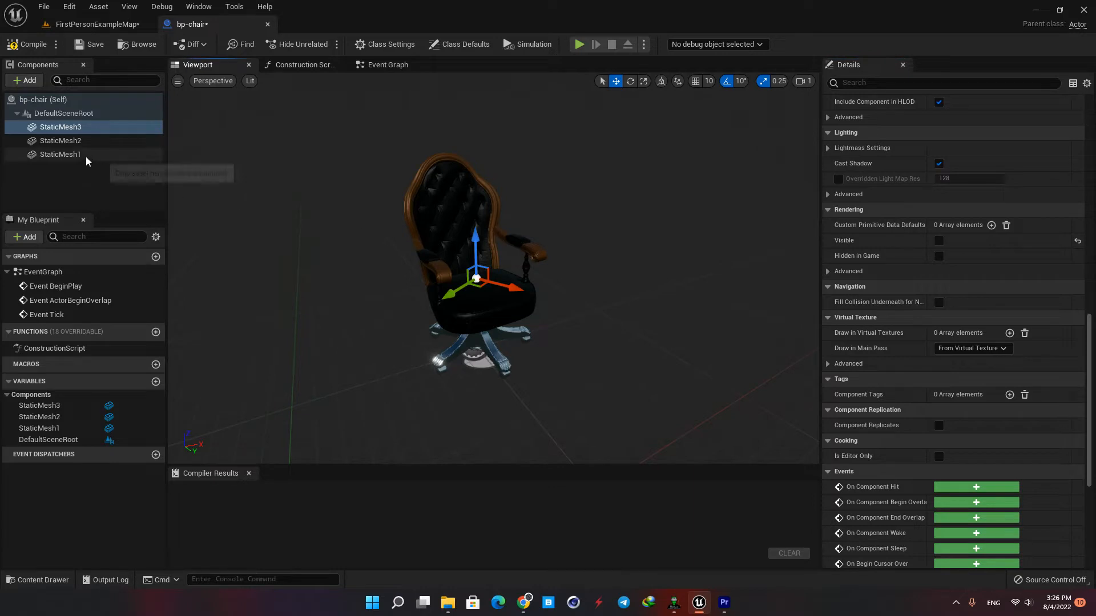
{"action": "mouse_move", "coordinate": [89, 155]}
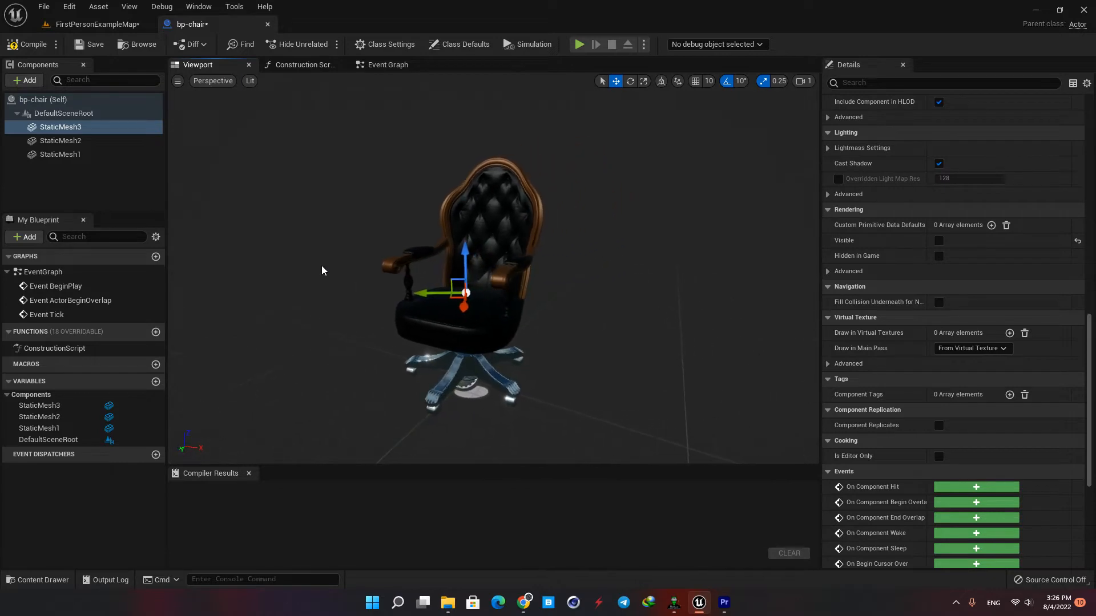
{"action": "mouse_move", "coordinate": [354, 133]}
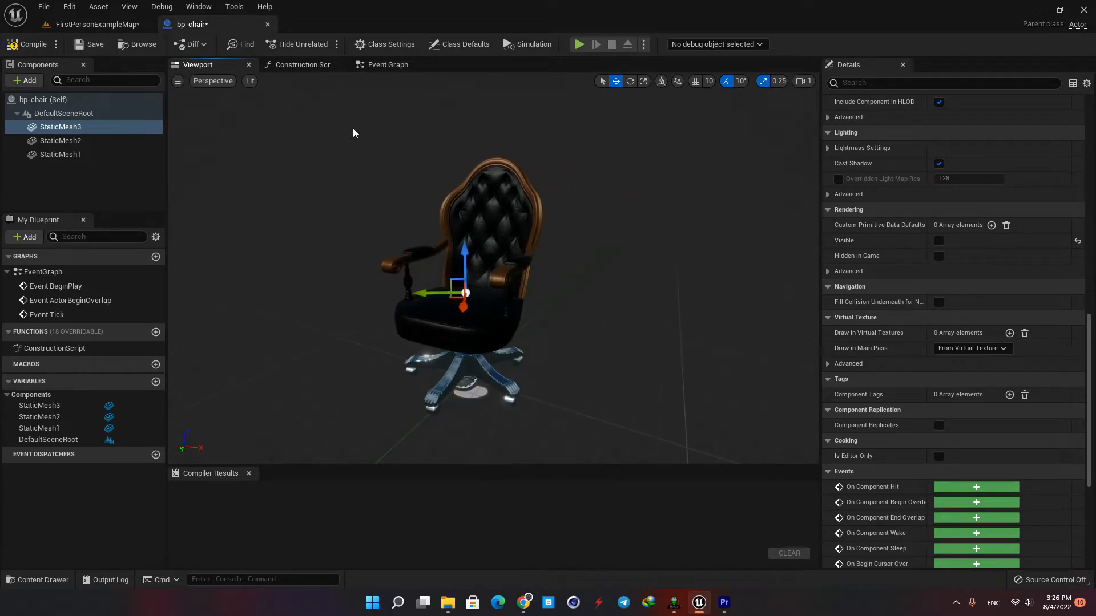
{"action": "left_click", "coordinate": [386, 64]}
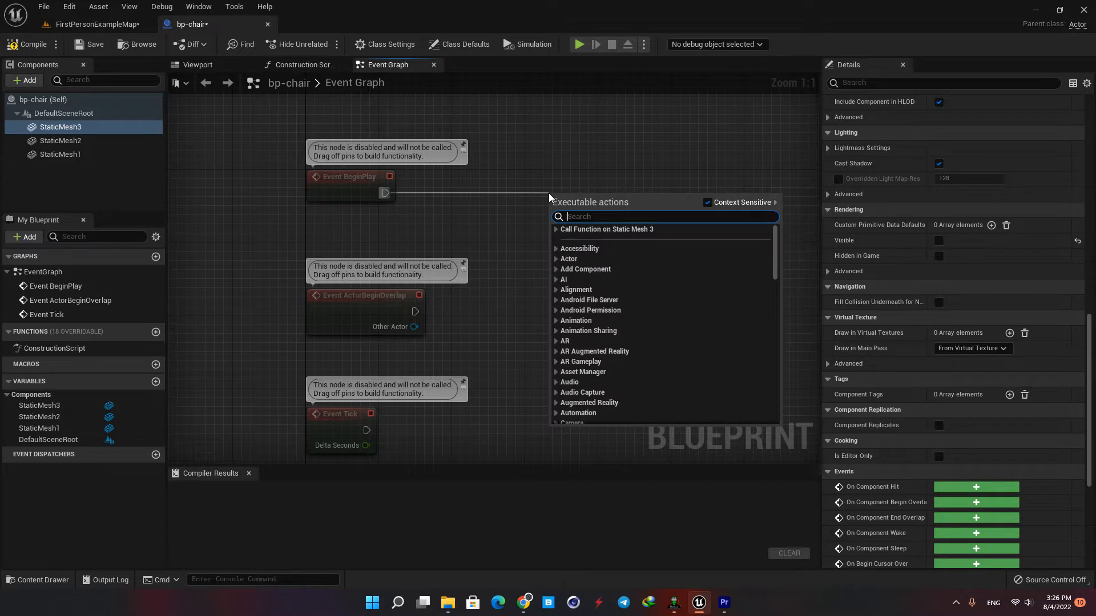
Wire BeginPlay to Enable Input fed by Get Player Controller and delete the unused overlap and tick events.
{"action": "type", "text": "enab"}
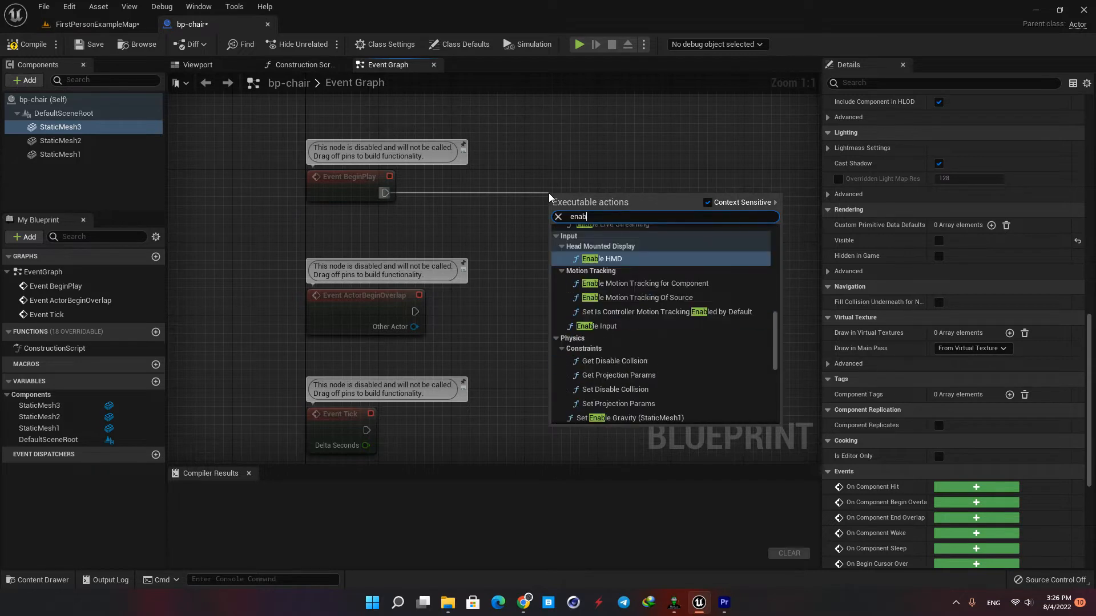
{"action": "type", "text": "le"}
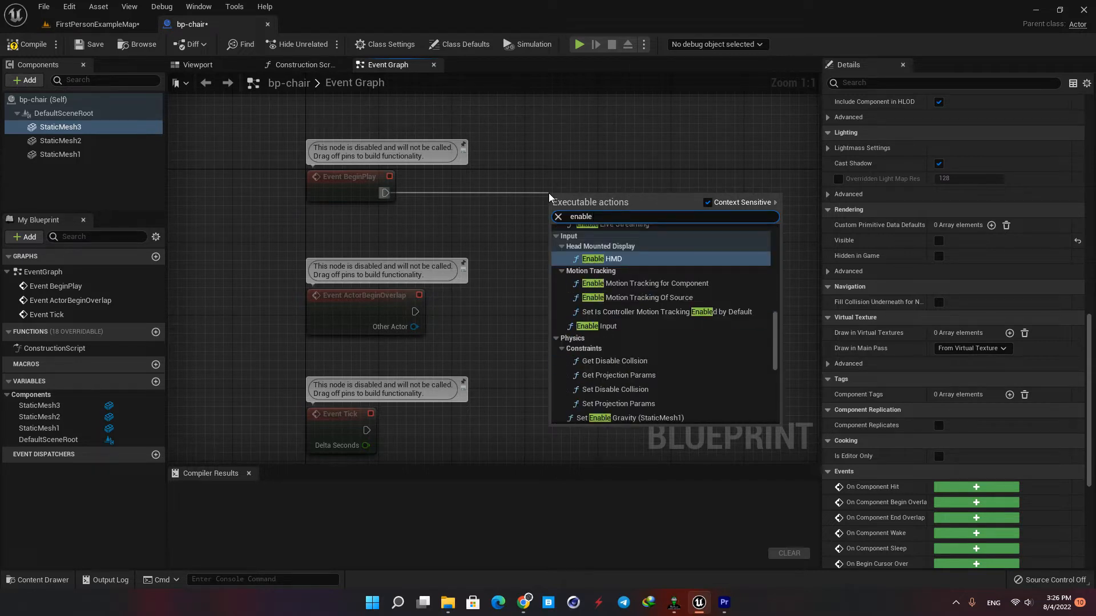
{"action": "left_click", "coordinate": [600, 325]}
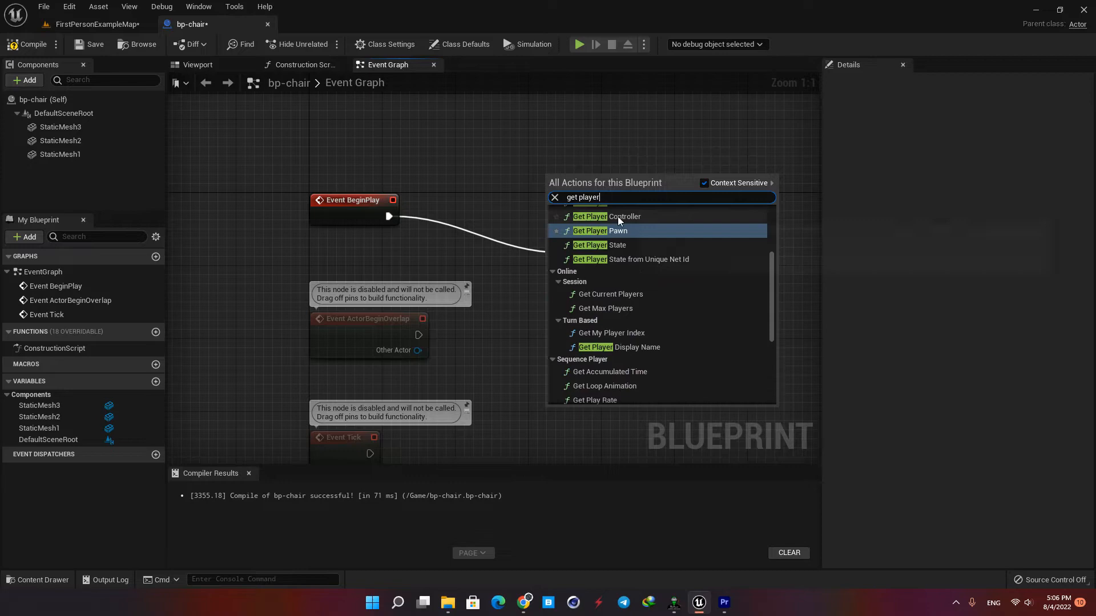
{"action": "left_click", "coordinate": [610, 216]}
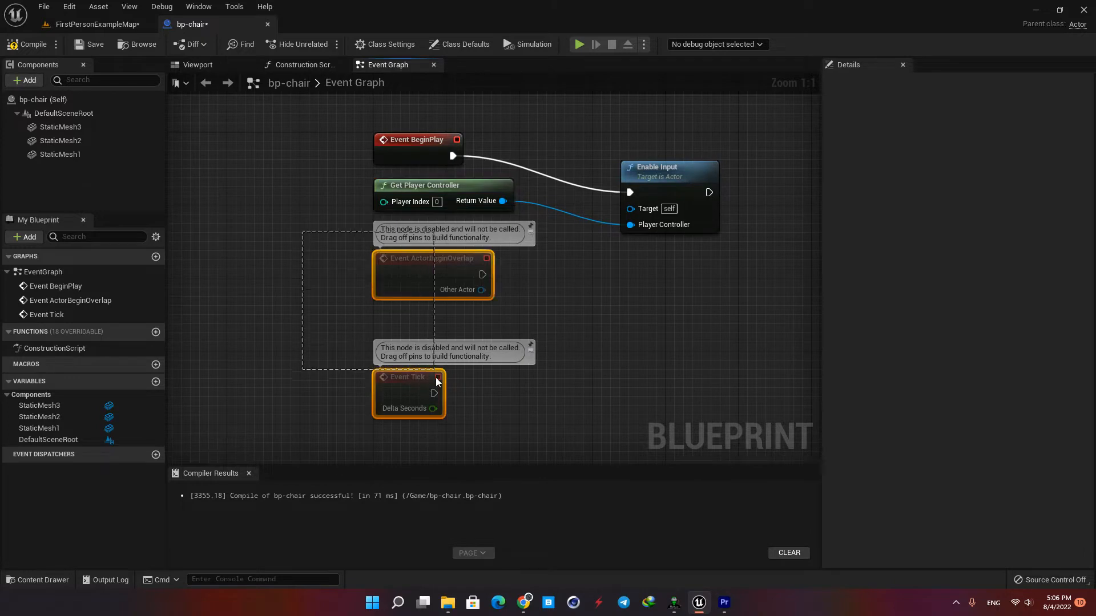
{"action": "key", "text": "Delete"}
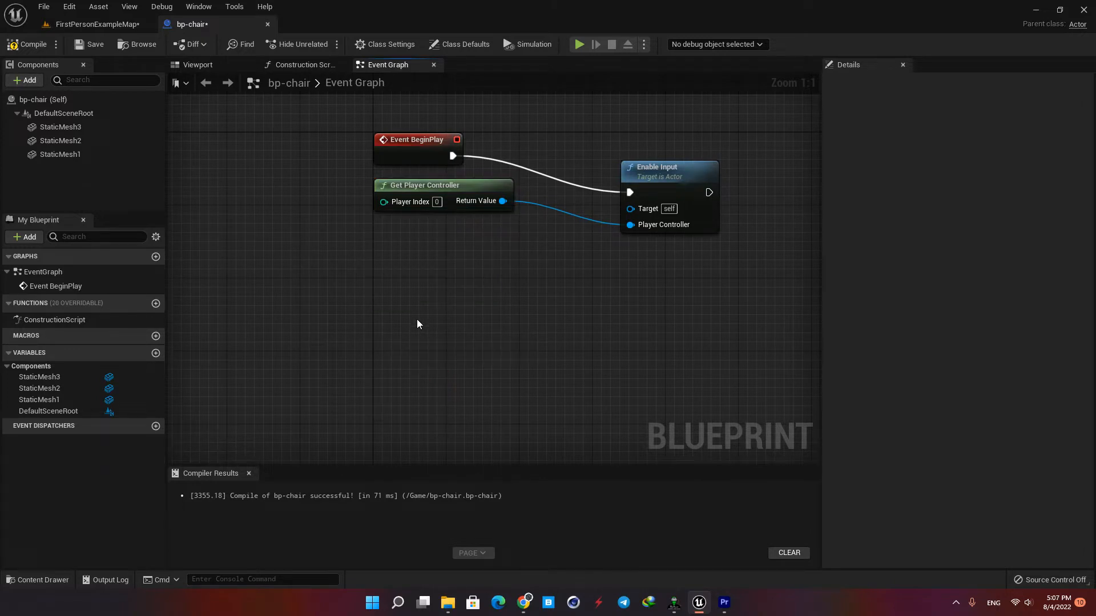
{"action": "scroll", "scroll_direction": "down", "scroll_amount": 3}
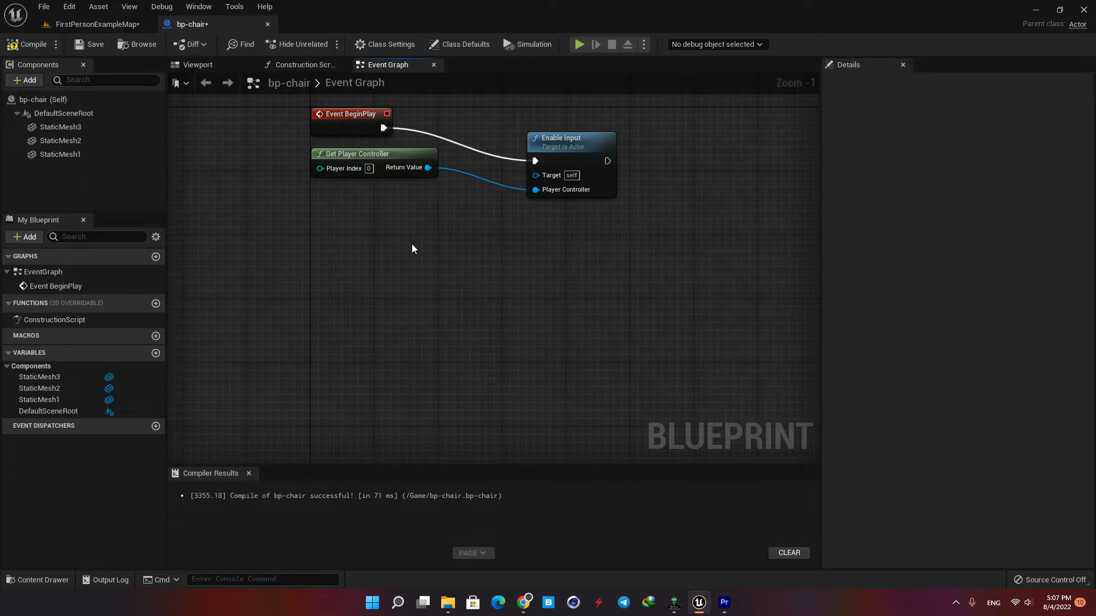
{"action": "mouse_move", "coordinate": [376, 289]}
{"action": "type", "text": "ke"}
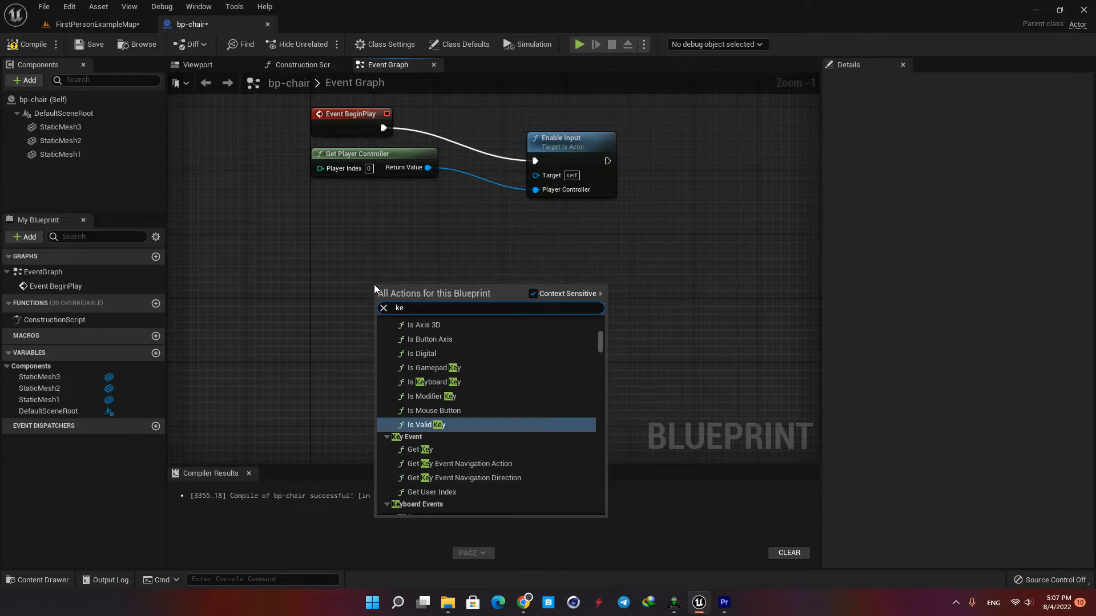
Add a keyboard event node below BeginPlay and set its Input Key to E.
{"action": "type", "text": "yb"}
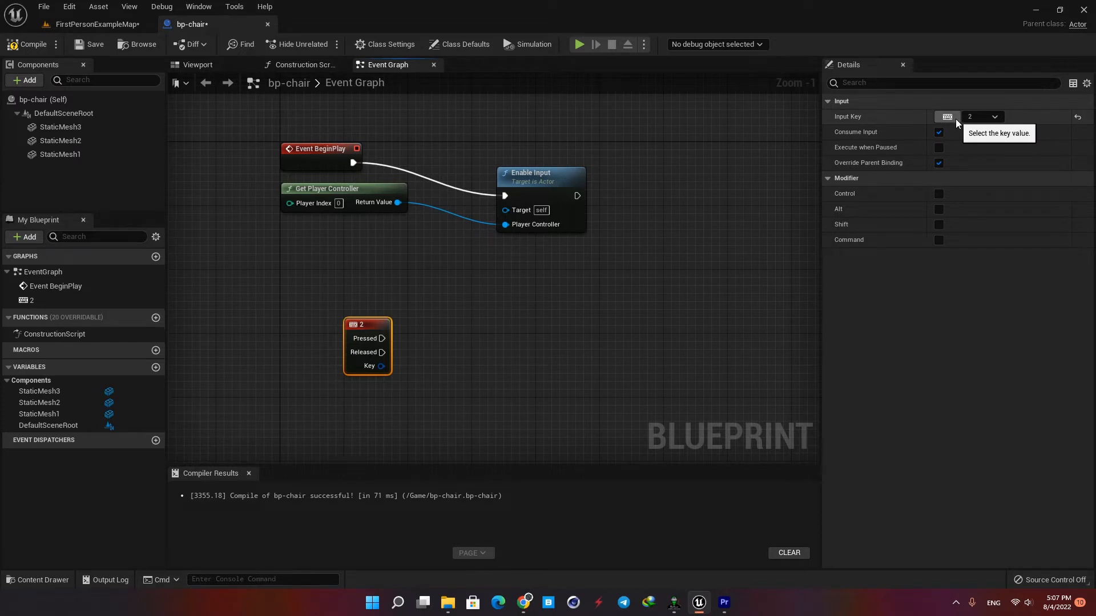
{"action": "type", "text": "E"}
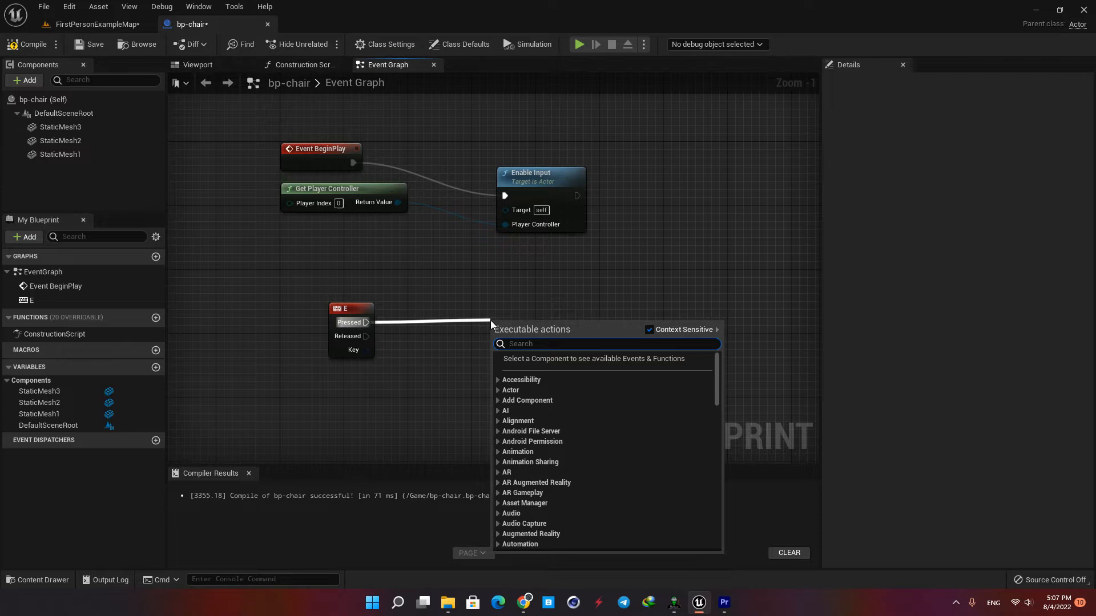
Drive a new MultiGate node from the E key's Pressed output.
{"action": "type", "text": "multi"}
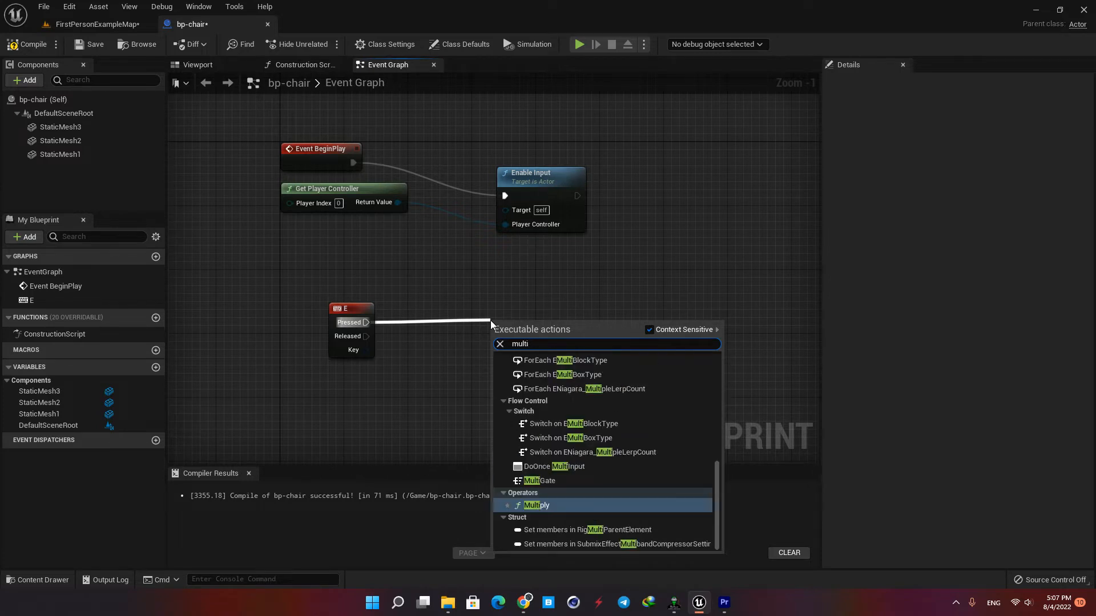
{"action": "left_click", "coordinate": [539, 480]}
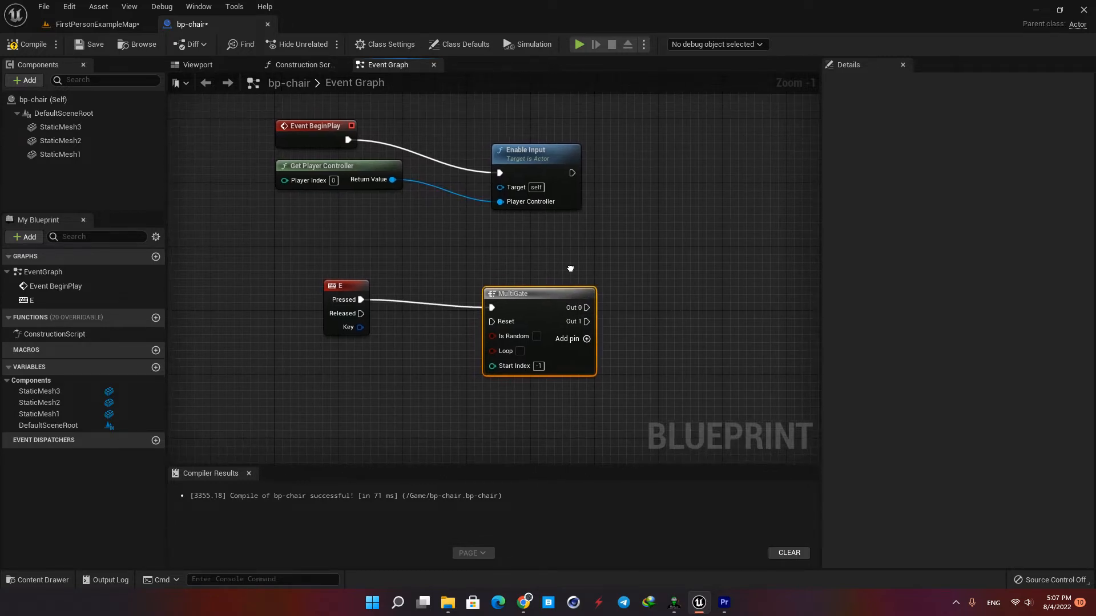
{"action": "mouse_move", "coordinate": [599, 282]}
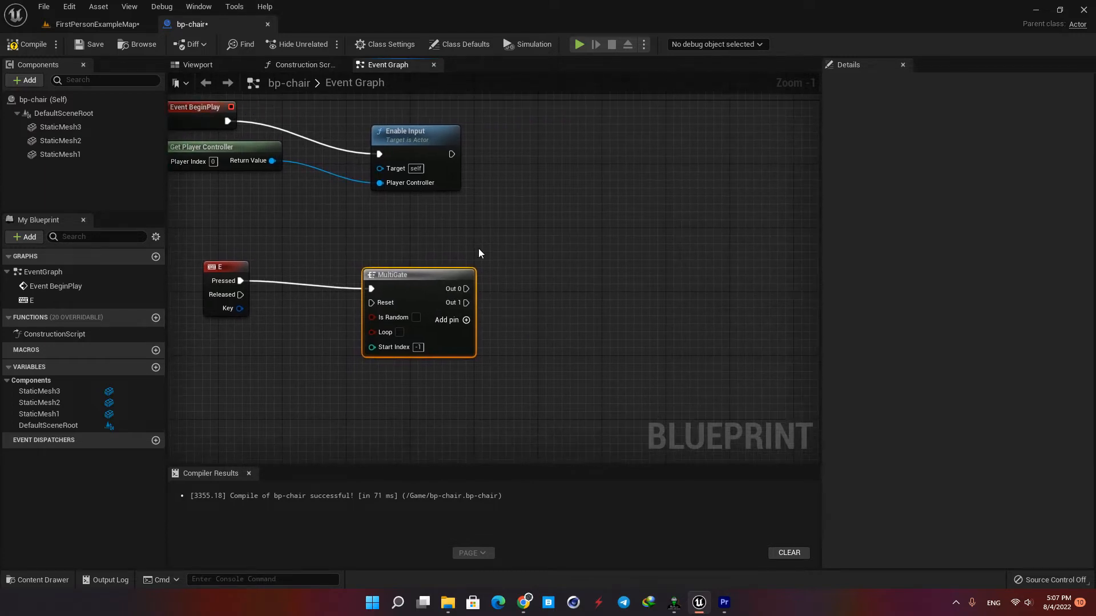
Add a Set Visibility node for a chair mesh after the MultiGate's Out 0.
{"action": "right_click", "coordinate": [480, 253]}
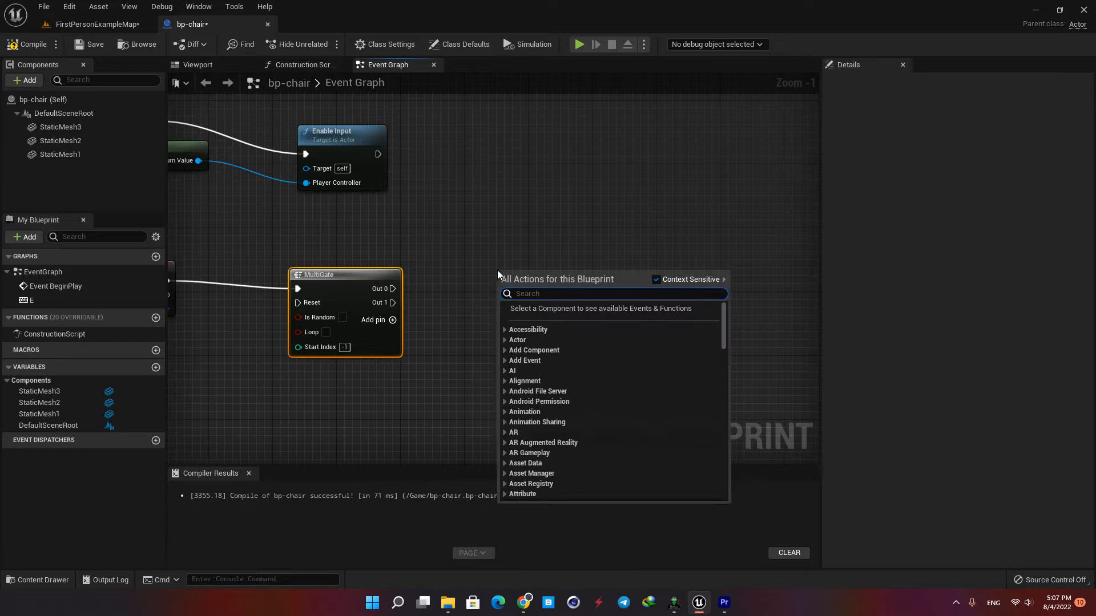
{"action": "type", "text": "set visi"}
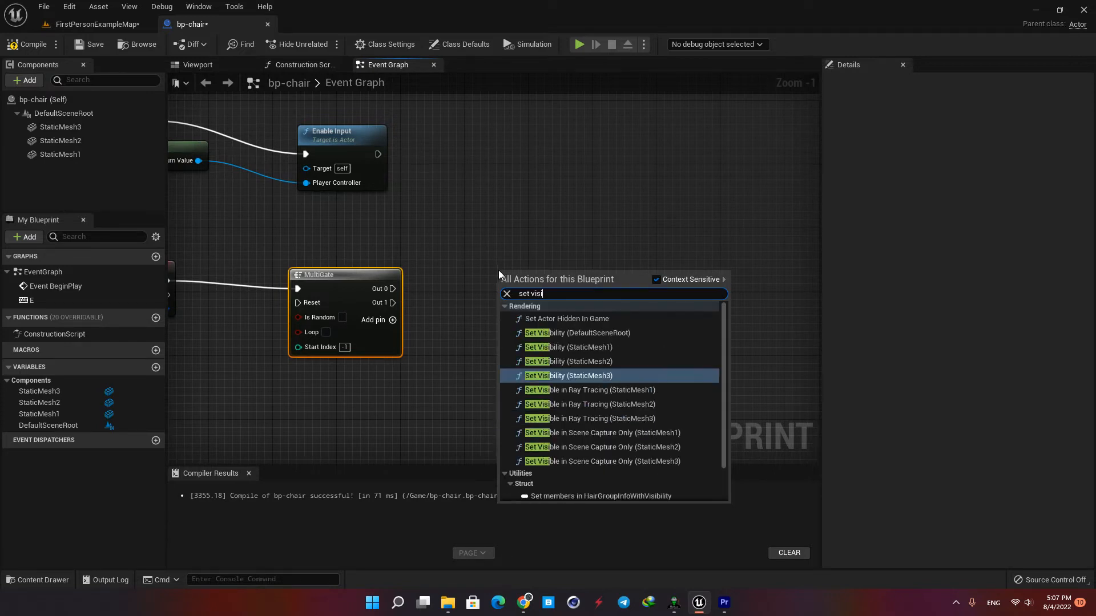
{"action": "left_click", "coordinate": [568, 362]}
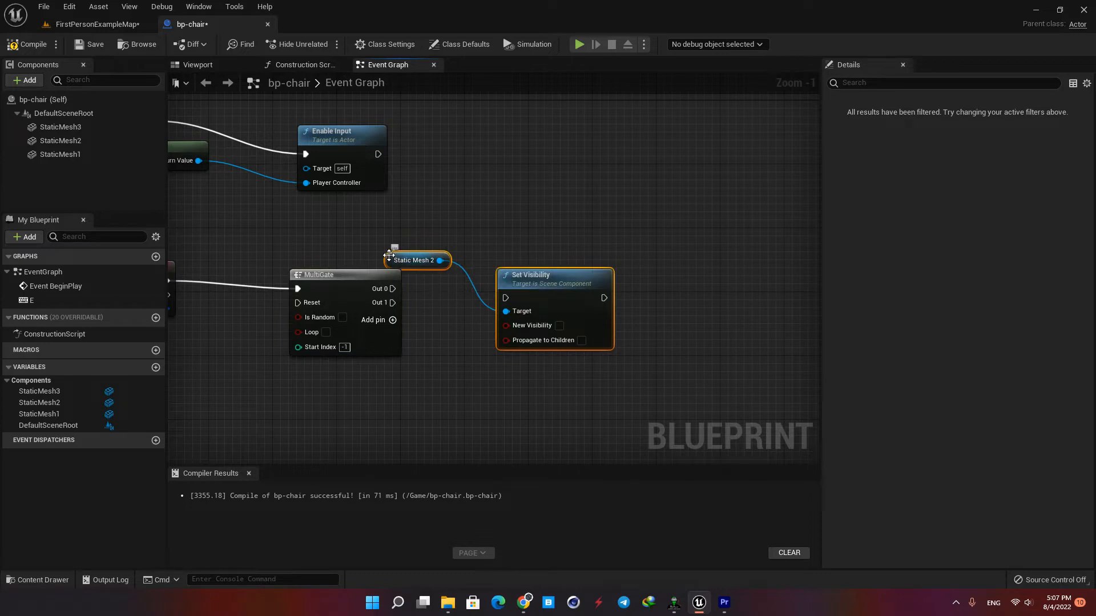
{"action": "mouse_move", "coordinate": [547, 274]}
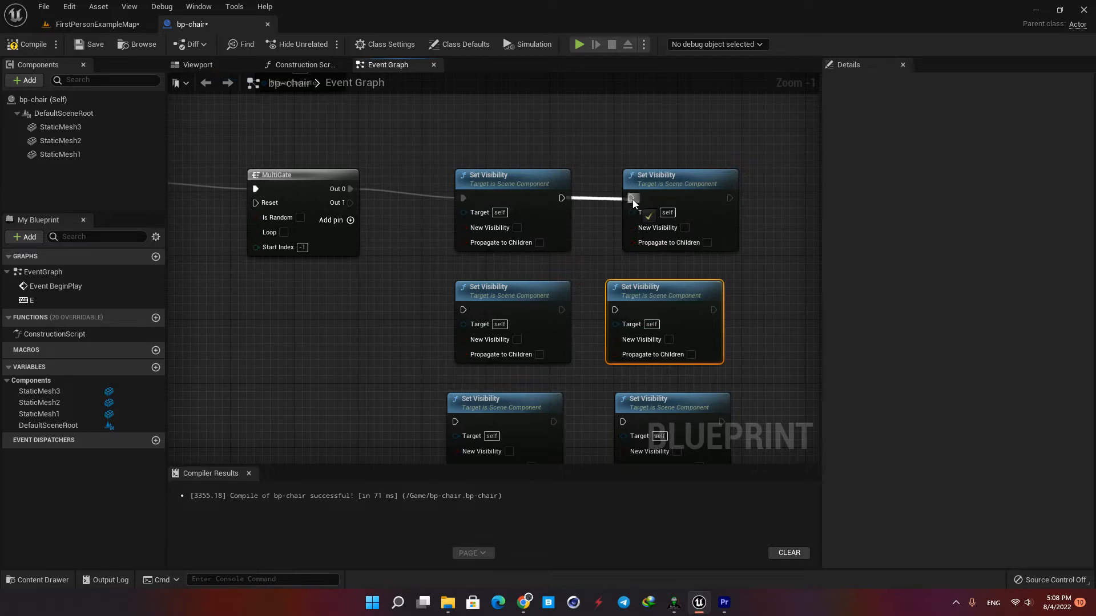
Target Static Mesh 1 and Static Mesh 2 in the two Set Visibility nodes, the second set visible.
{"action": "scroll", "scroll_direction": "down", "scroll_amount": 3}
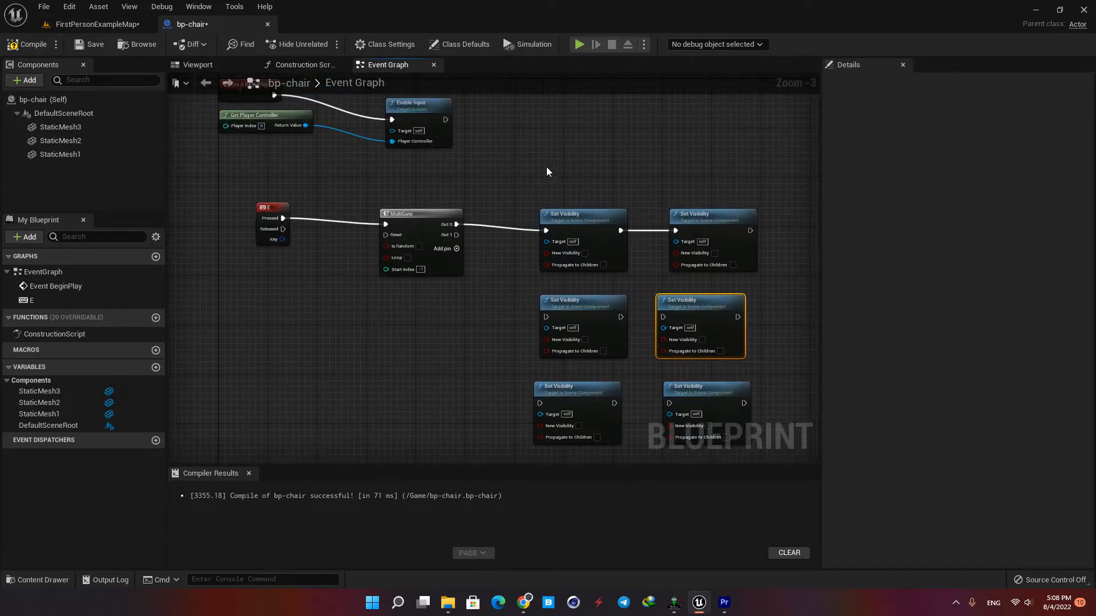
{"action": "mouse_move", "coordinate": [273, 208]}
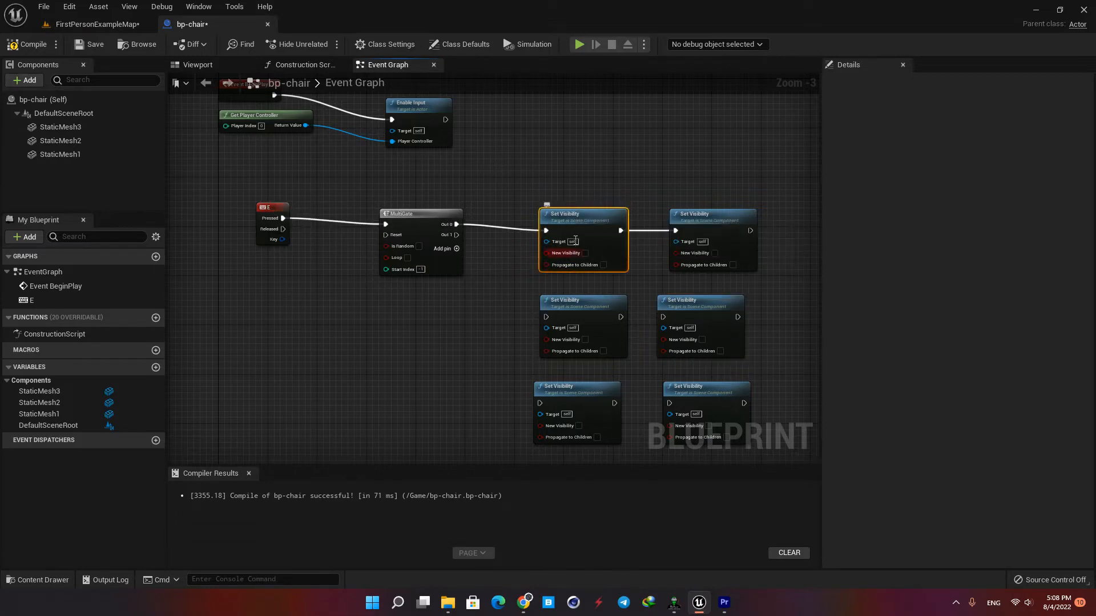
{"action": "left_click", "coordinate": [60, 153]}
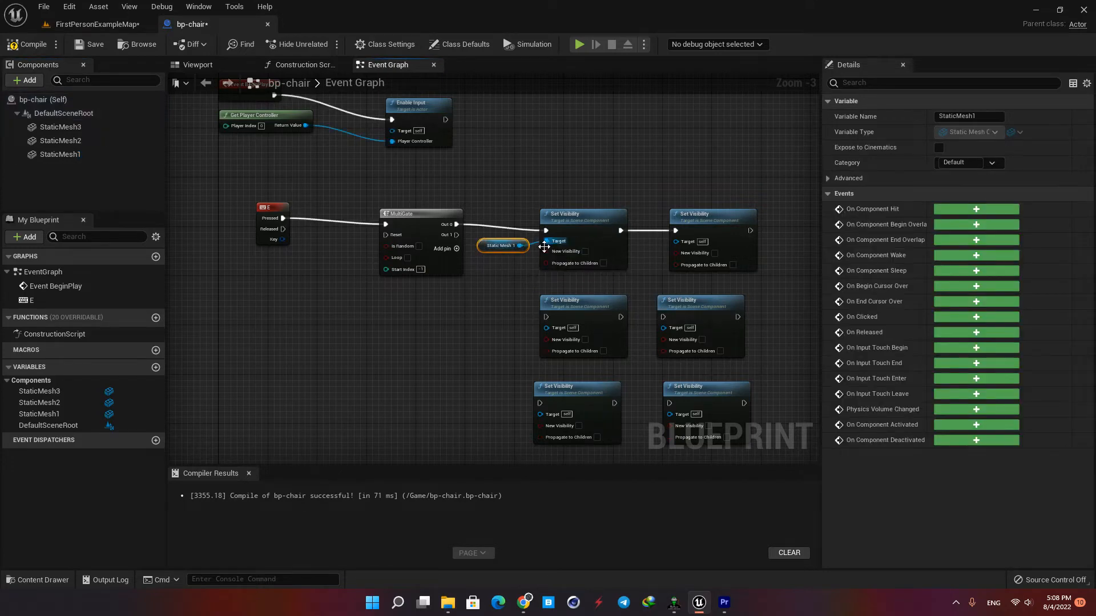
{"action": "mouse_move", "coordinate": [590, 221]}
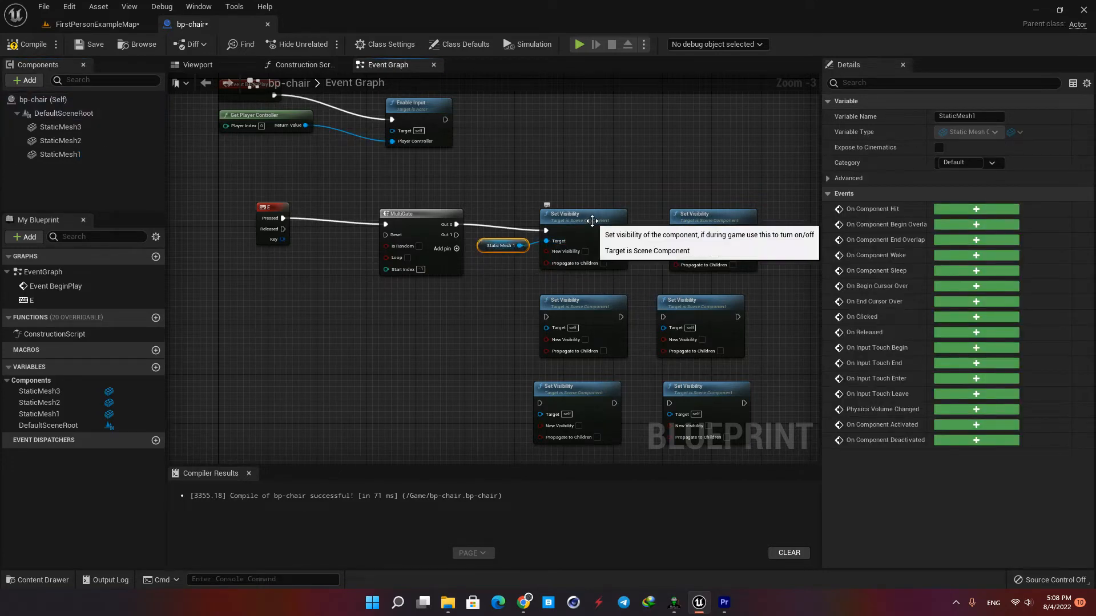
{"action": "mouse_move", "coordinate": [581, 251]}
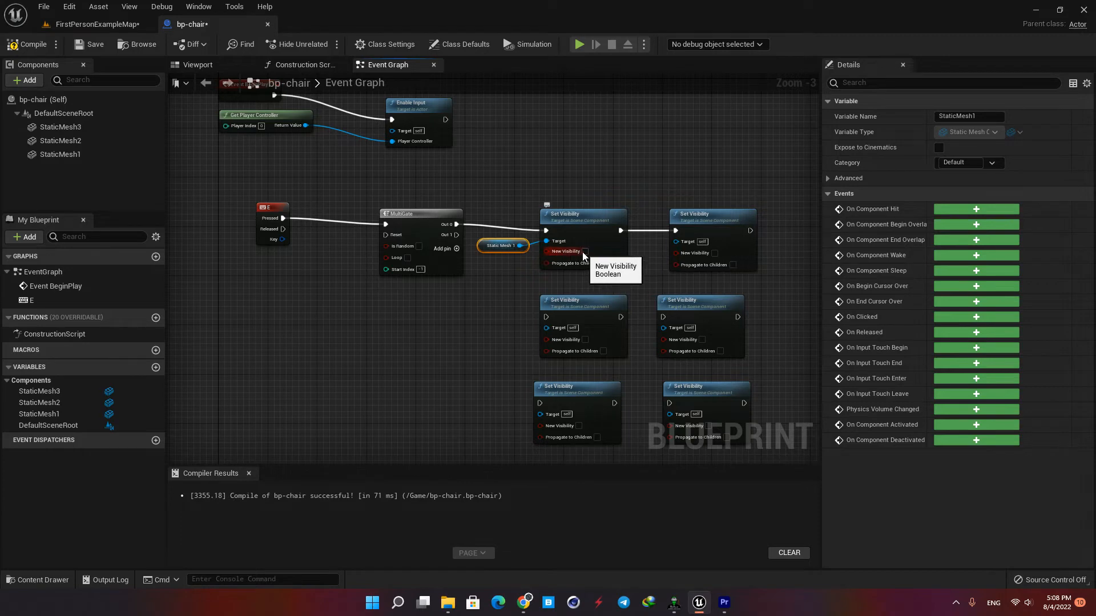
{"action": "mouse_move", "coordinate": [603, 177]}
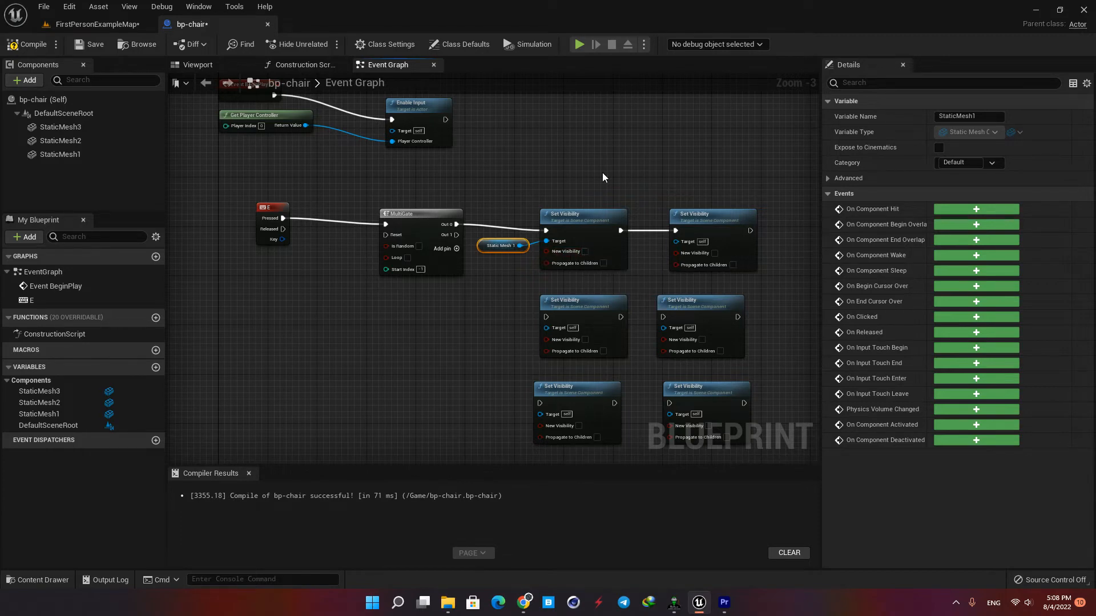
{"action": "left_click", "coordinate": [711, 214]}
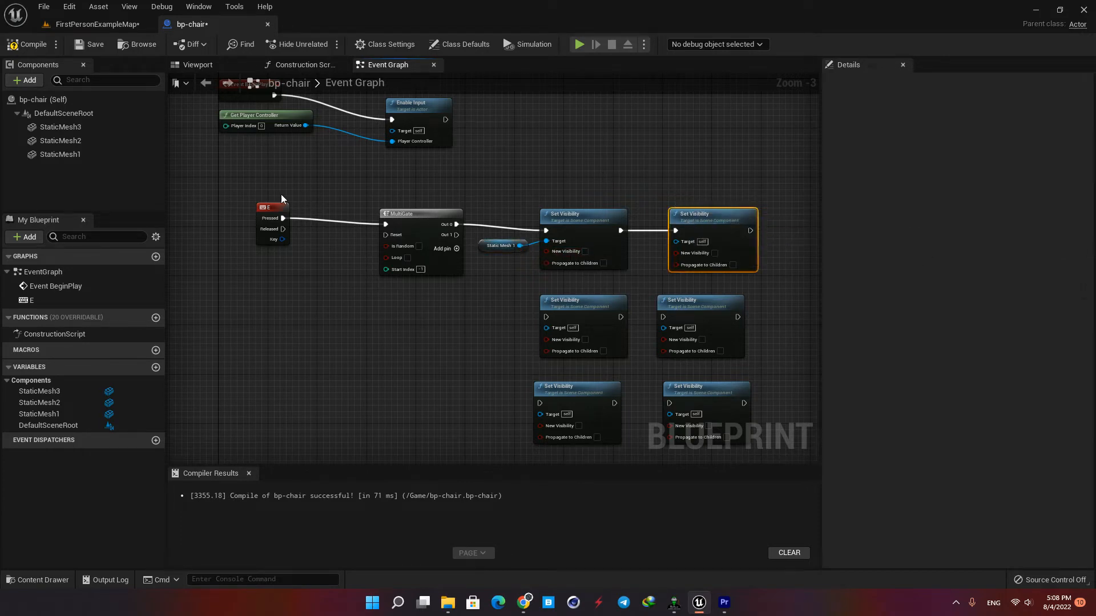
{"action": "mouse_move", "coordinate": [60, 140]}
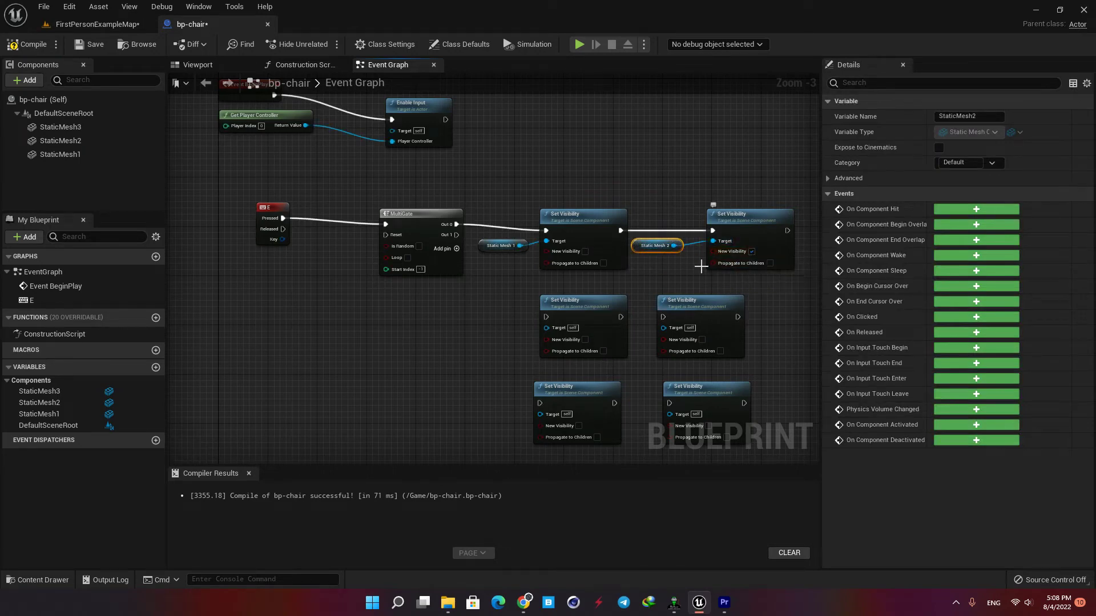
Compile bp-chair, preview the chair in FirstPersonExampleMap next to the dresser, and return to the blueprint.
{"action": "left_click", "coordinate": [31, 44]}
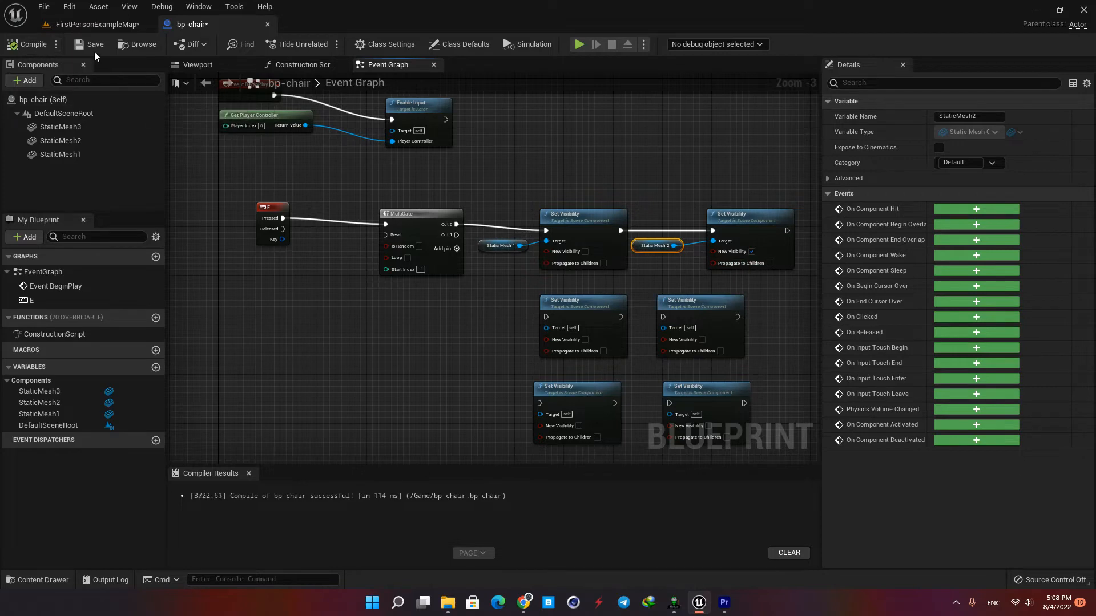
{"action": "left_click", "coordinate": [93, 24]}
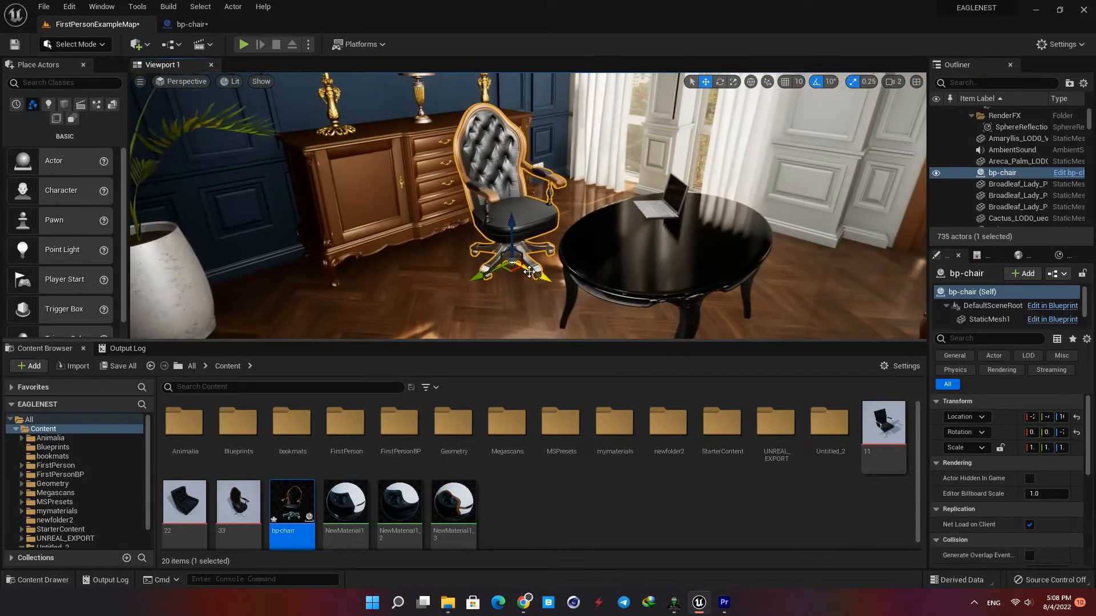
{"action": "left_click", "coordinate": [243, 44]}
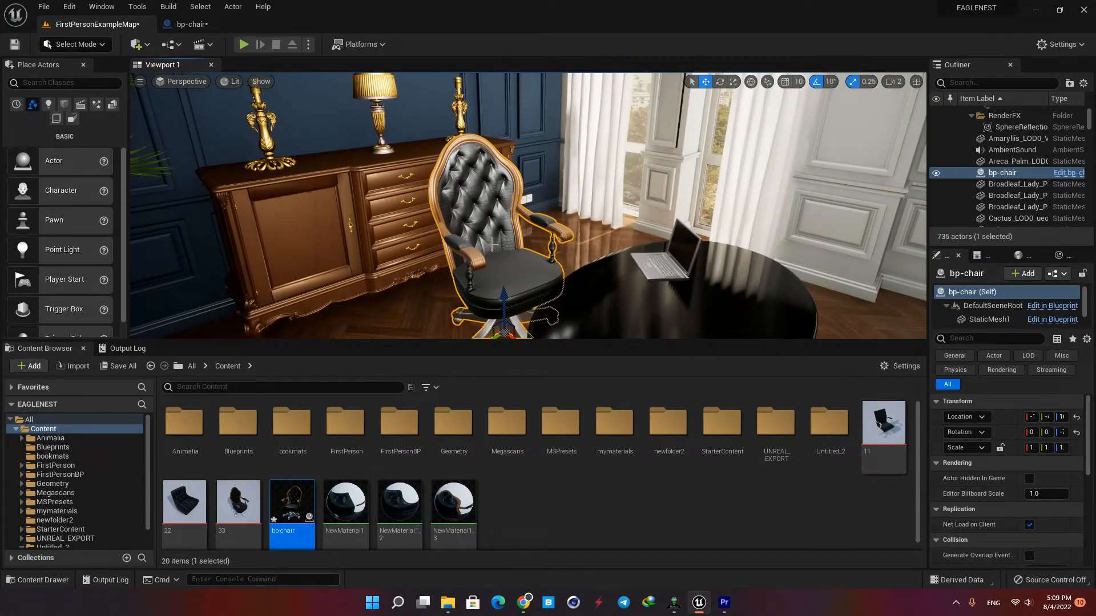
{"action": "left_click", "coordinate": [243, 44]}
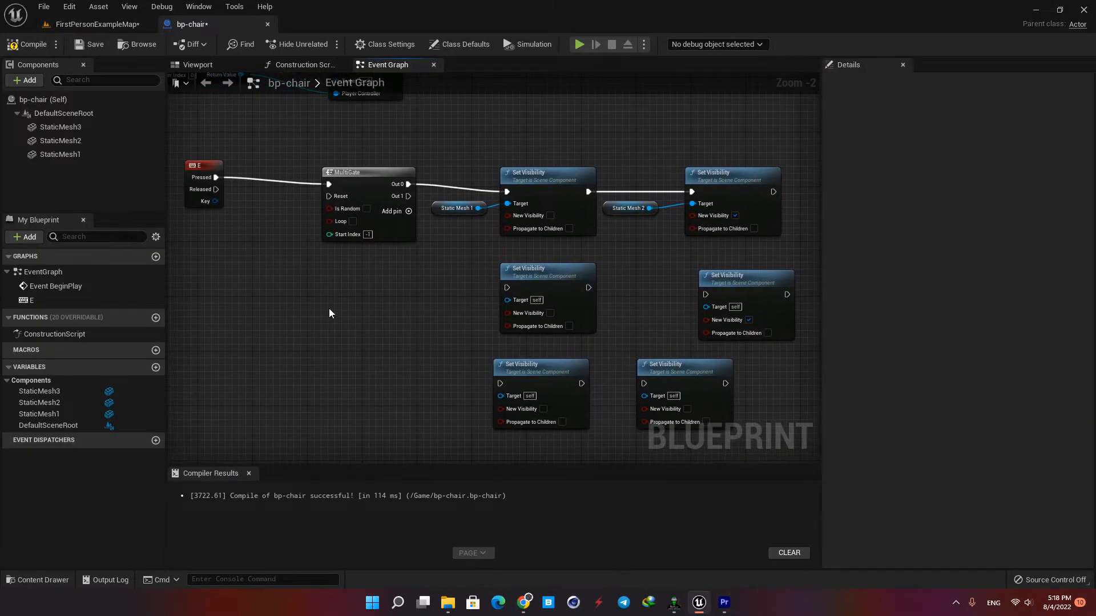
{"action": "mouse_move", "coordinate": [404, 196]}
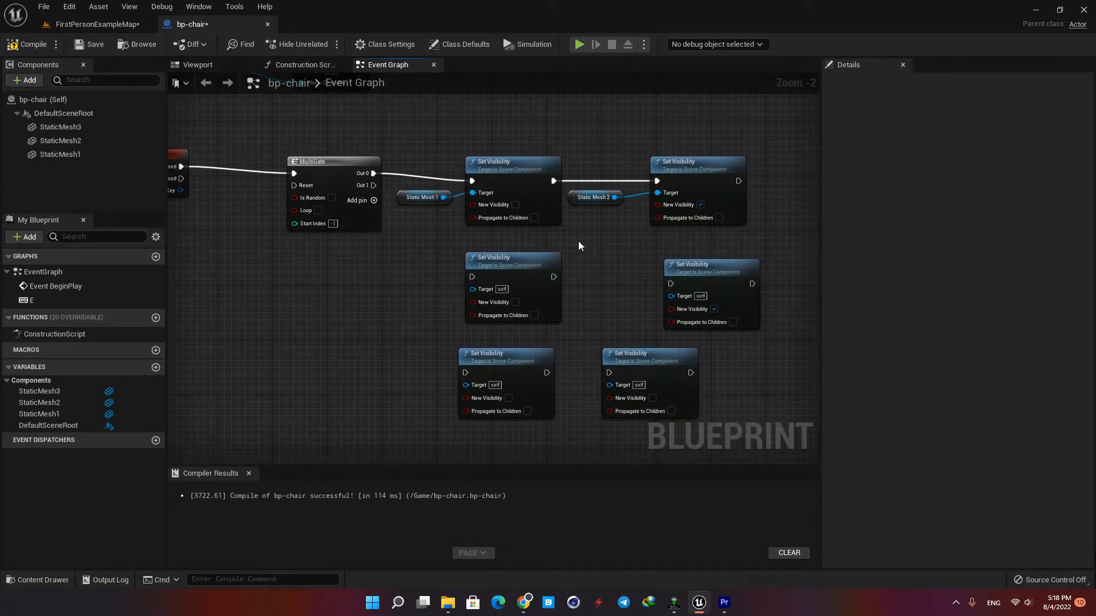
{"action": "mouse_move", "coordinate": [505, 260]}
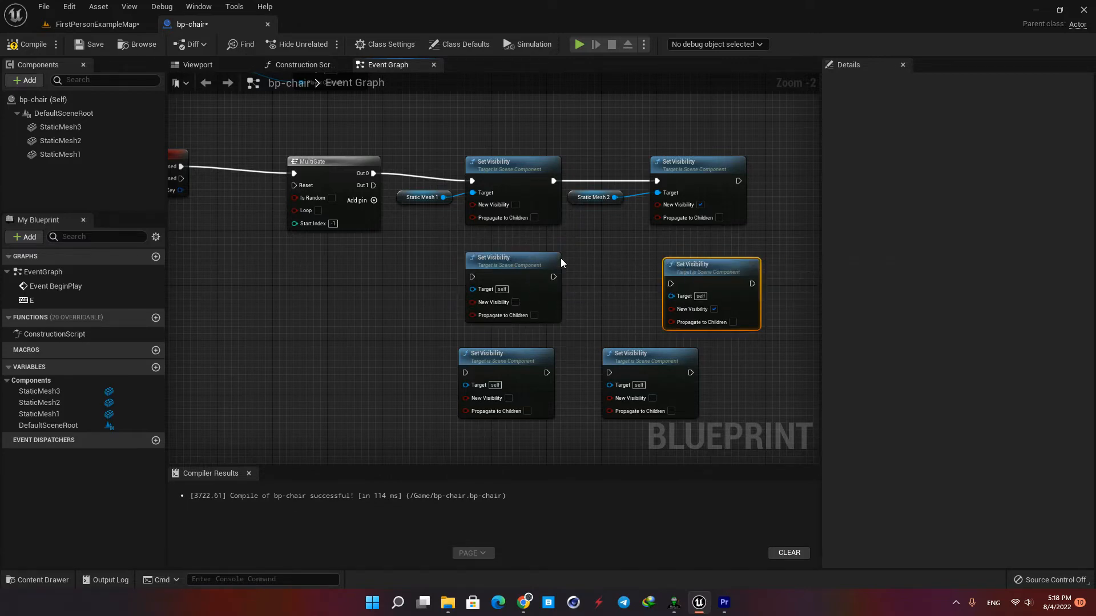
Place a Static Mesh 2 reference in the graph as the target for the second Set Visibility pair.
{"action": "left_click", "coordinate": [61, 141]}
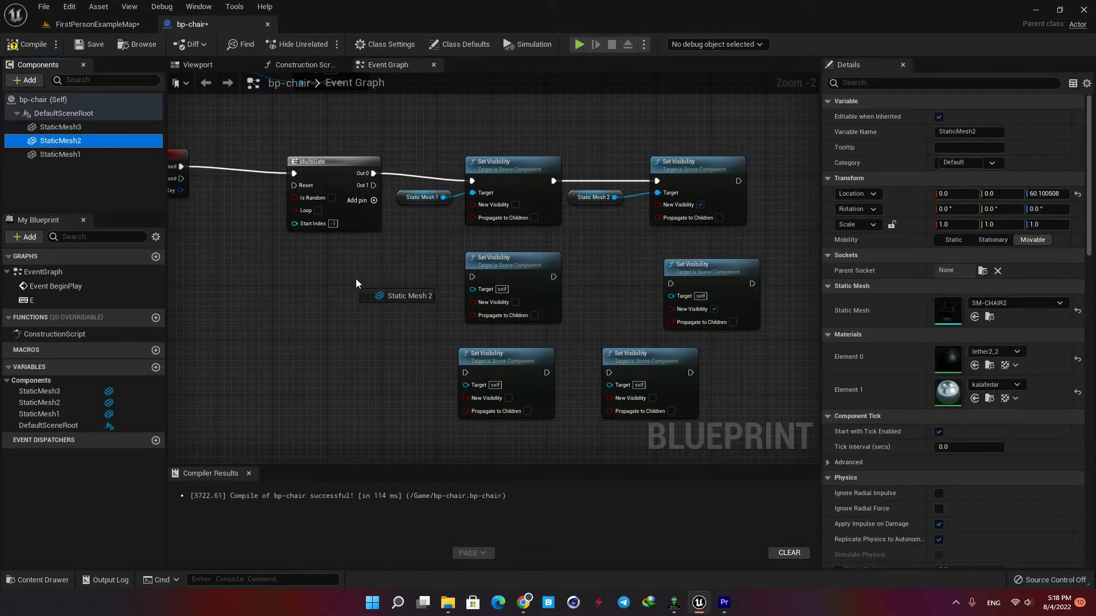
{"action": "left_click", "coordinate": [396, 285]}
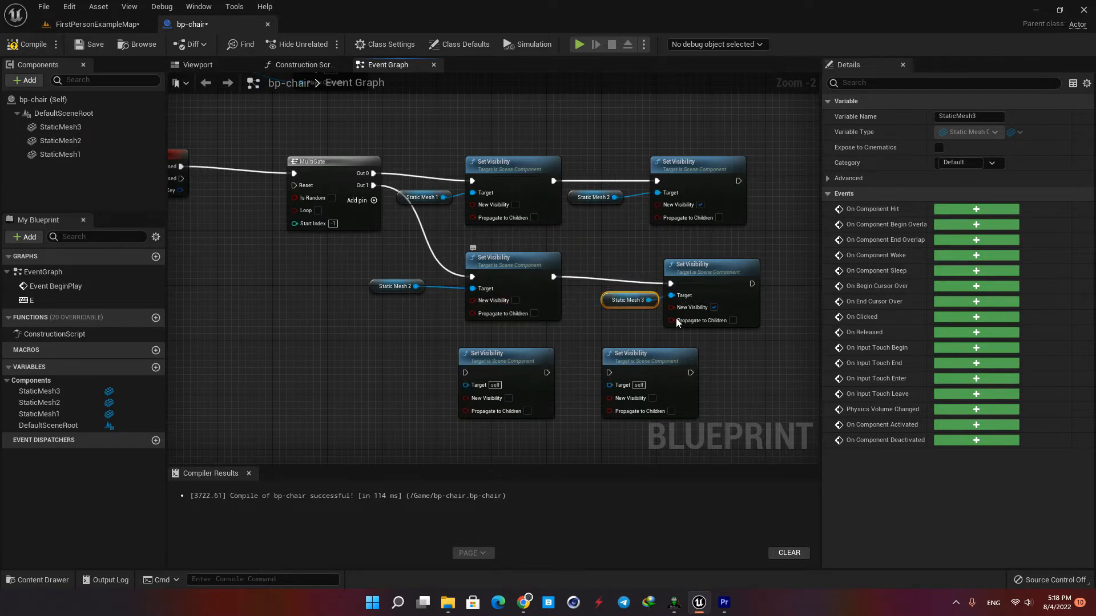
{"action": "mouse_move", "coordinate": [576, 342]}
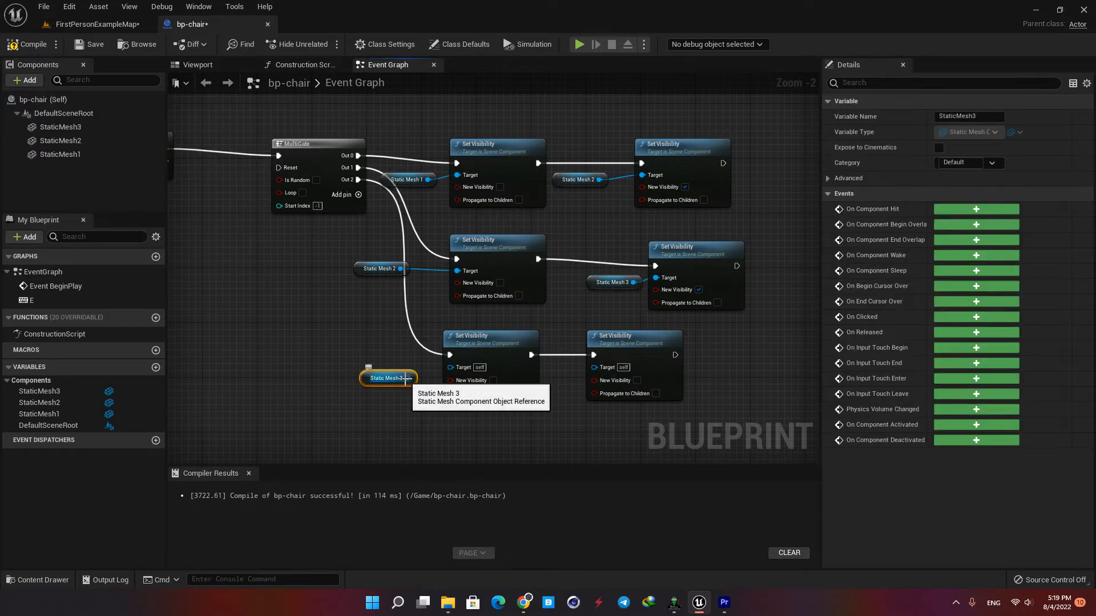
Wire Static Mesh 3 as the target of the third Set Visibility row driven by Out 2.
{"action": "left_click", "coordinate": [59, 153]}
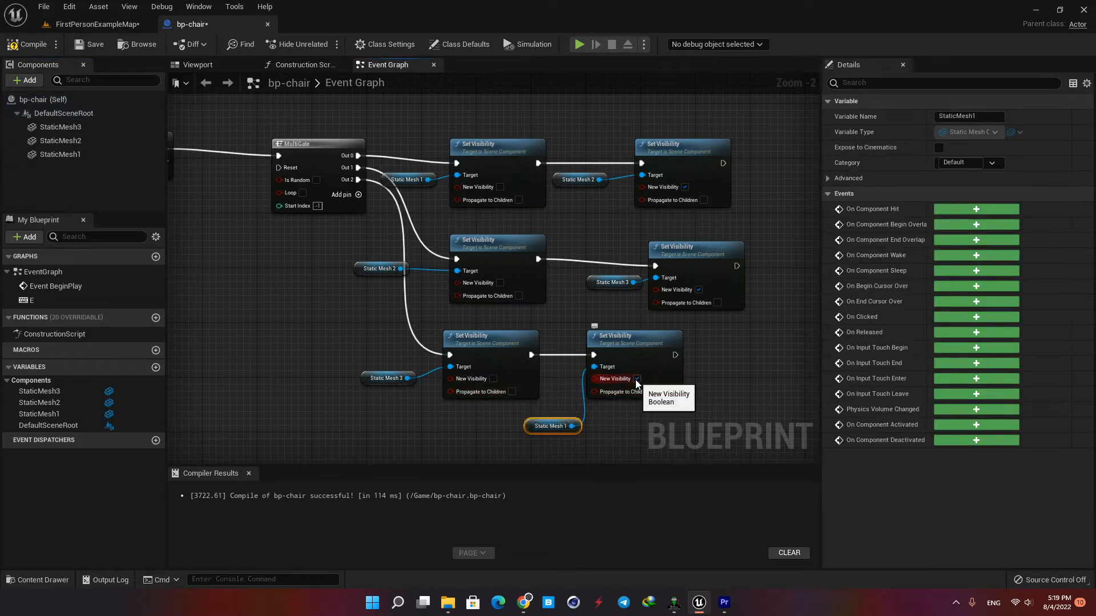
{"action": "scroll", "scroll_direction": "down", "scroll_amount": 3}
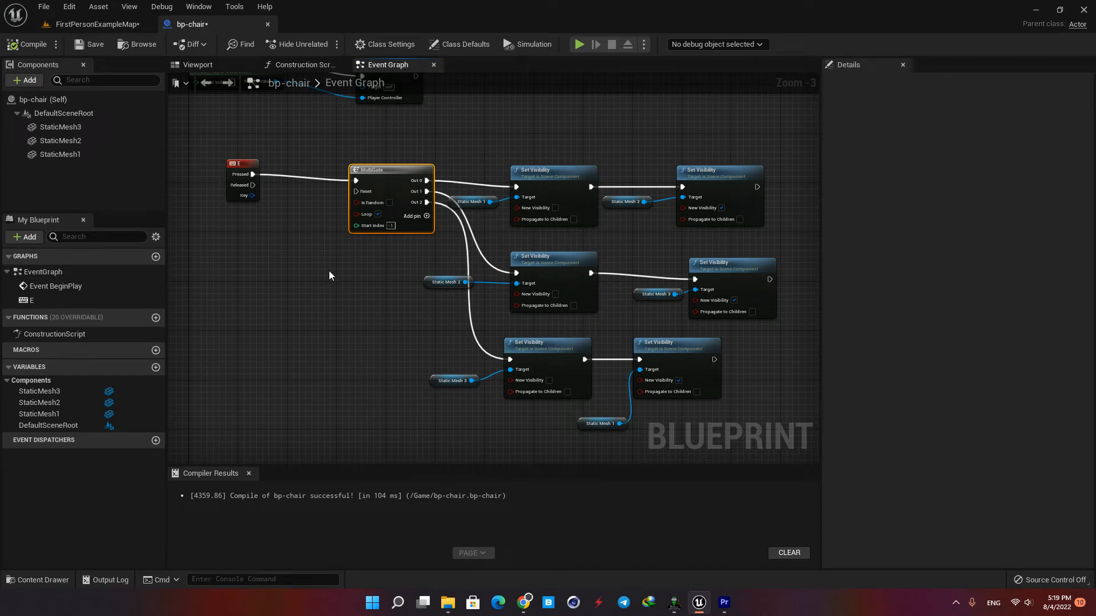
{"action": "scroll", "scroll_direction": "down", "scroll_amount": 3}
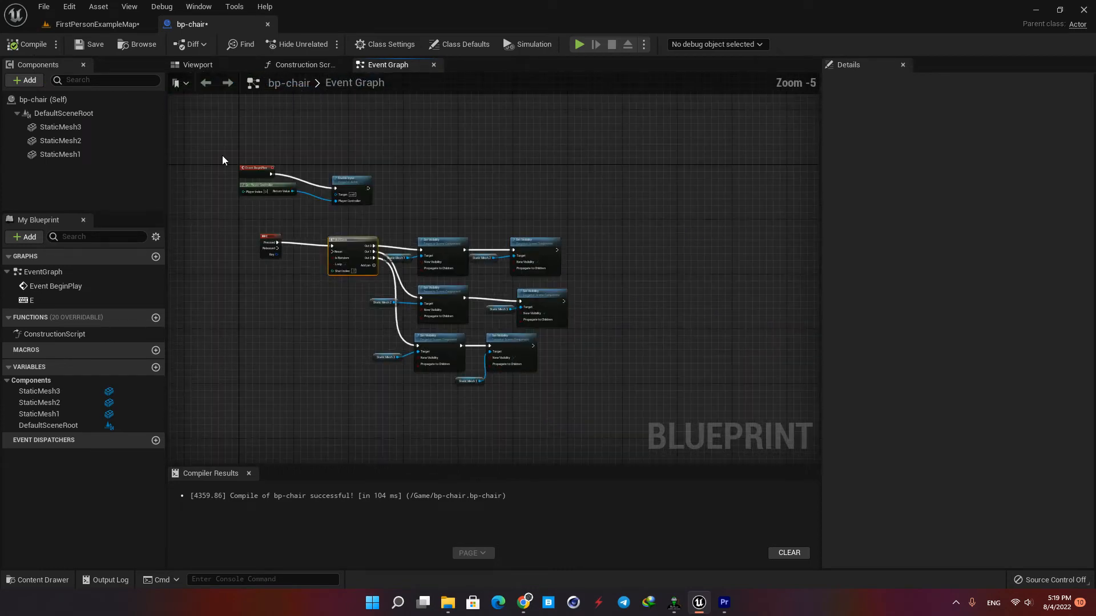
{"action": "mouse_move", "coordinate": [27, 44]}
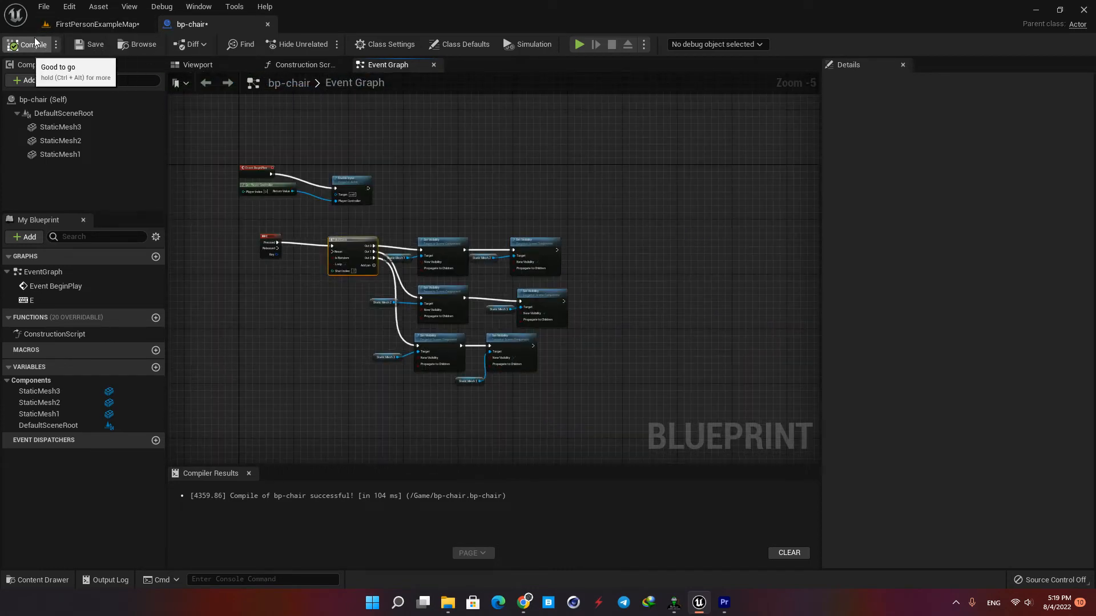
Compile bp-chair and focus the running game to test the swapping chair.
{"action": "left_click", "coordinate": [94, 24]}
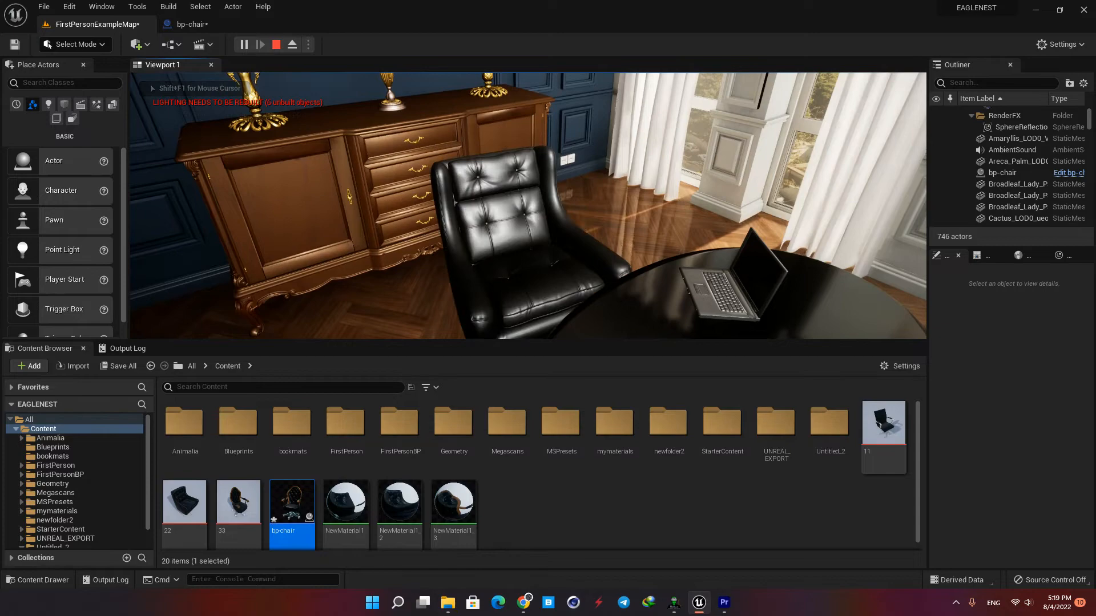
{"action": "left_click", "coordinate": [1002, 172]}
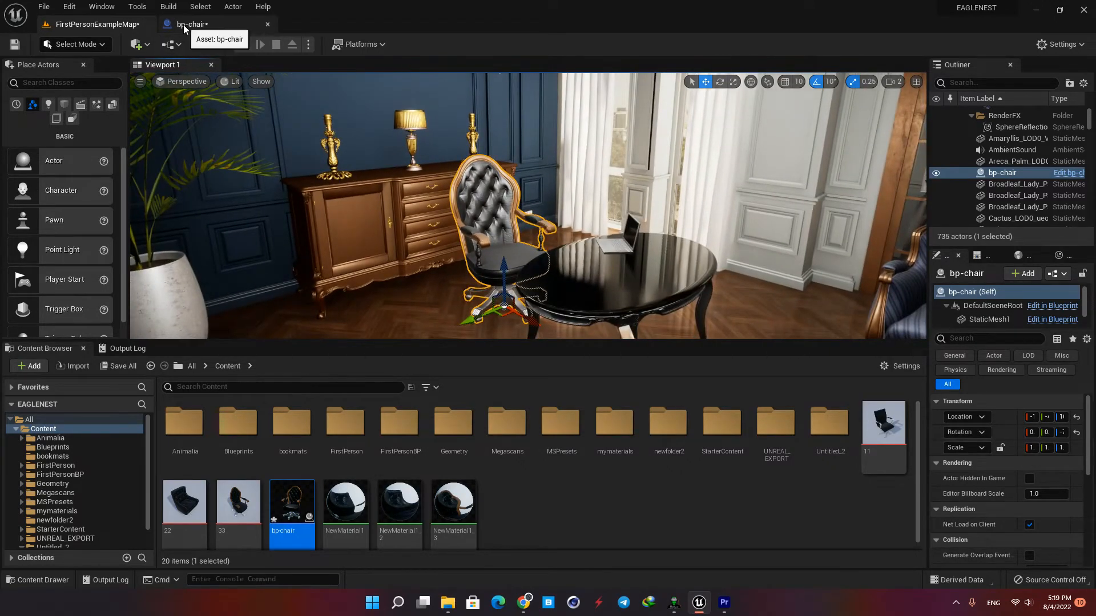
{"action": "mouse_move", "coordinate": [676, 206]}
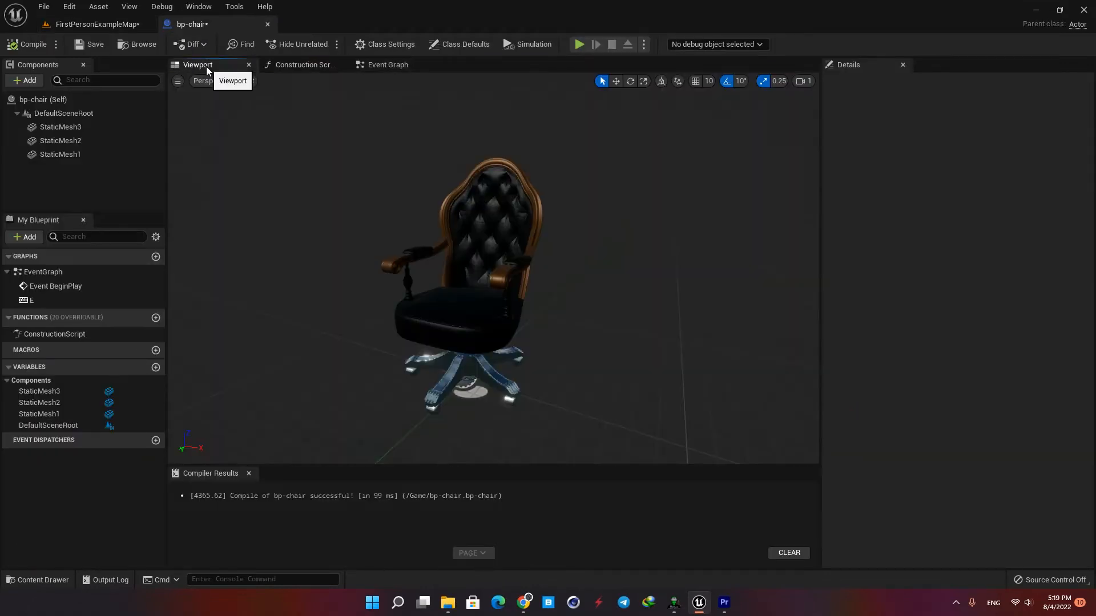
Show the blueprint's 3D viewport and start adding a Box Collision component around the chair.
{"action": "left_click", "coordinate": [23, 80]}
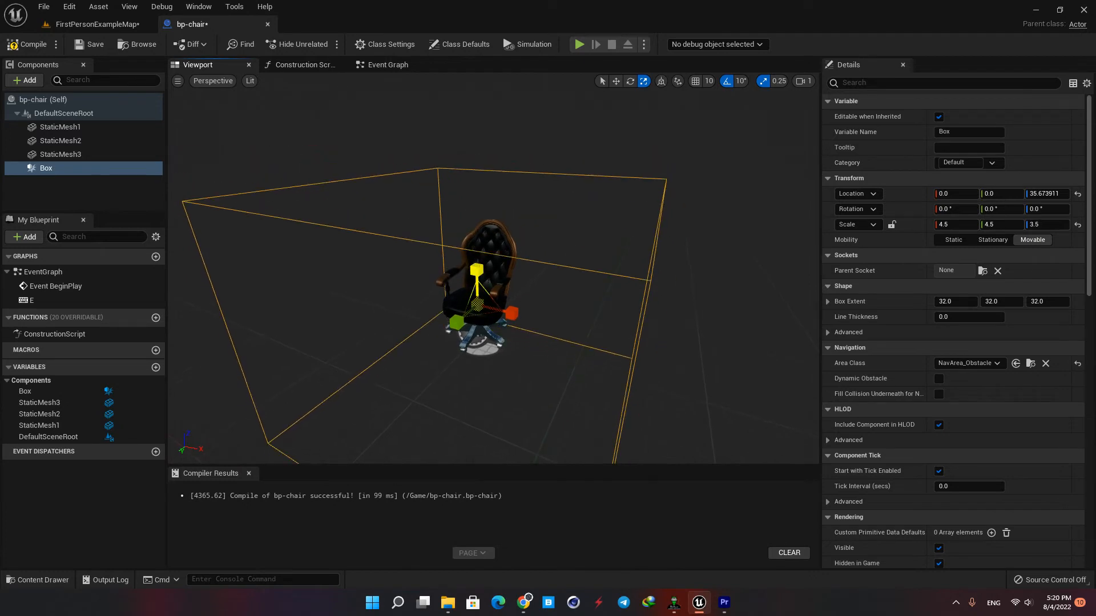
{"action": "left_click", "coordinate": [23, 80]}
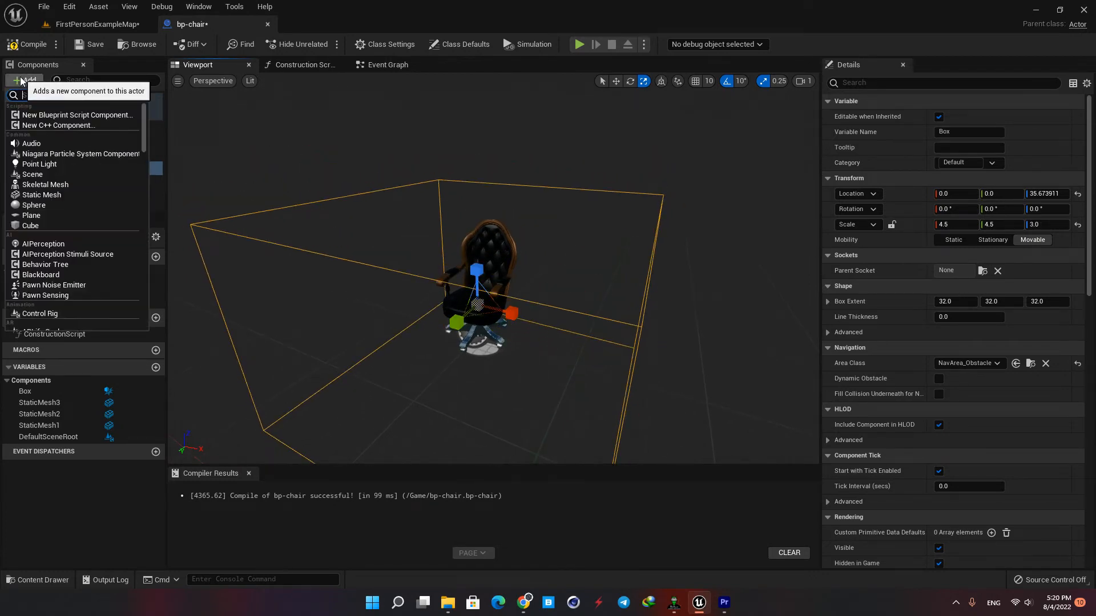
Add a Text Render component reading 'Press E' and untick Visible so it is hidden by default.
{"action": "type", "text": "text"}
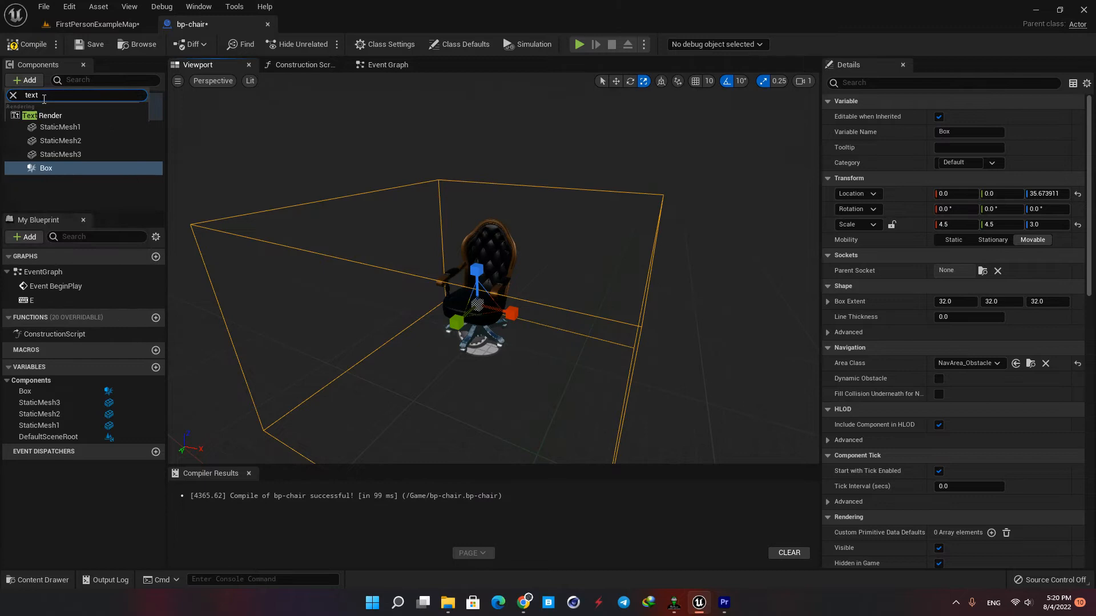
{"action": "left_click", "coordinate": [40, 115]}
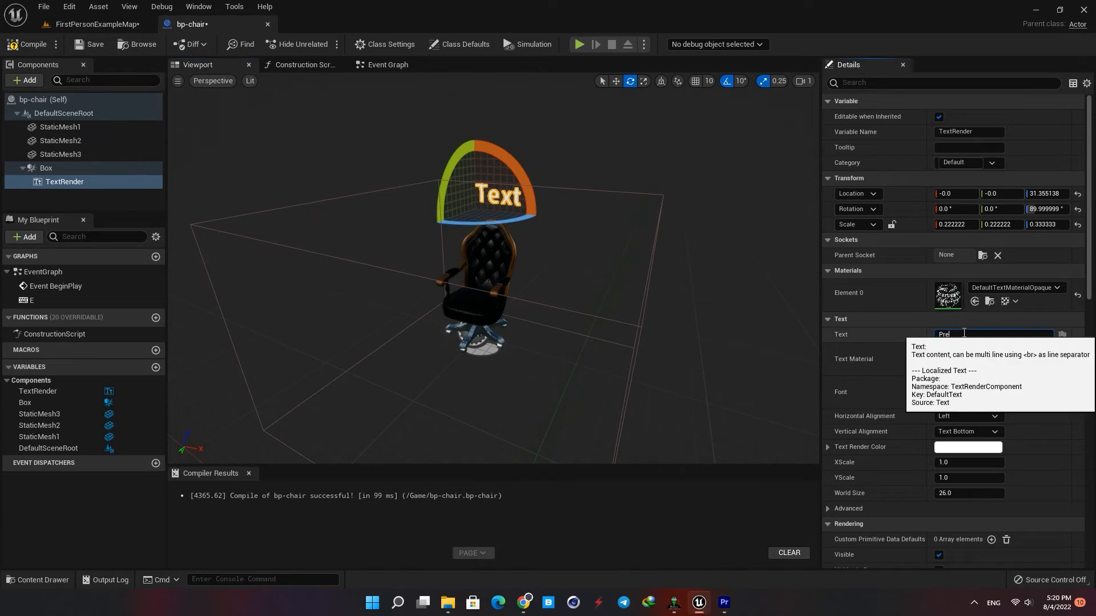
{"action": "type", "text": "Press E"}
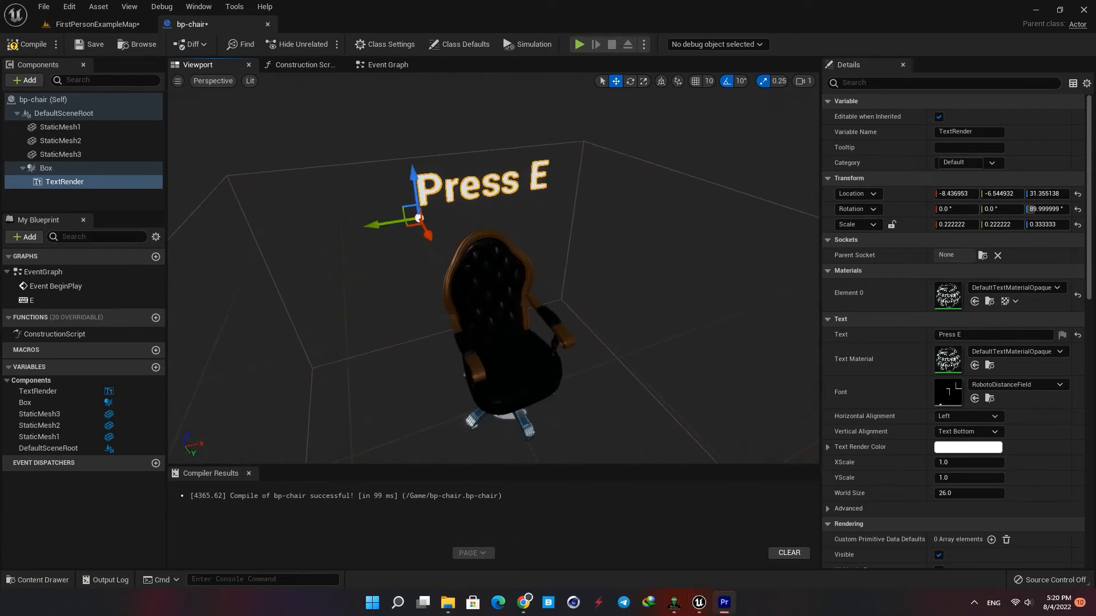
{"action": "scroll", "scroll_direction": "down", "scroll_amount": 3}
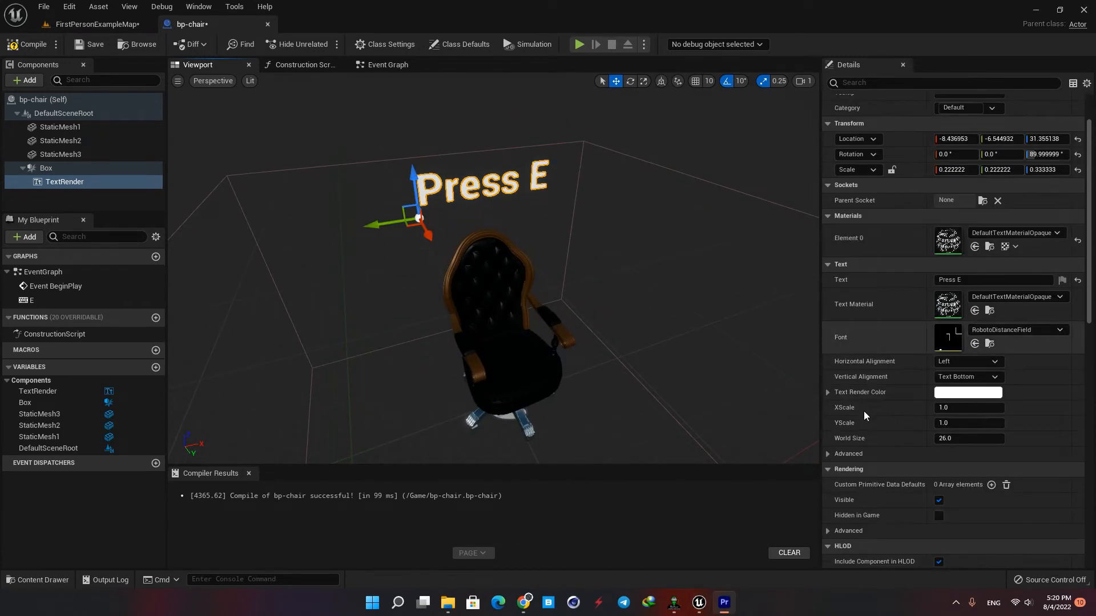
{"action": "scroll", "scroll_direction": "down", "scroll_amount": 3}
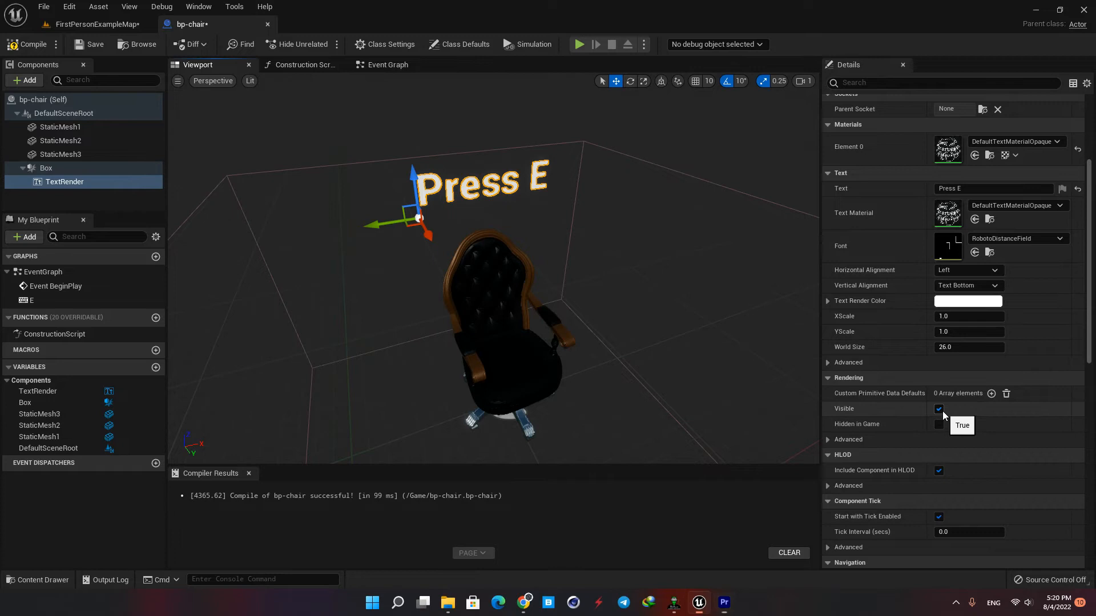
{"action": "left_click", "coordinate": [938, 408]}
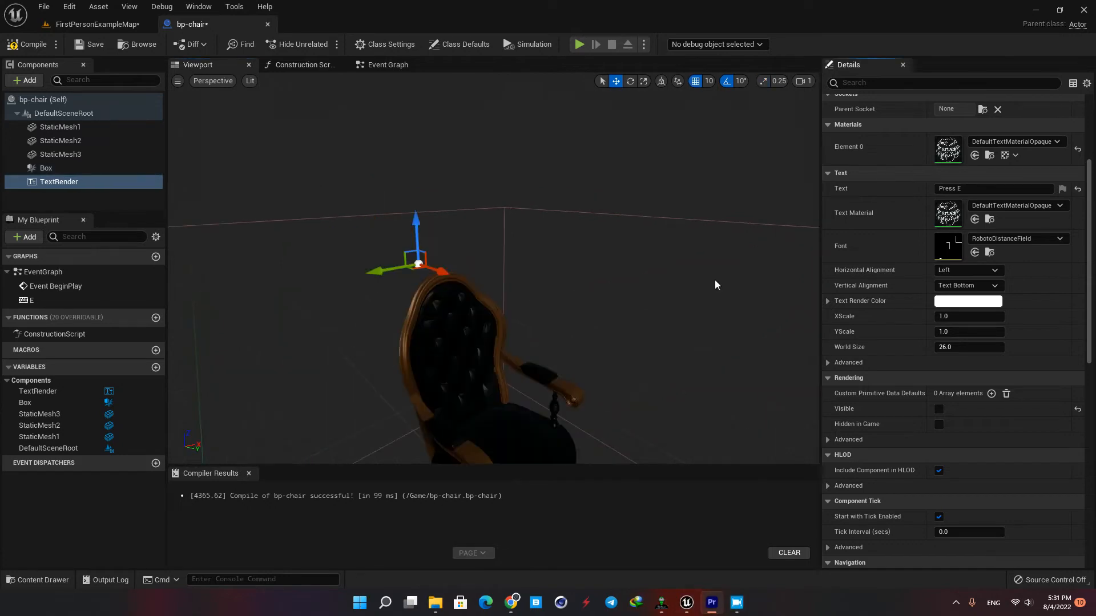
{"action": "mouse_move", "coordinate": [231, 215]}
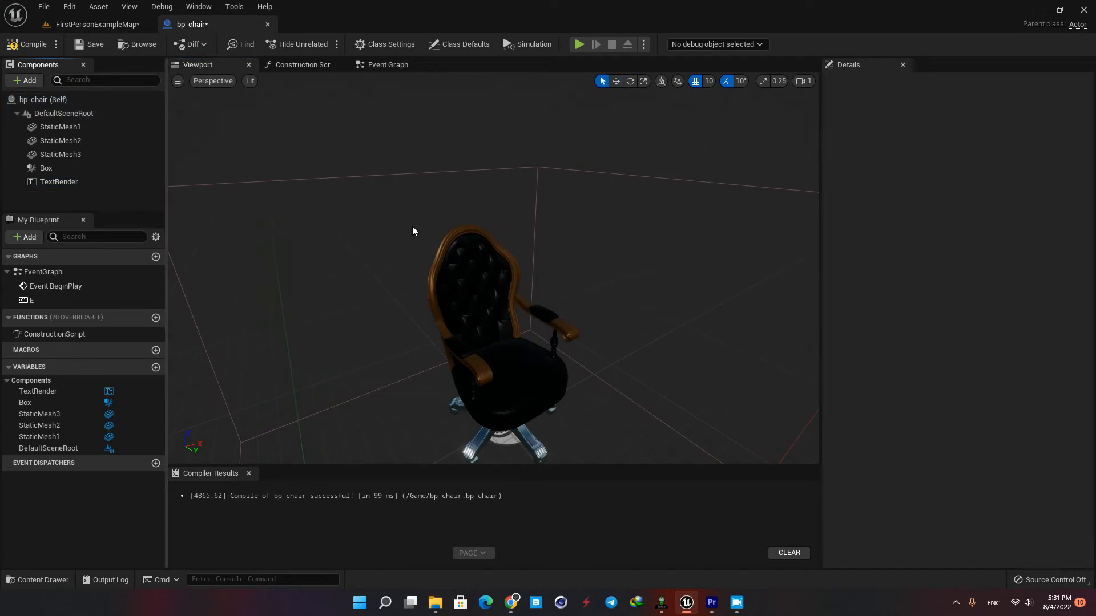
{"action": "mouse_move", "coordinate": [25, 80]}
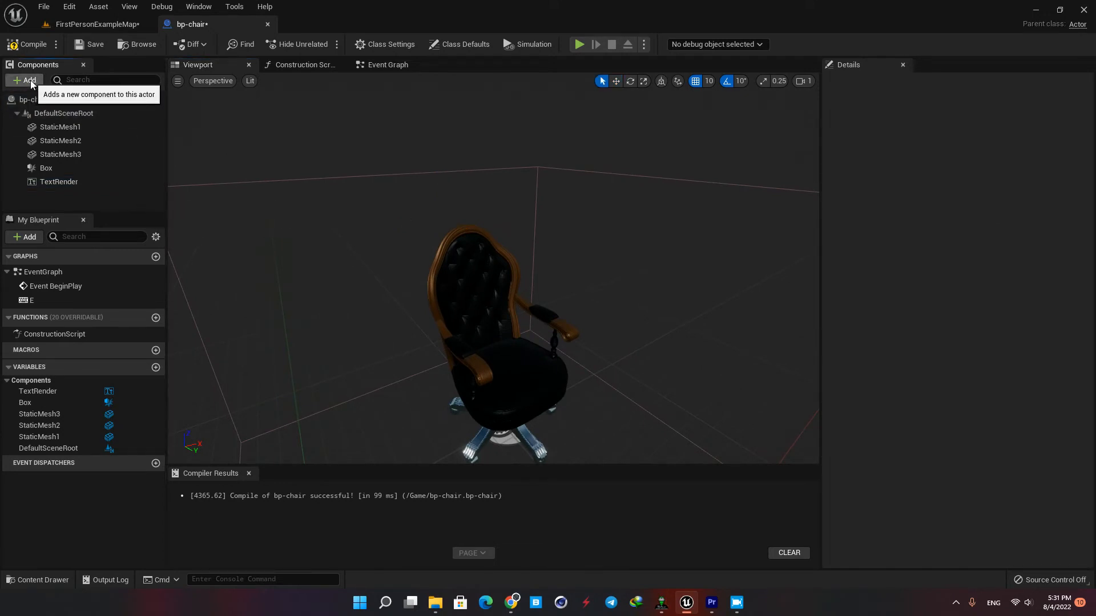
Add a Plane component to the chair and browse to the project's top Content folder.
{"action": "left_click", "coordinate": [25, 80]}
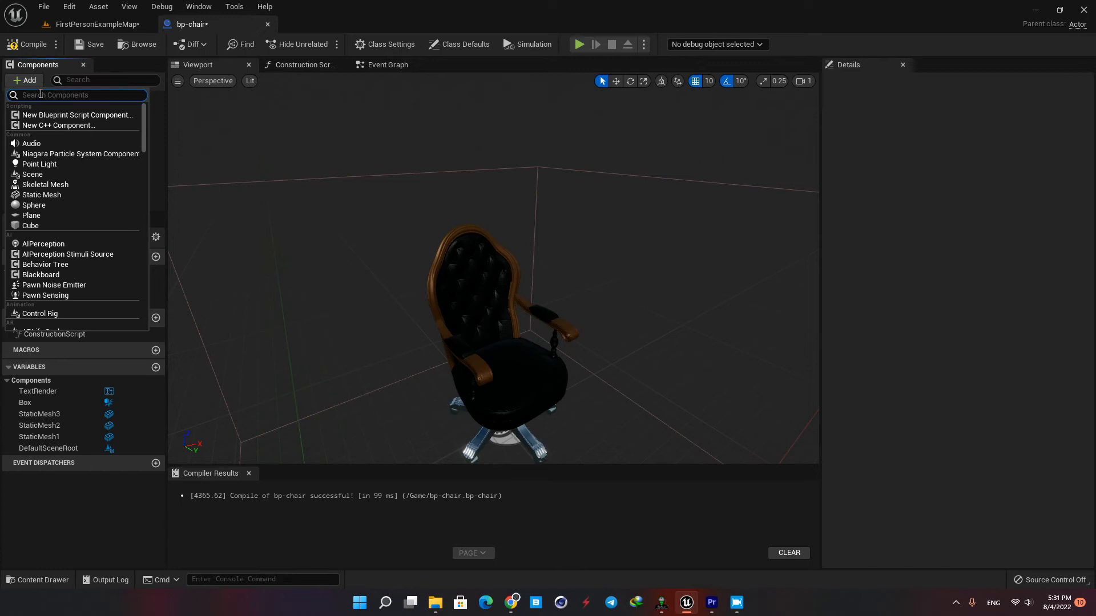
{"action": "left_click", "coordinate": [32, 215]}
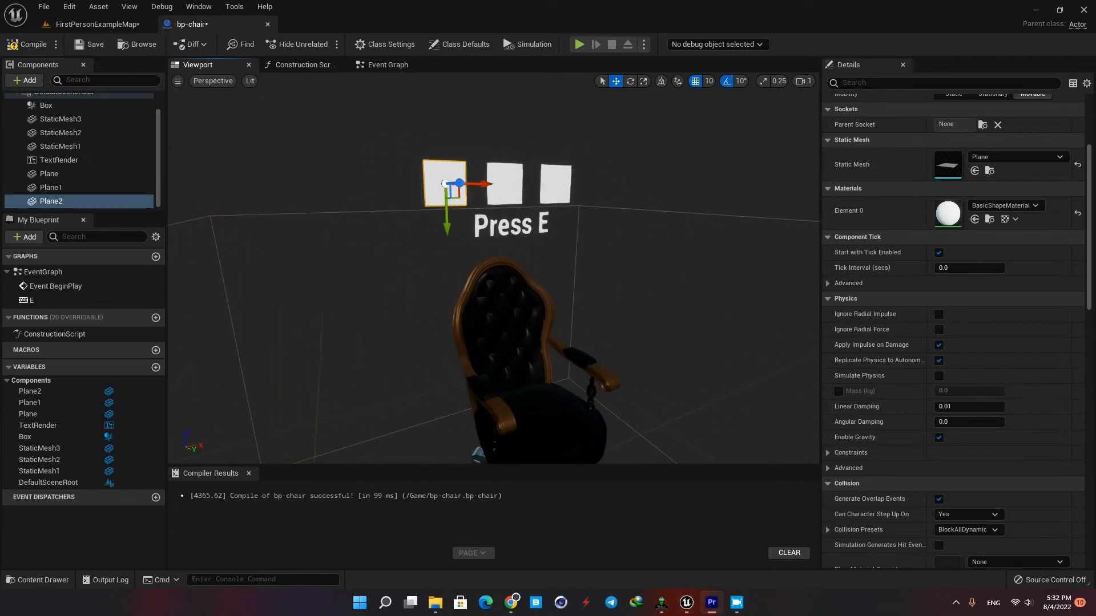
{"action": "left_click", "coordinate": [38, 579]}
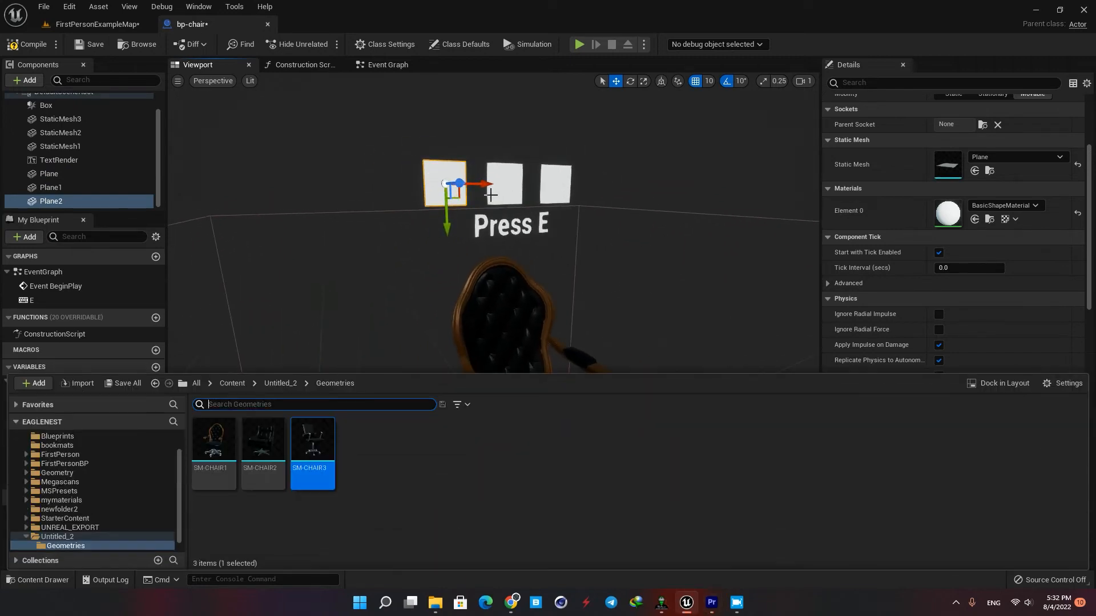
{"action": "left_click", "coordinate": [231, 383]}
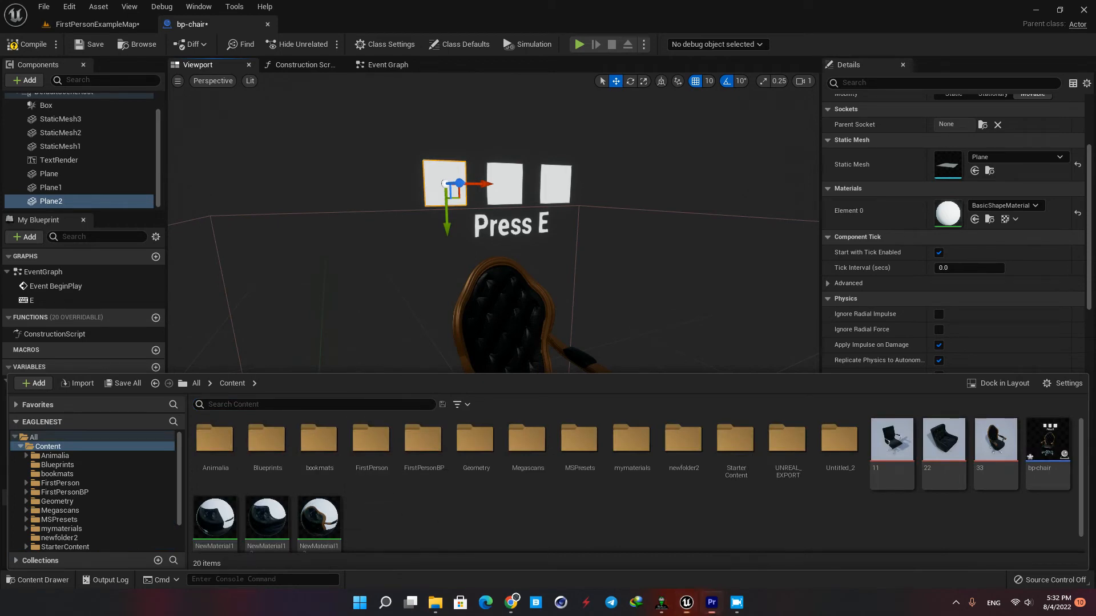
Edit NewMaterial1, return to bp-chair and pick the first chair-image material for the planes.
{"action": "double_click", "coordinate": [214, 518]}
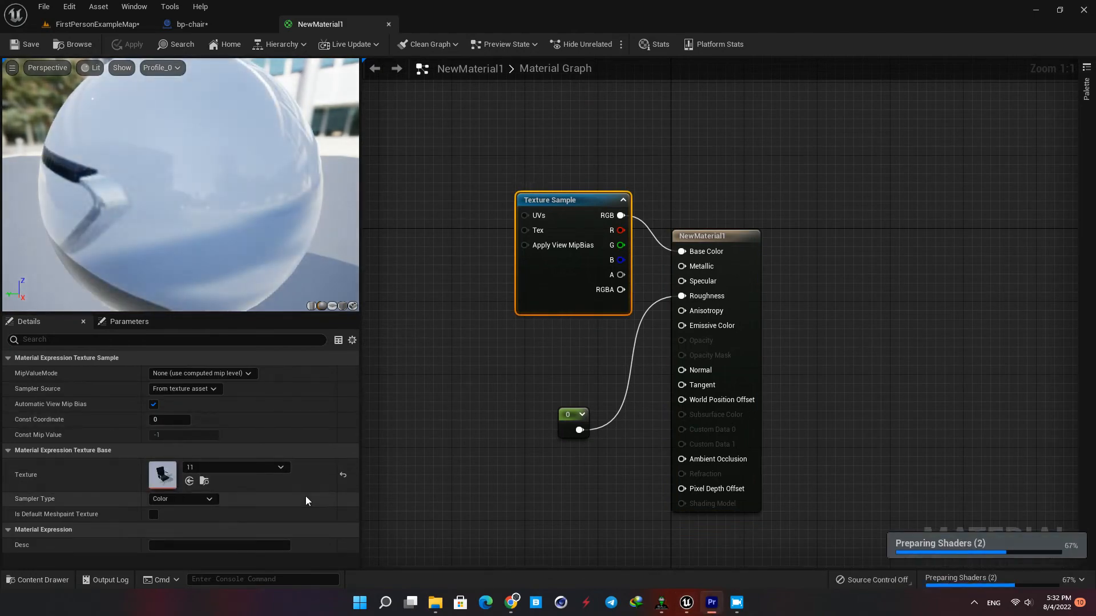
{"action": "left_click", "coordinate": [567, 411]}
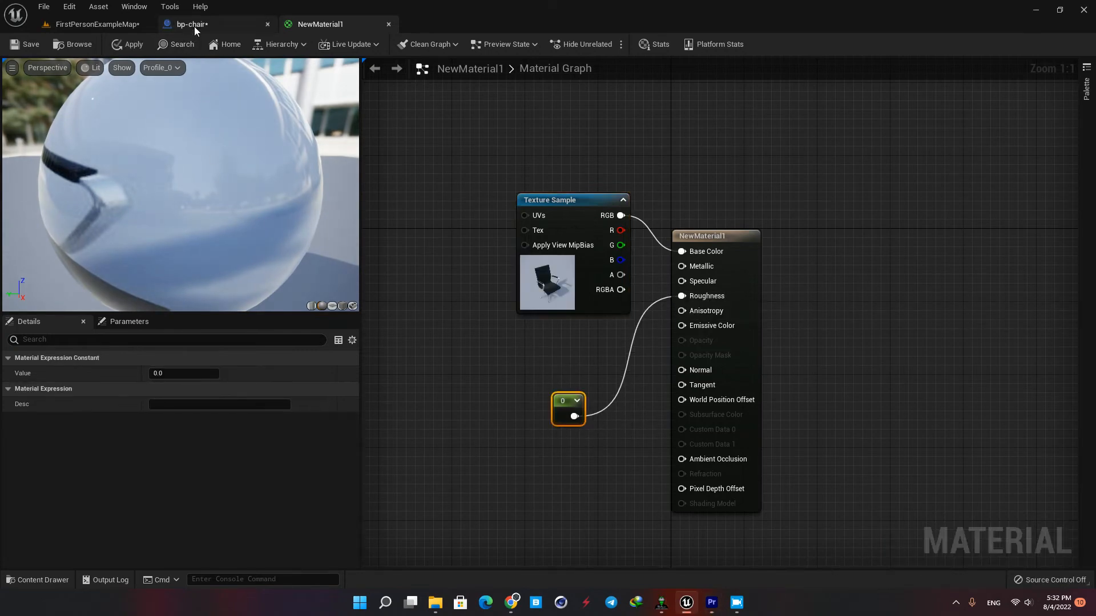
{"action": "left_click", "coordinate": [189, 24]}
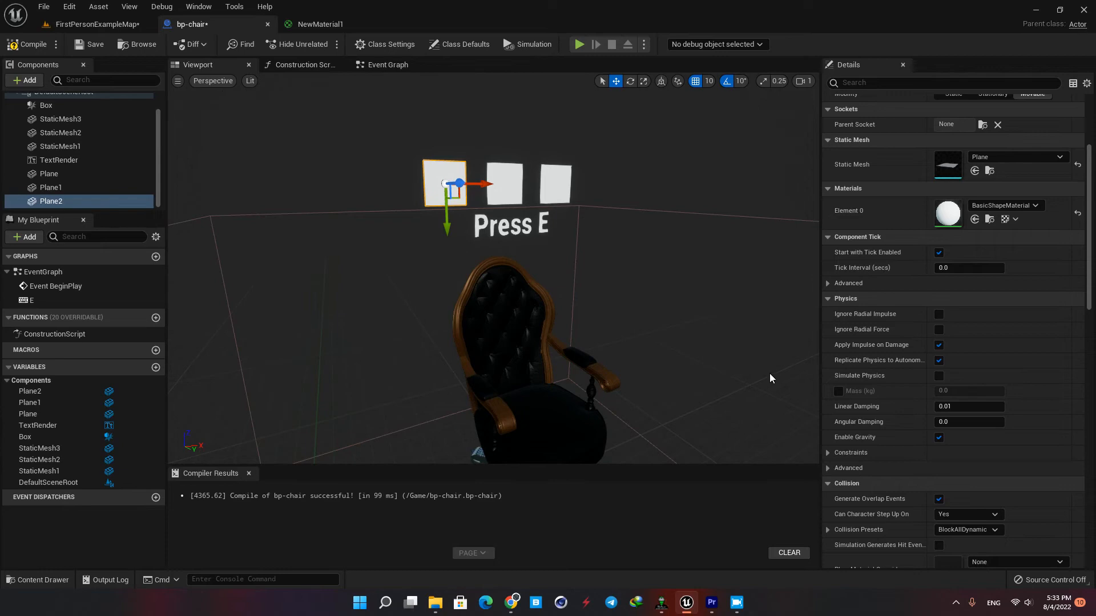
{"action": "left_click", "coordinate": [37, 579]}
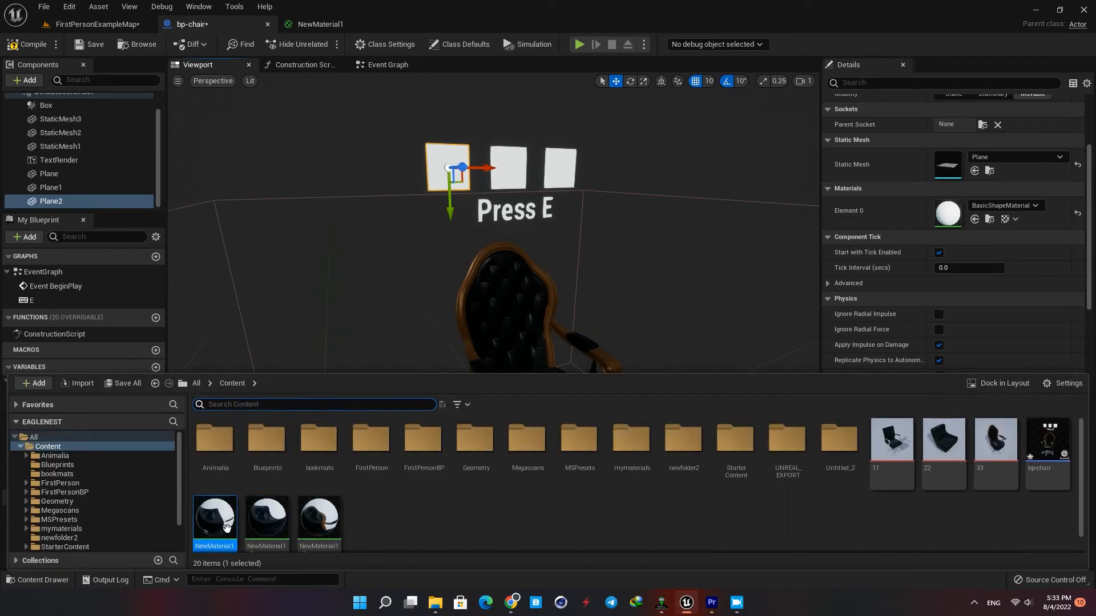
{"action": "left_click", "coordinate": [265, 519]}
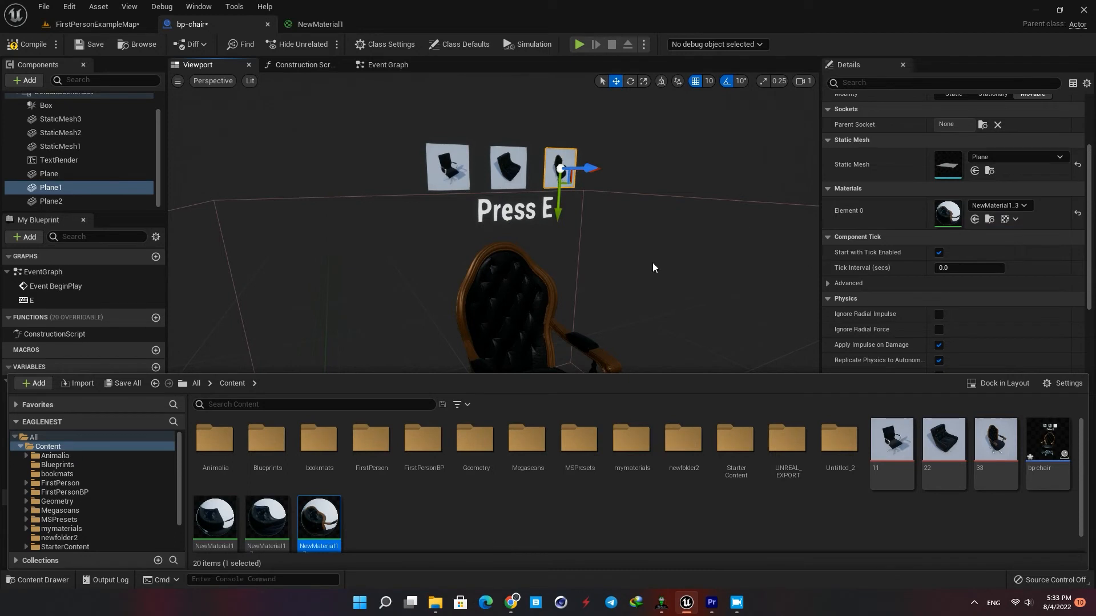
Select the Plane1 icon component and turn off Visible for the icons and text.
{"action": "left_click", "coordinate": [28, 44]}
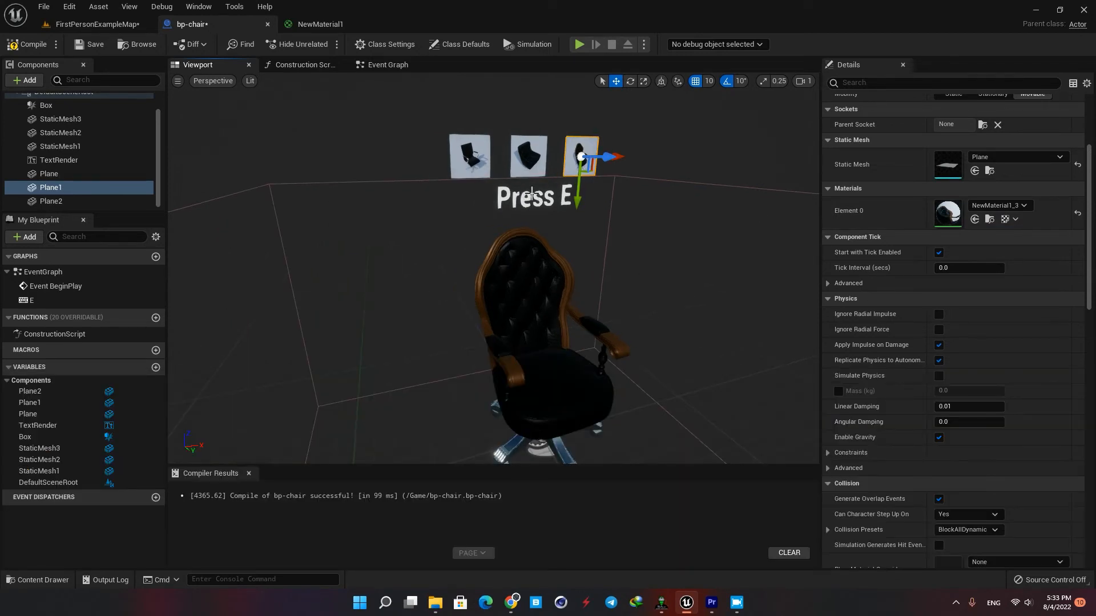
{"action": "mouse_move", "coordinate": [40, 194]}
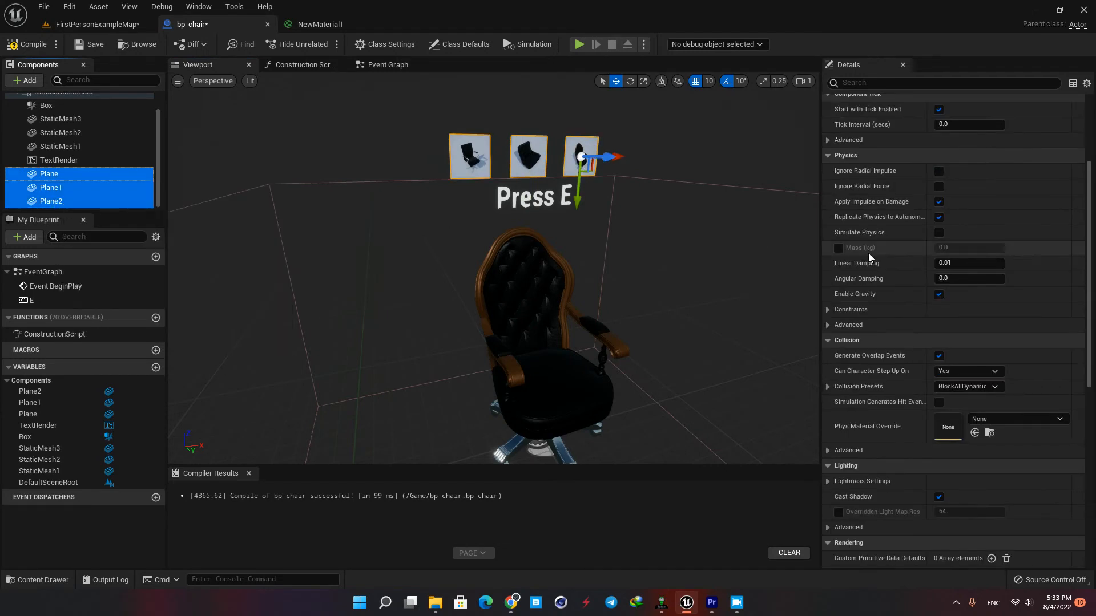
{"action": "left_click", "coordinate": [59, 159]}
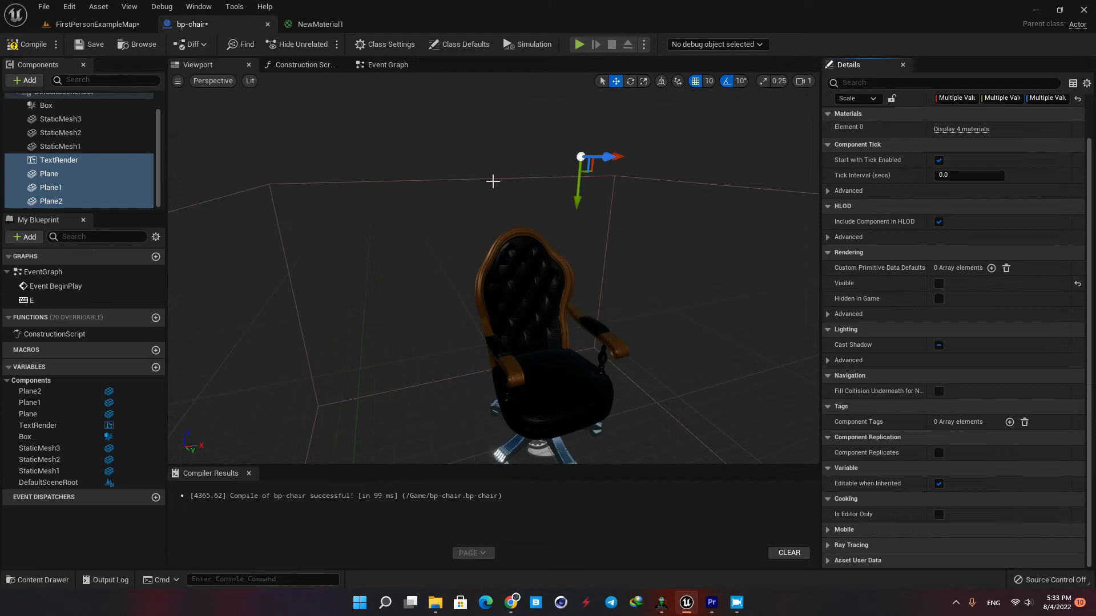
{"action": "left_click", "coordinate": [386, 65]}
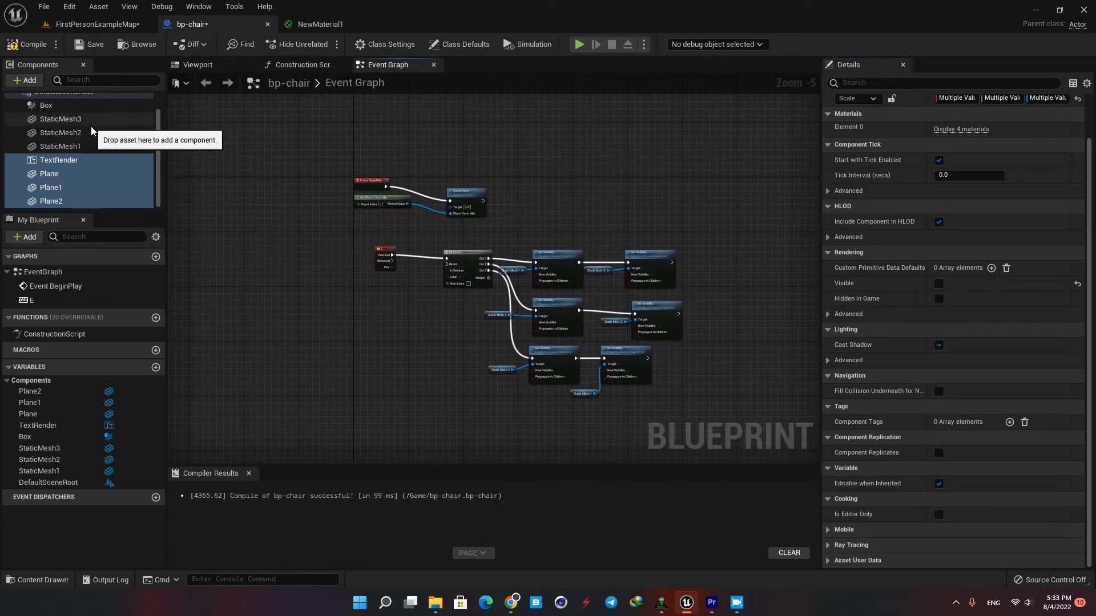
Add OnComponentBeginOverlap and OnComponentEndOverlap events for the Box component.
{"action": "left_click", "coordinate": [47, 127]}
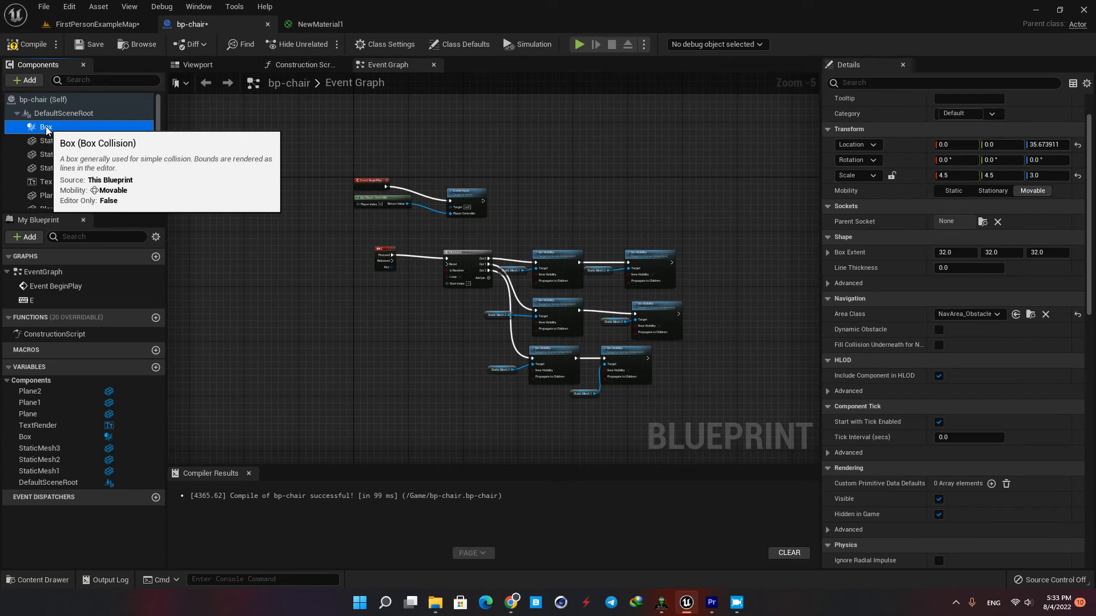
{"action": "right_click", "coordinate": [46, 127]}
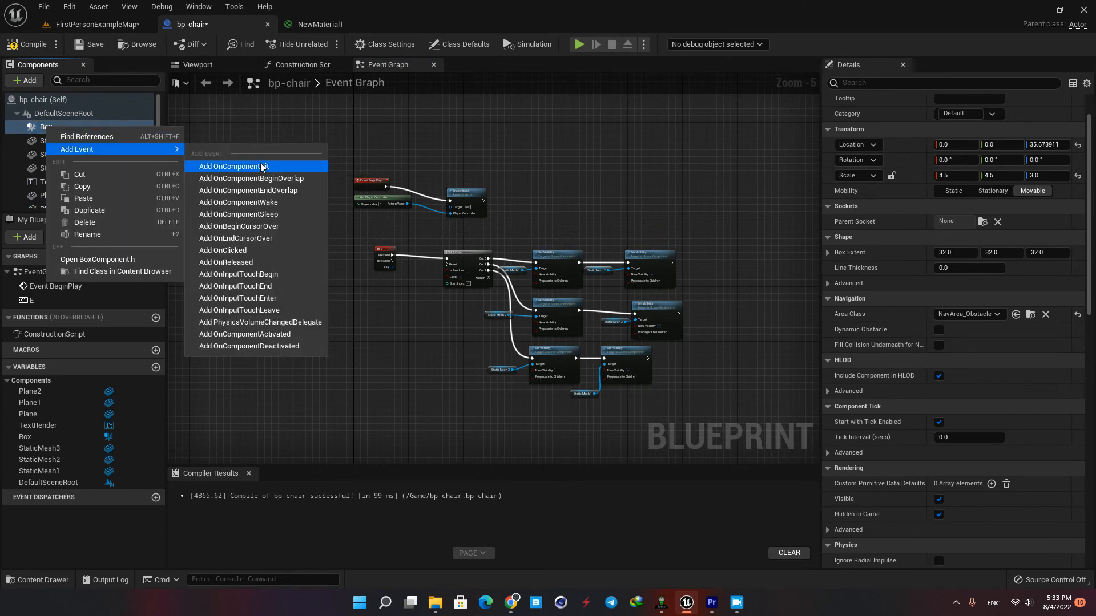
{"action": "left_click", "coordinate": [250, 178]}
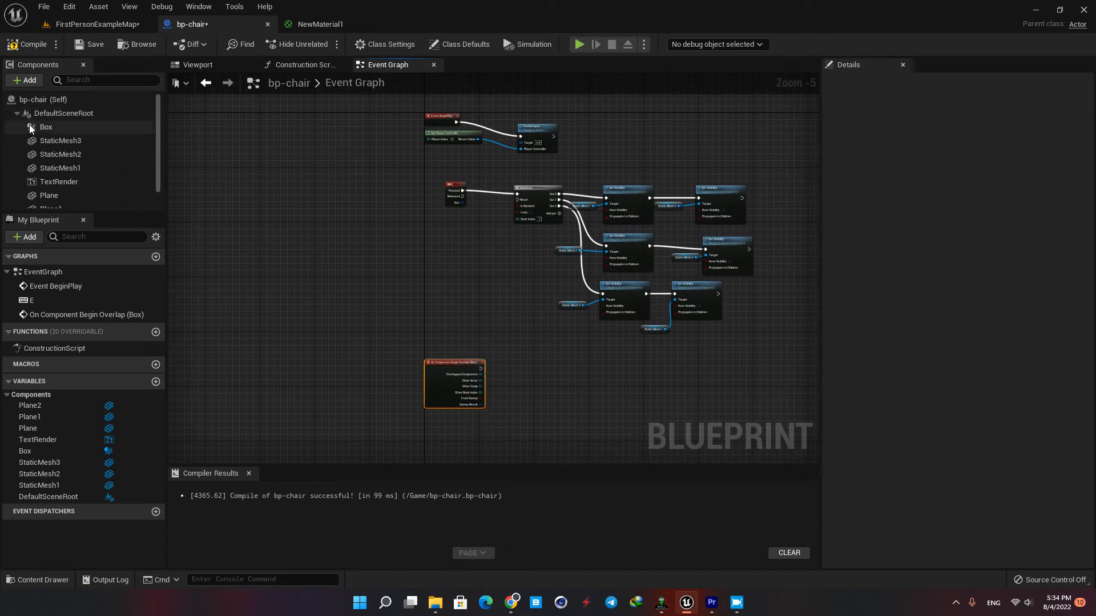
{"action": "right_click", "coordinate": [46, 126]}
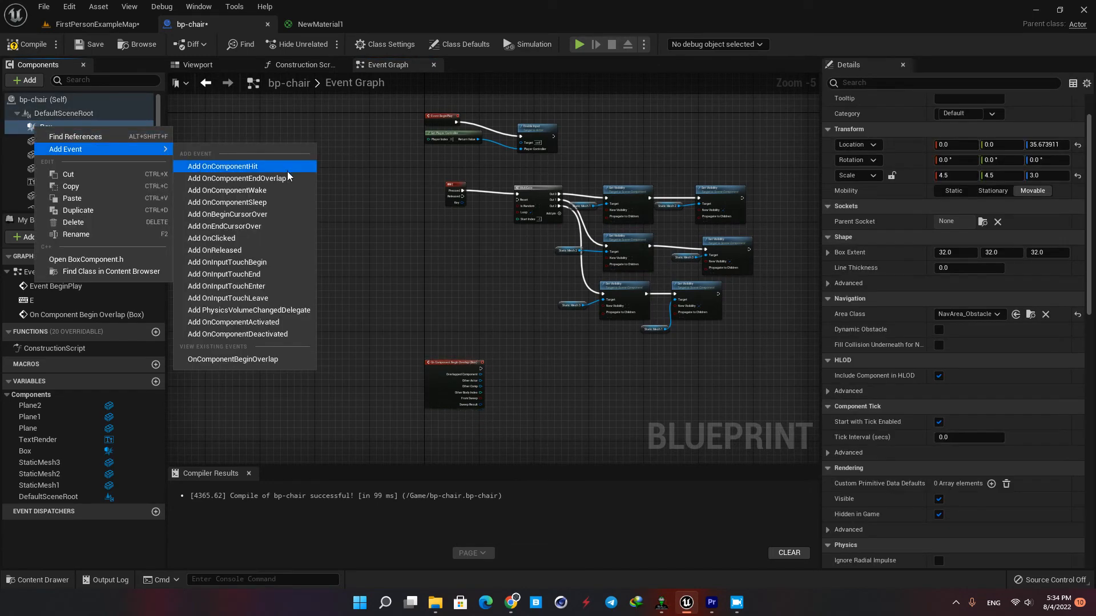
{"action": "left_click", "coordinate": [246, 178]}
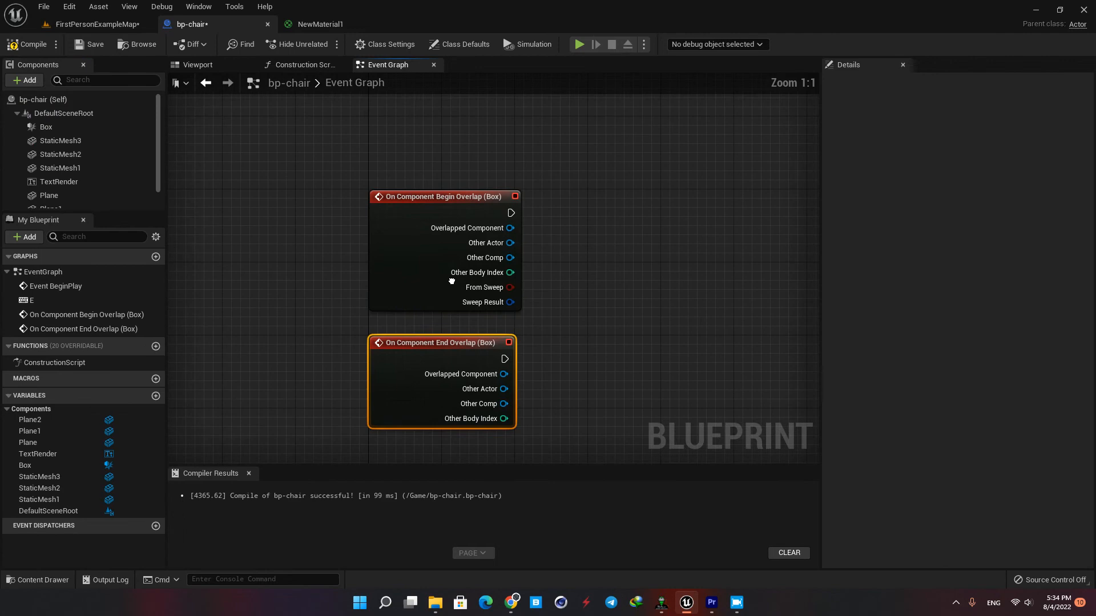
{"action": "scroll", "scroll_direction": "down", "scroll_amount": 3}
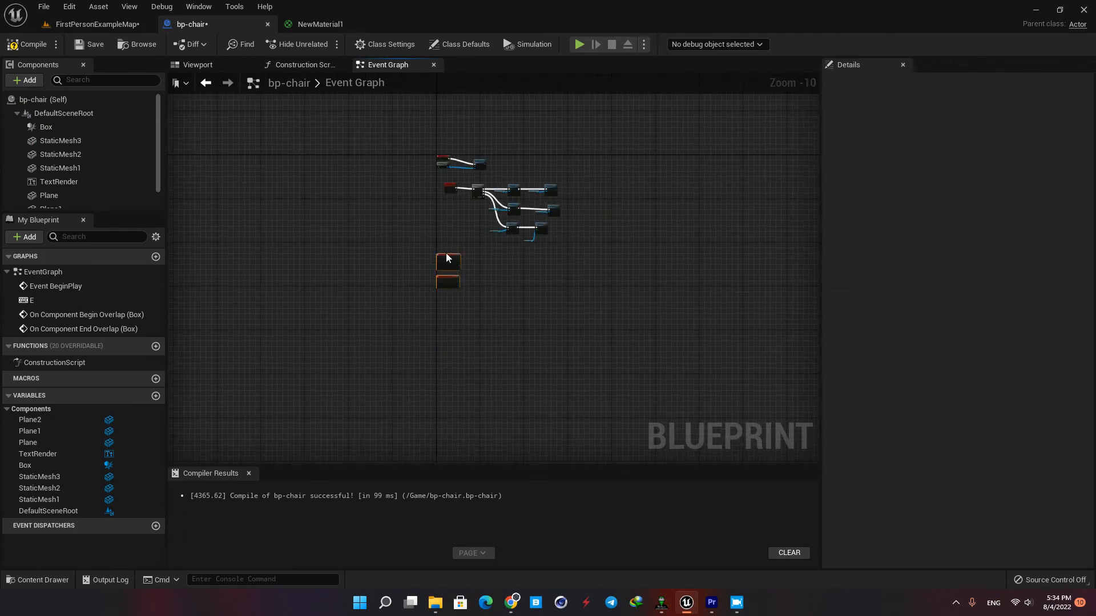
{"action": "scroll", "scroll_direction": "up", "scroll_amount": 3}
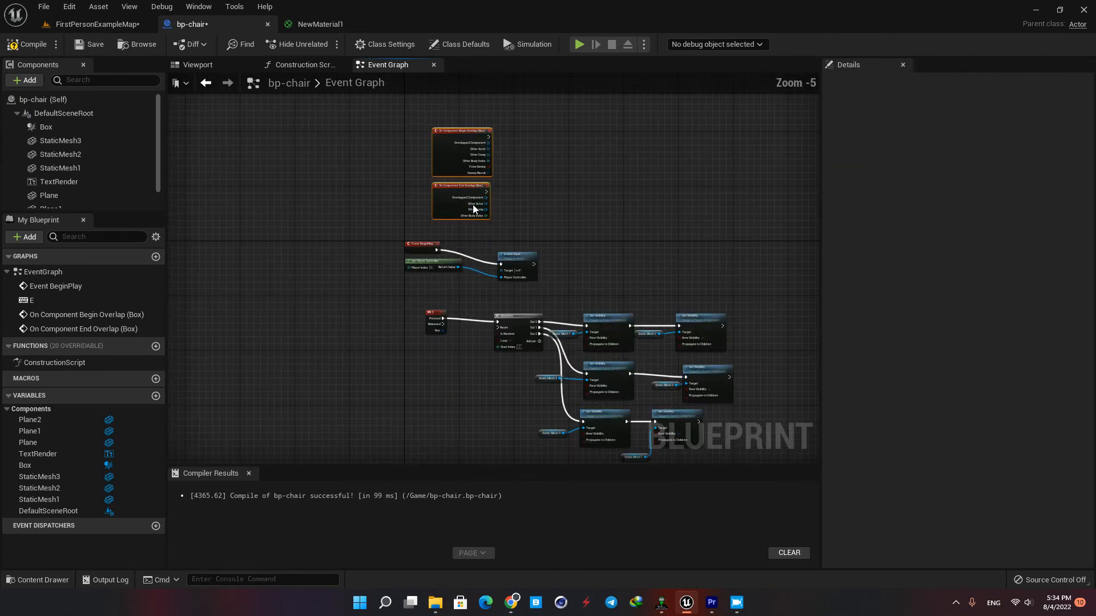
{"action": "scroll", "scroll_direction": "up", "scroll_amount": 3}
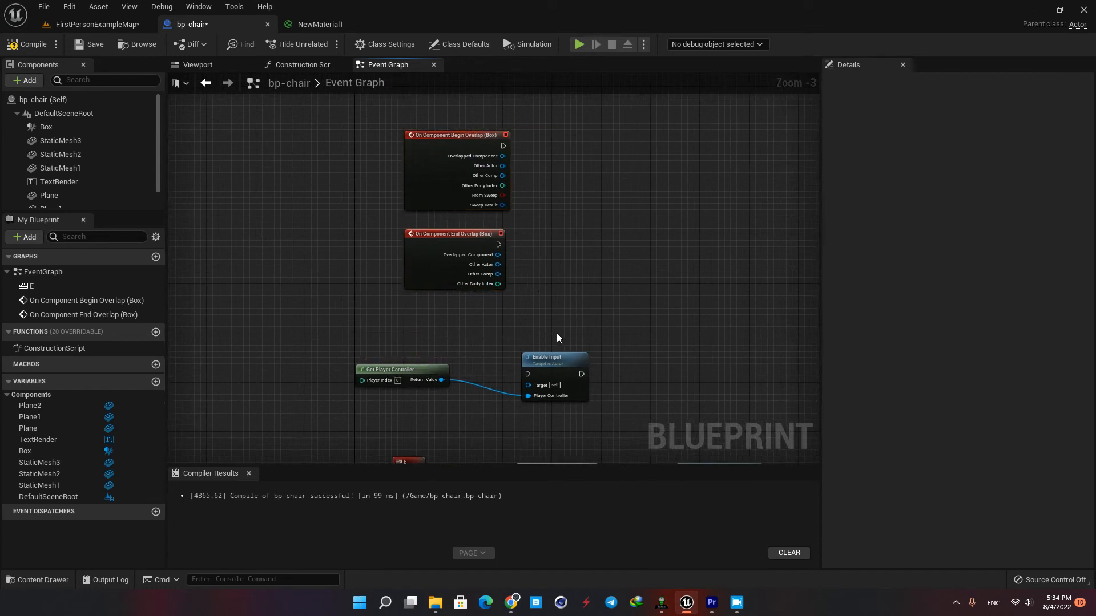
{"action": "mouse_move", "coordinate": [529, 330]}
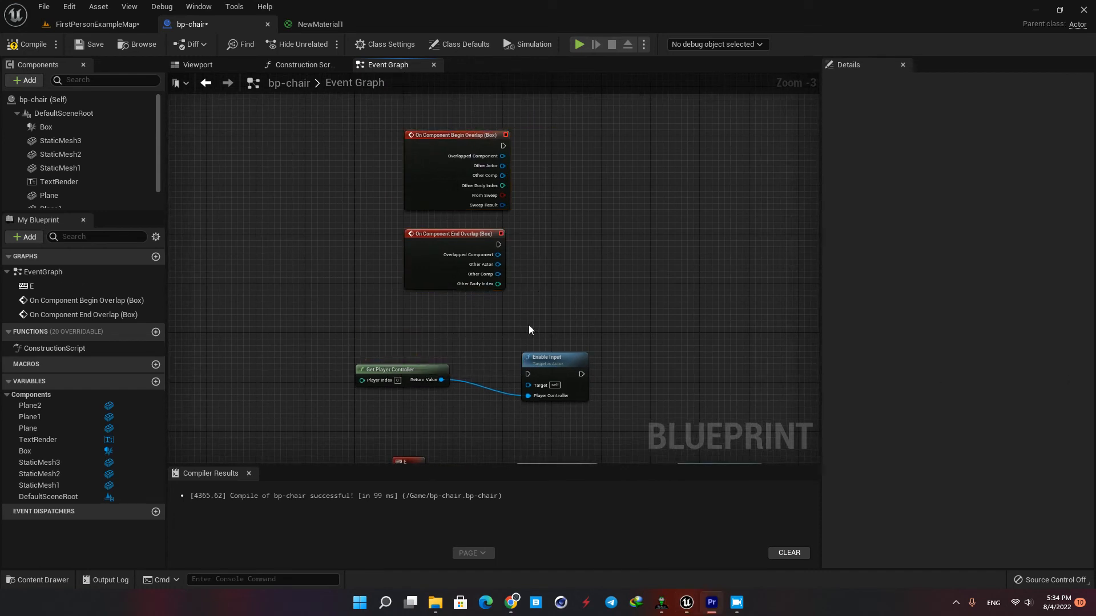
Add a Disable Input node to the graph for the end-overlap branch.
{"action": "right_click", "coordinate": [529, 329]}
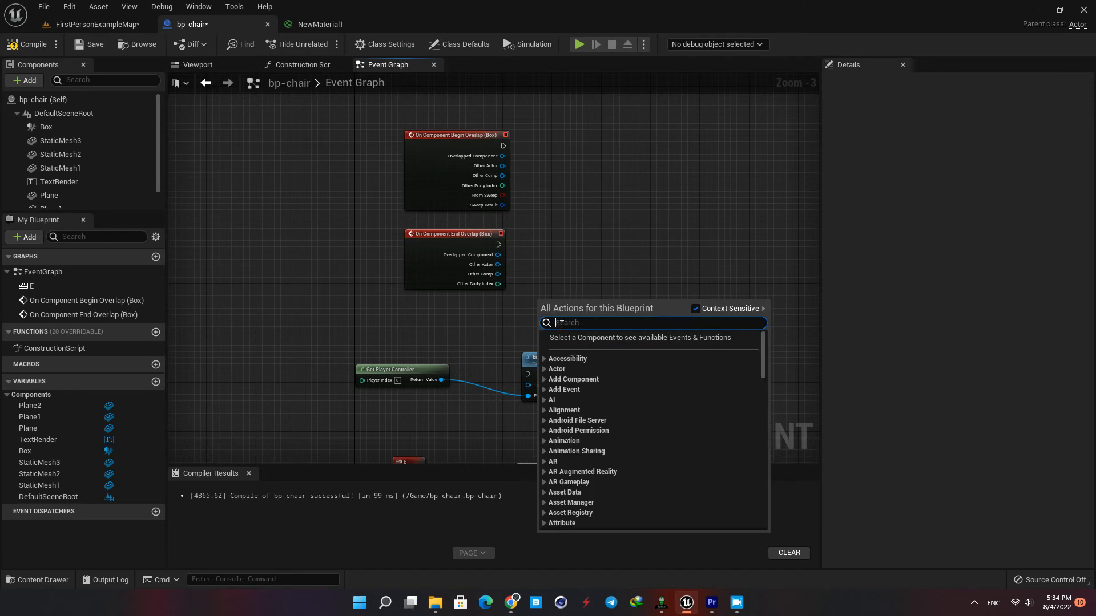
{"action": "type", "text": "disabl"}
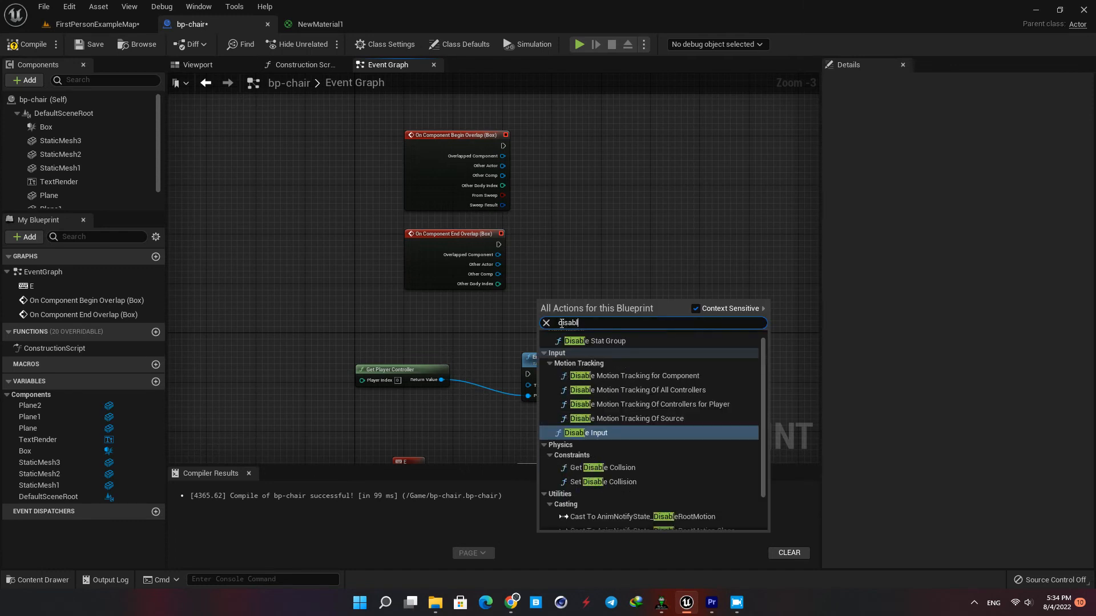
{"action": "left_click", "coordinate": [585, 432]}
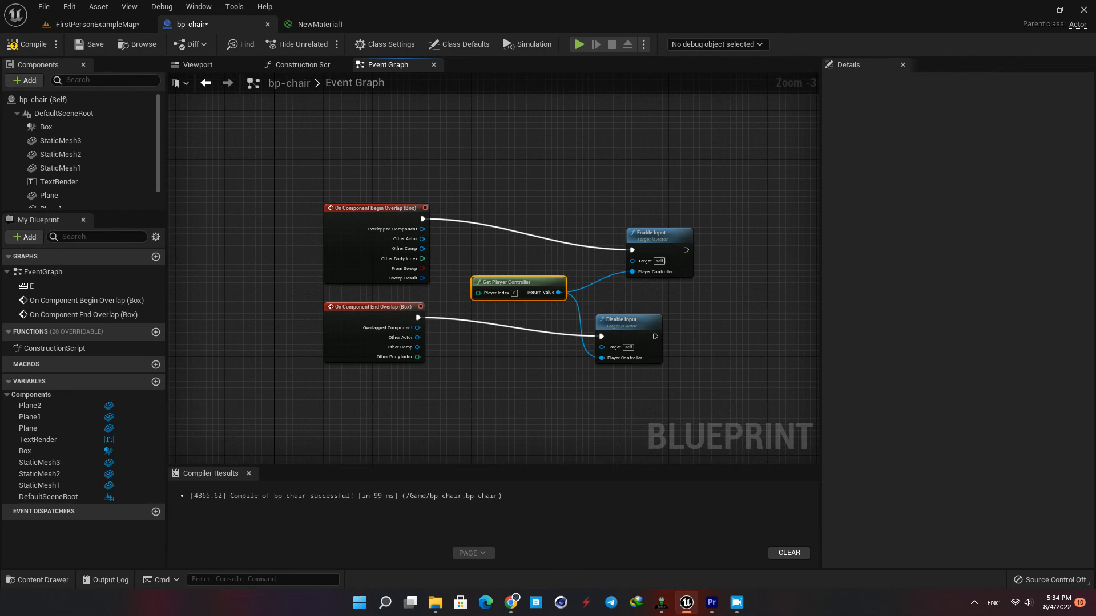
{"action": "mouse_move", "coordinate": [583, 203]}
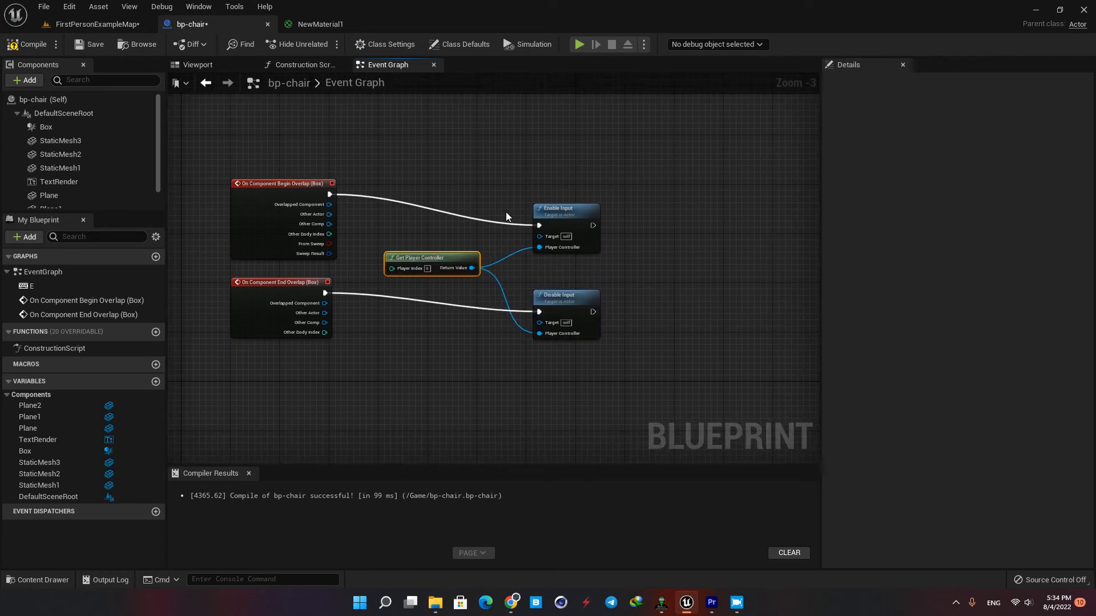
{"action": "mouse_move", "coordinate": [492, 176]}
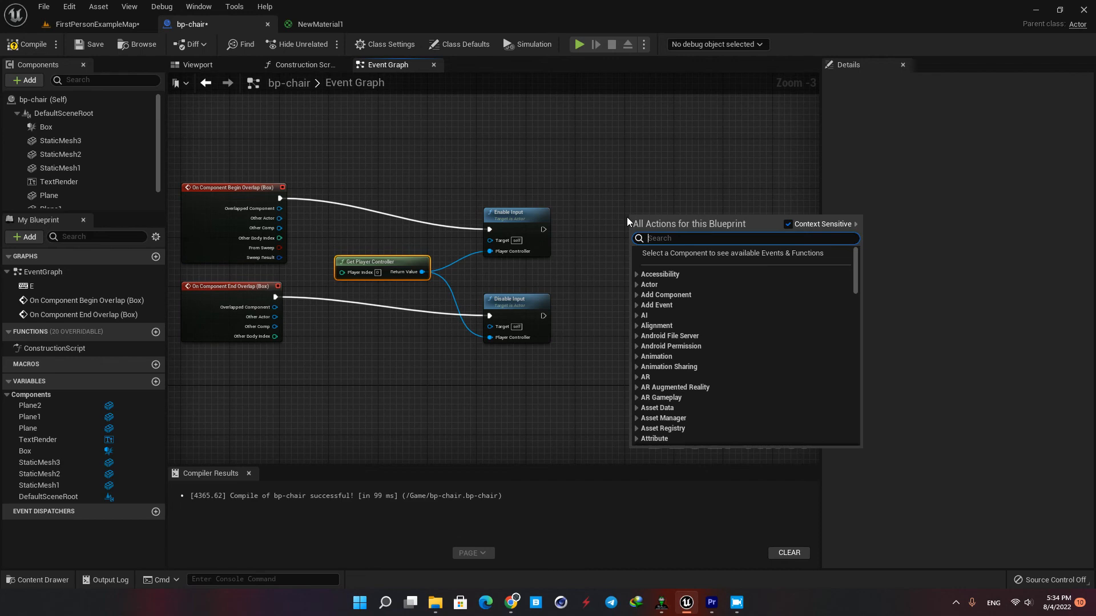
Add a Set Visibility node targeting the icon planes and Press E text.
{"action": "type", "text": "setvi"}
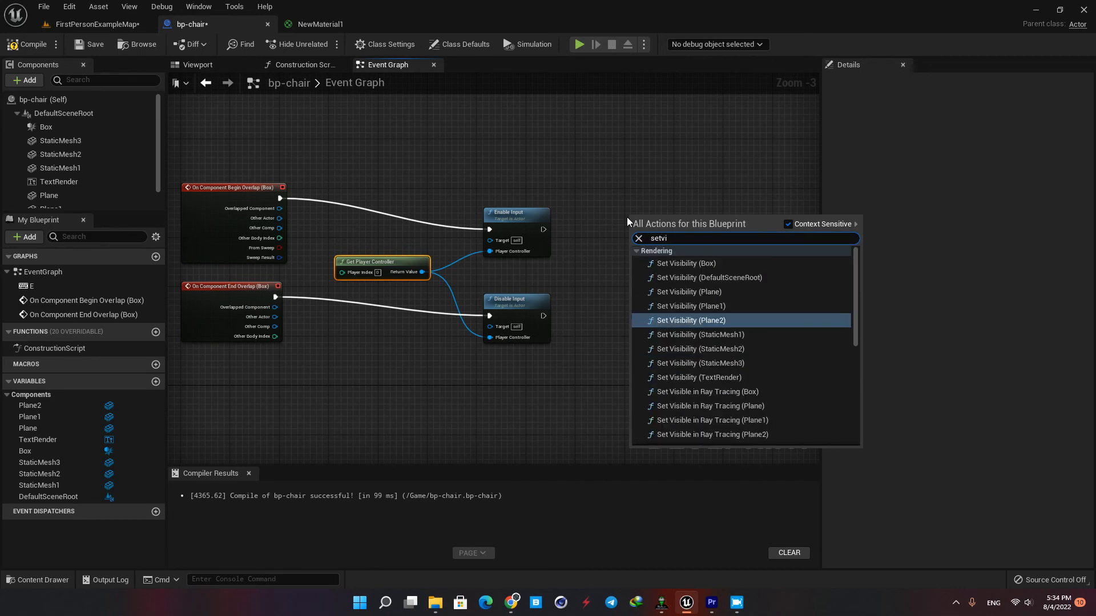
{"action": "left_click", "coordinate": [690, 320]}
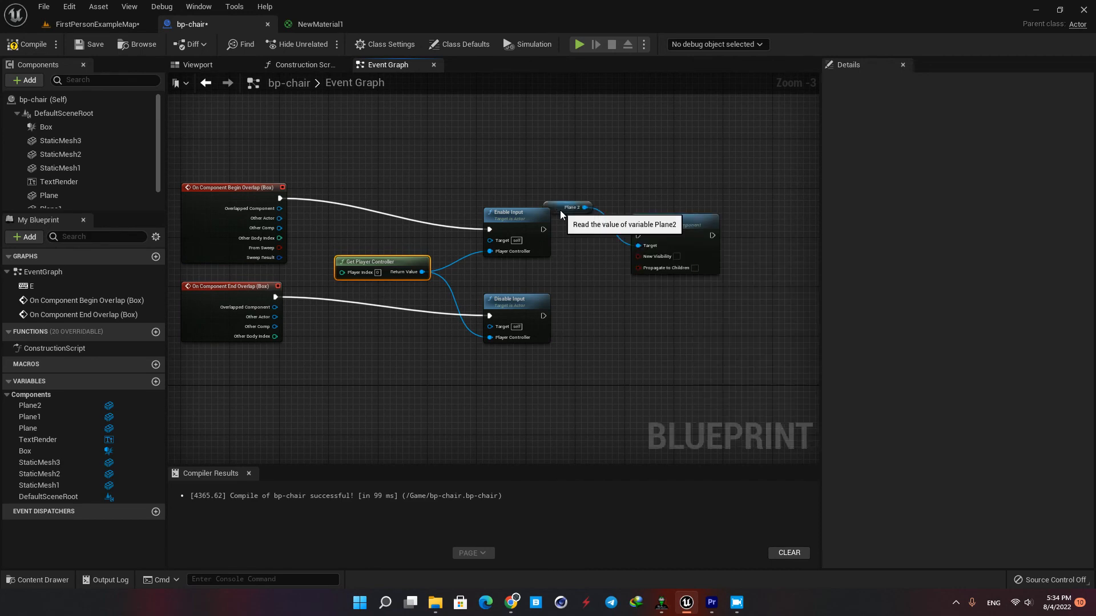
{"action": "mouse_move", "coordinate": [667, 230]}
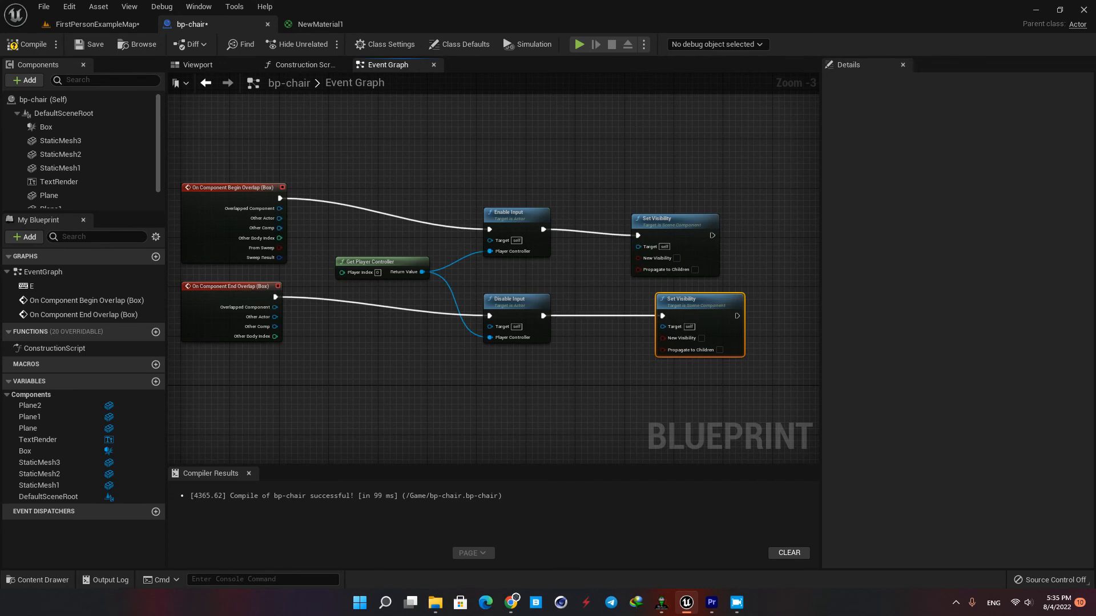
{"action": "mouse_move", "coordinate": [60, 140]}
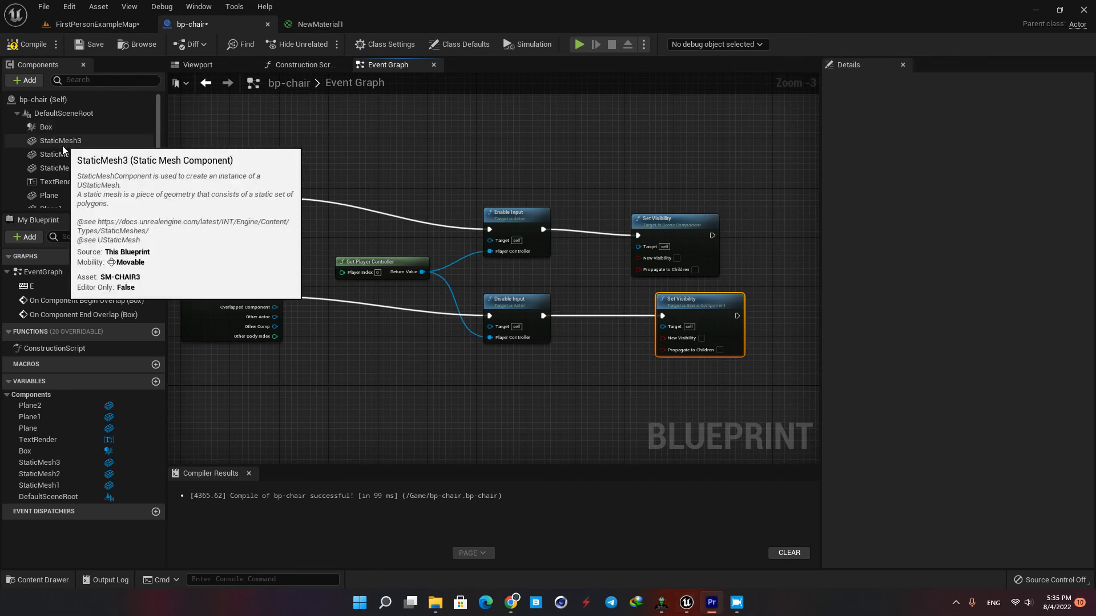
{"action": "left_click", "coordinate": [59, 160]}
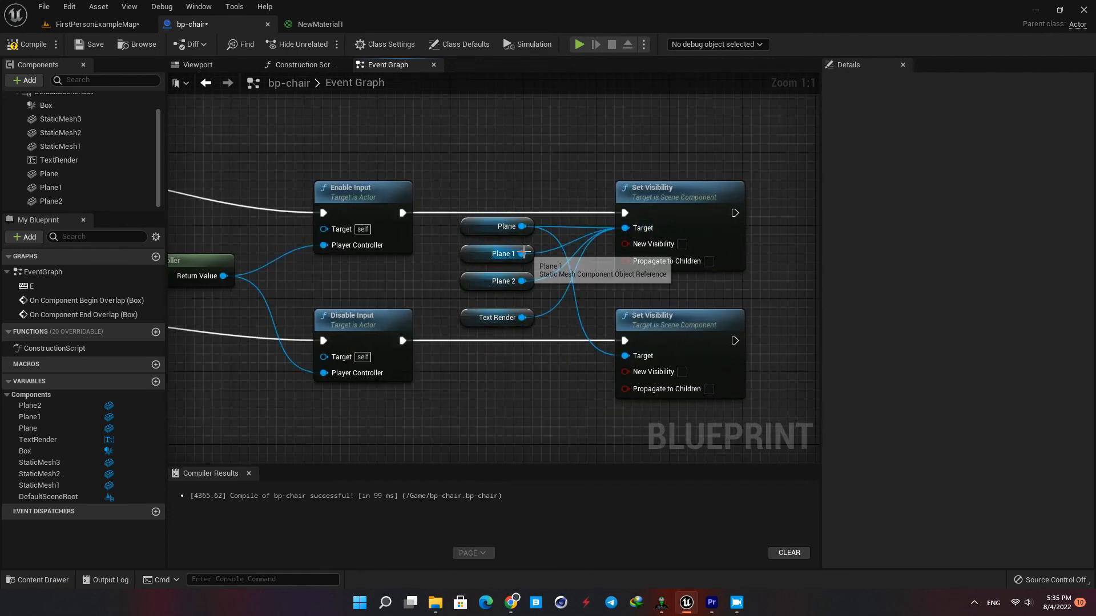
{"action": "scroll", "scroll_direction": "down", "scroll_amount": 3}
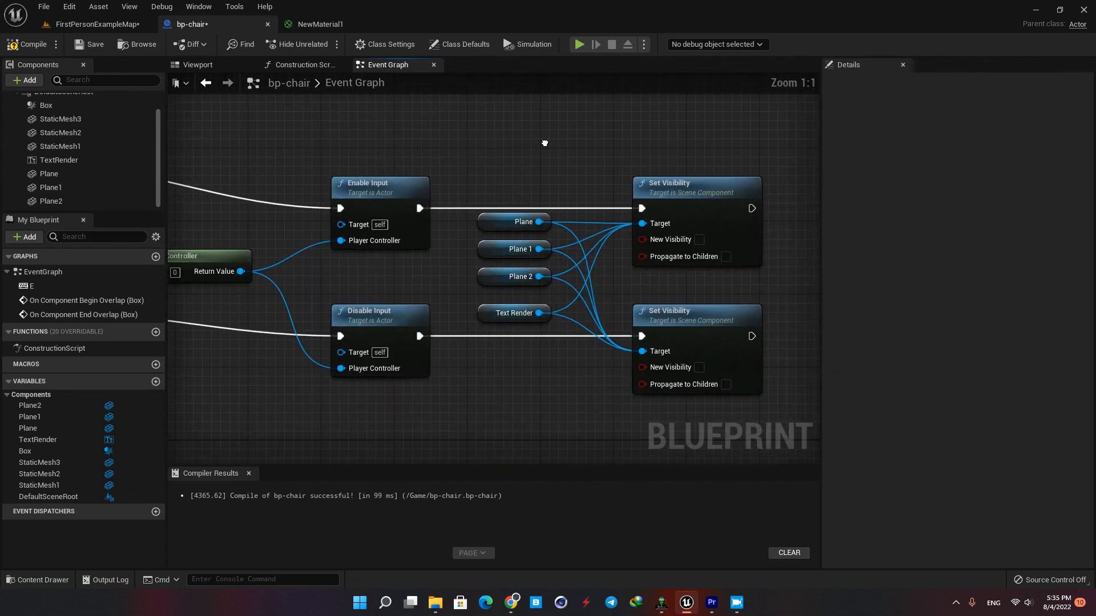
{"action": "mouse_move", "coordinate": [667, 187]}
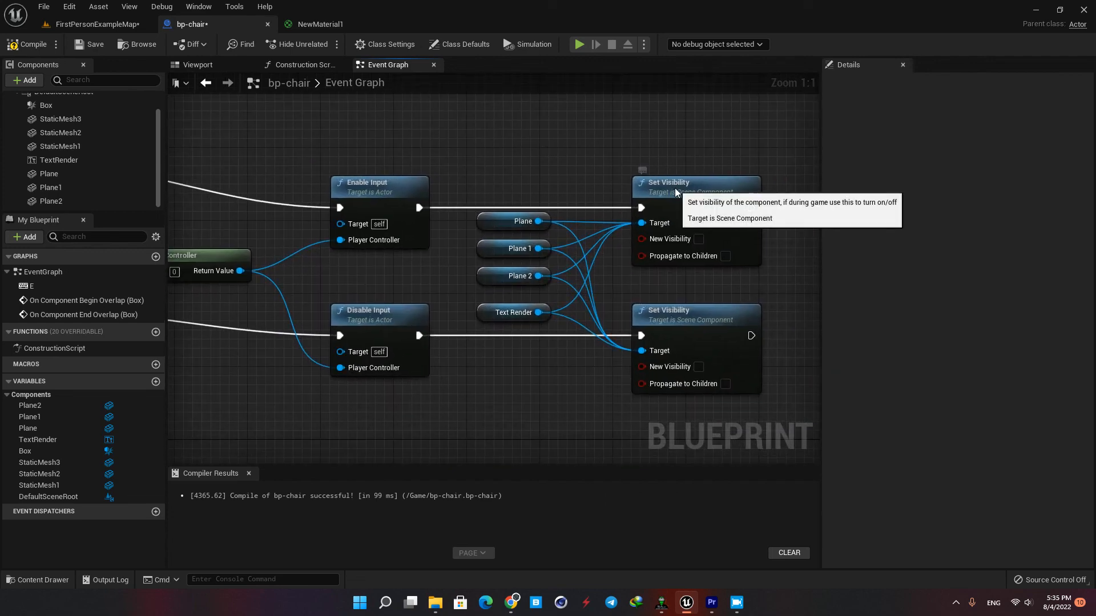
Check New Visibility on the first node and return to the FirstPersonExampleMap level.
{"action": "left_click", "coordinate": [697, 239]}
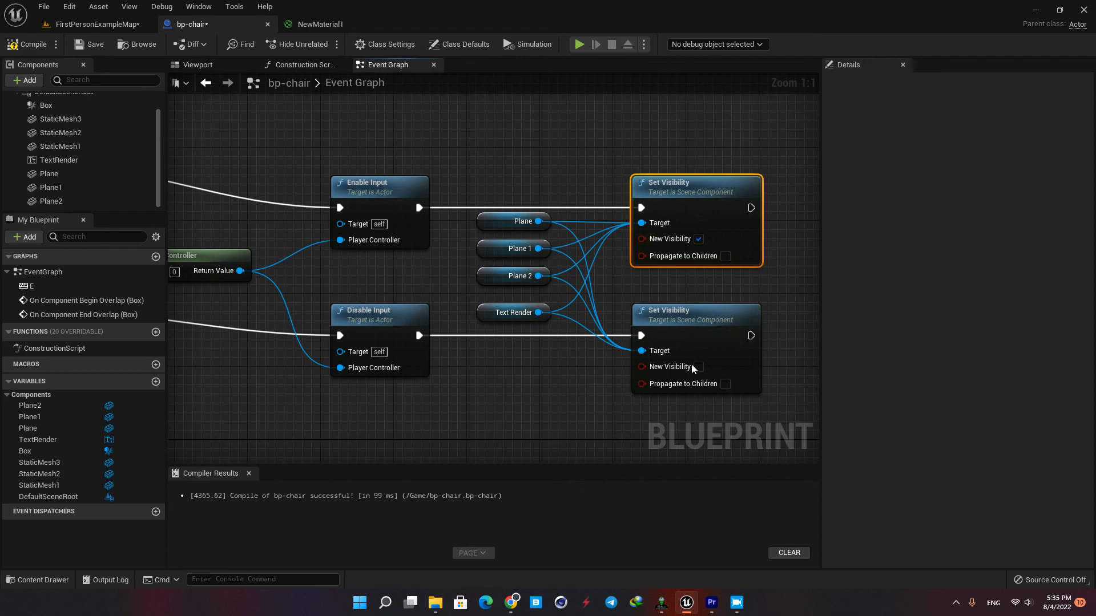
{"action": "scroll", "scroll_direction": "down", "scroll_amount": 3}
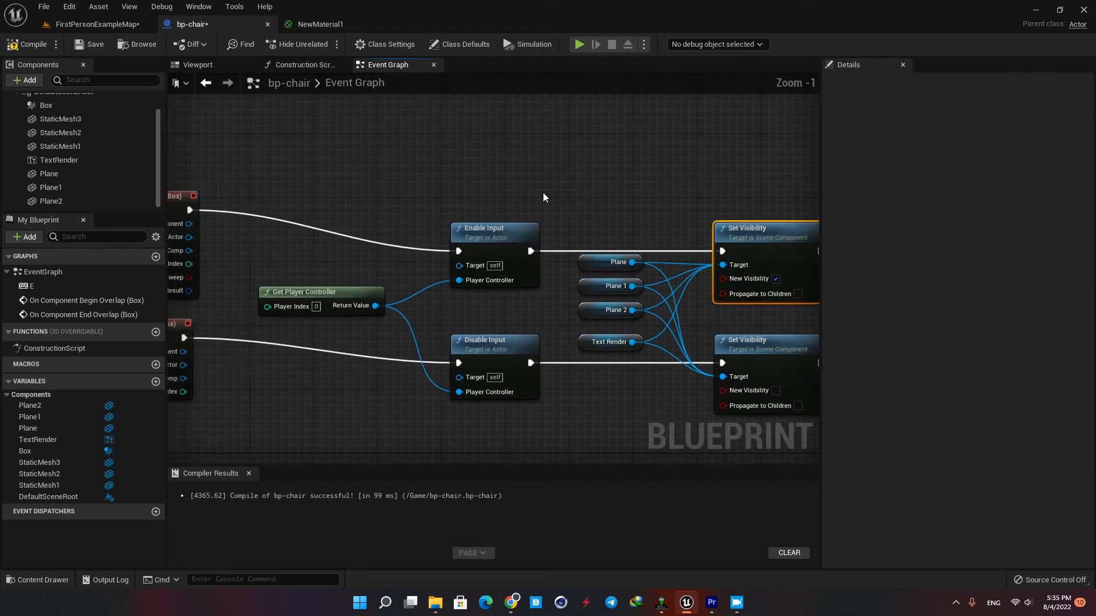
{"action": "mouse_move", "coordinate": [29, 44]}
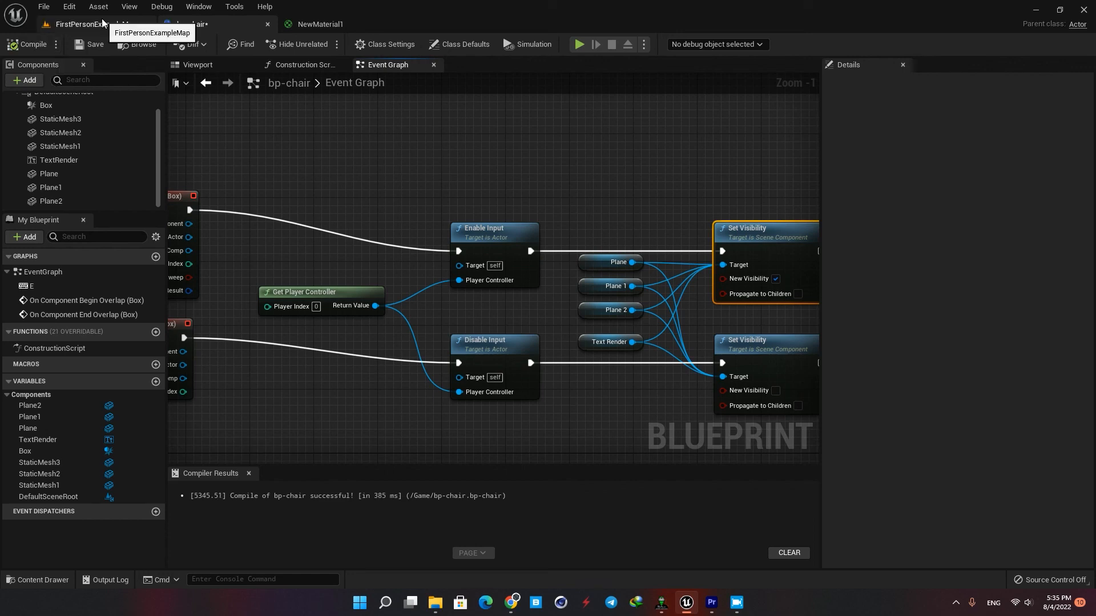
{"action": "left_click", "coordinate": [78, 23]}
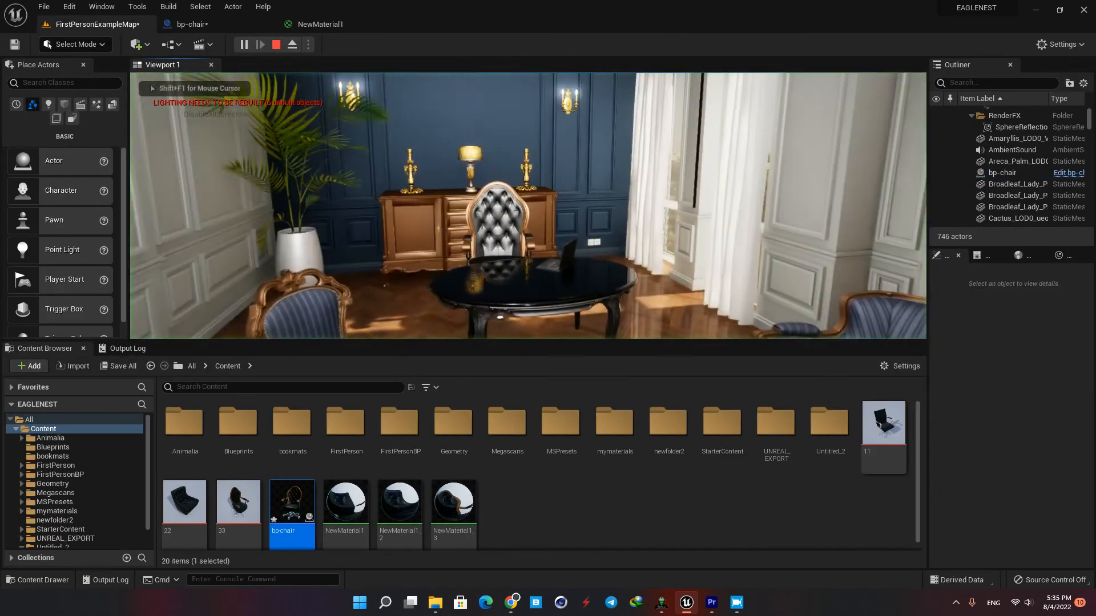